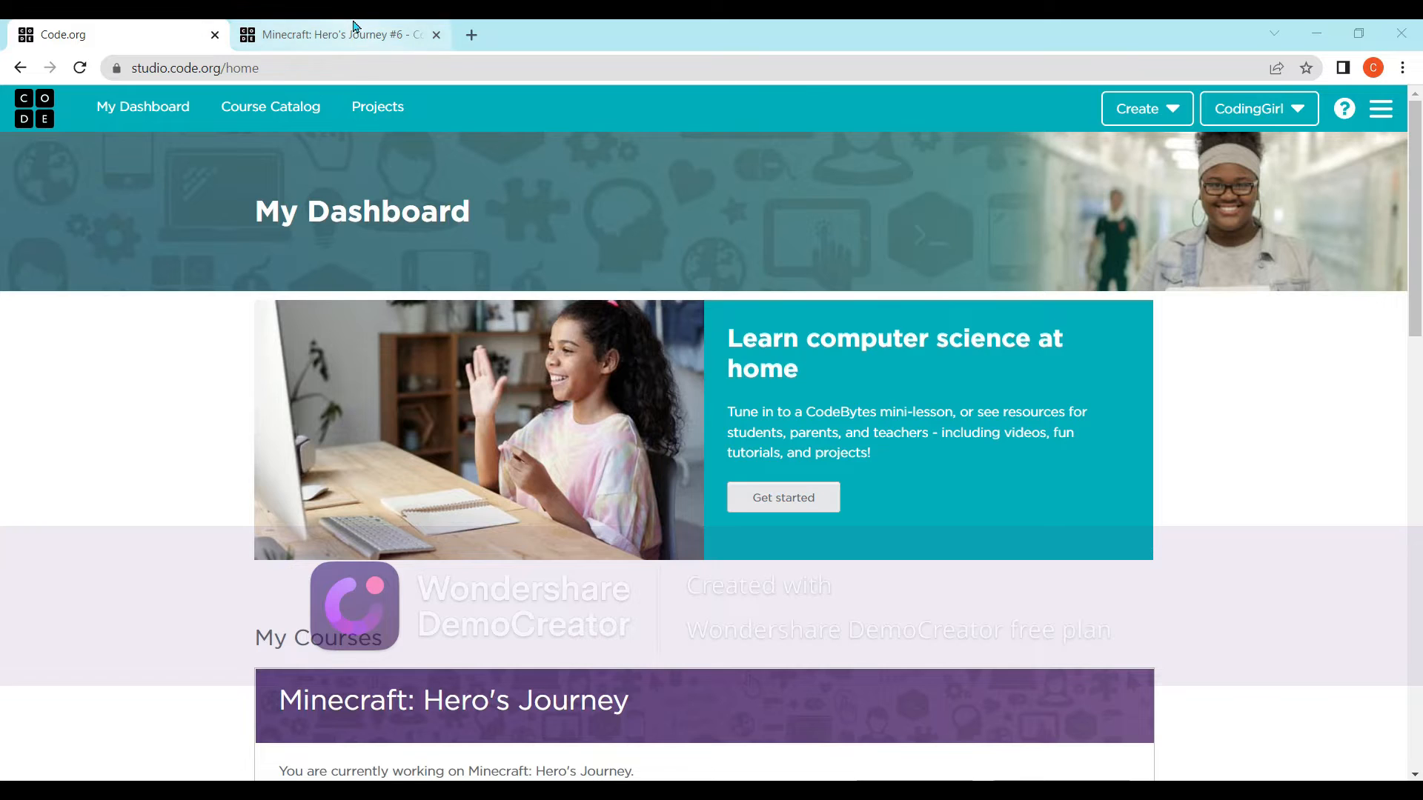
- Switch to the browser tab showing Hero's Journey puzzle 6
click(335, 35)
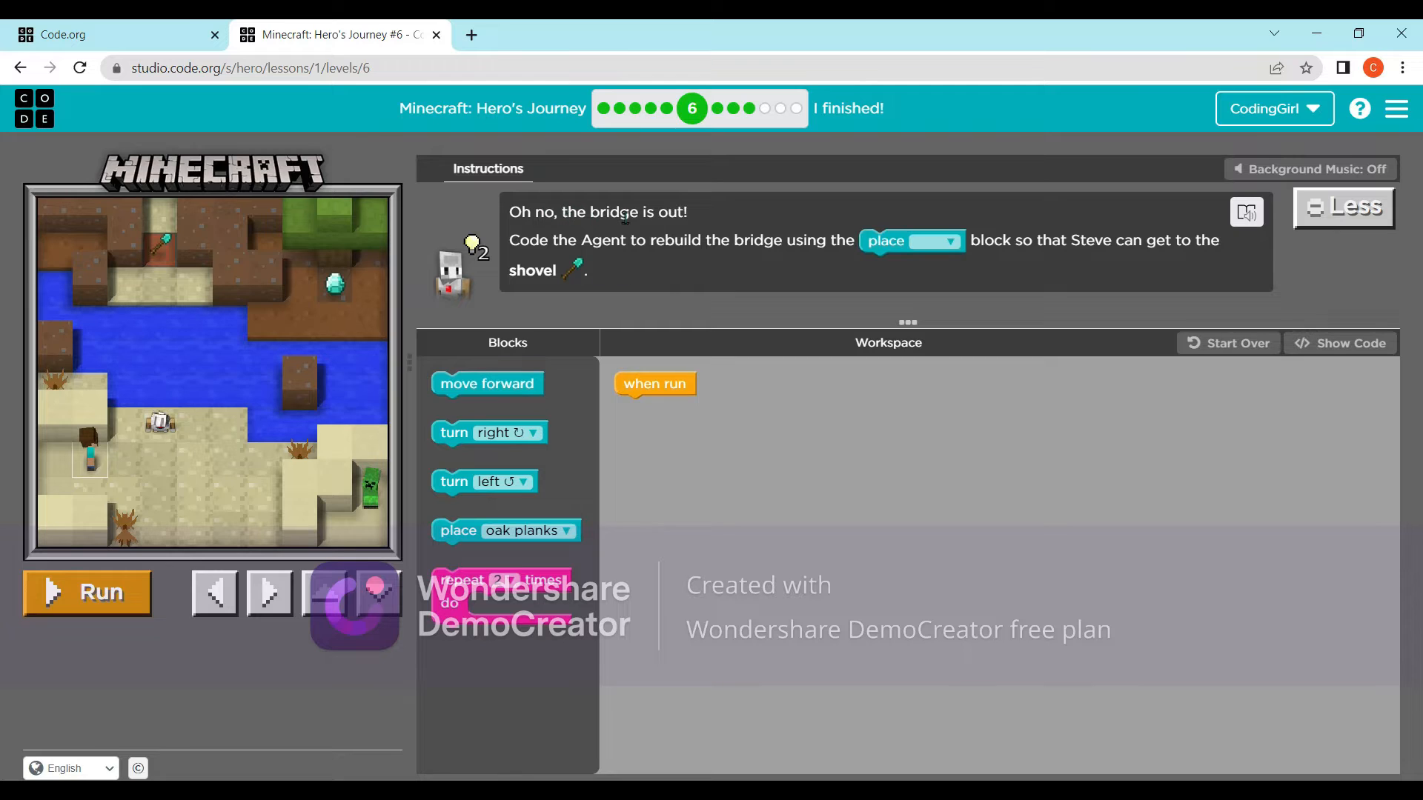
mouse_move(844, 236)
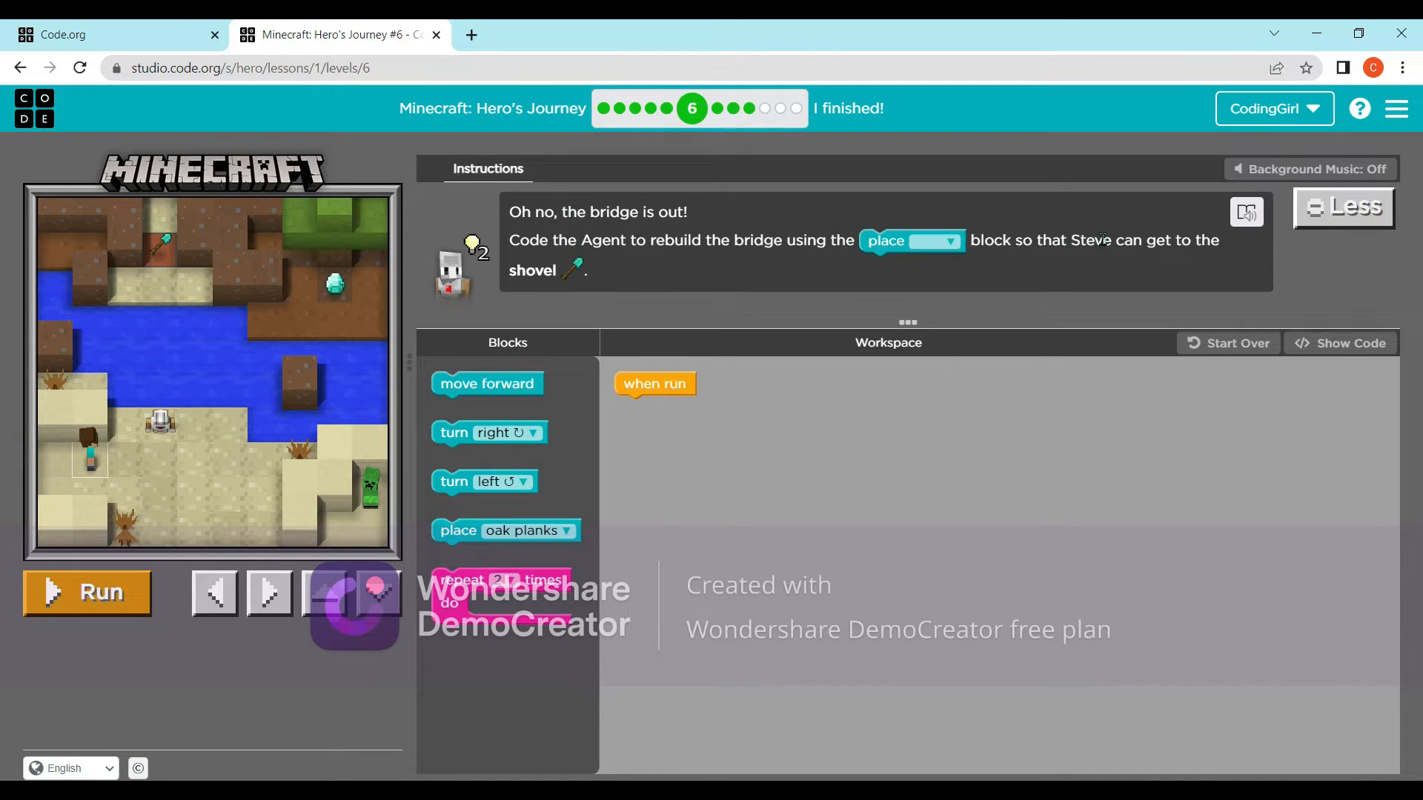
mouse_move(573, 311)
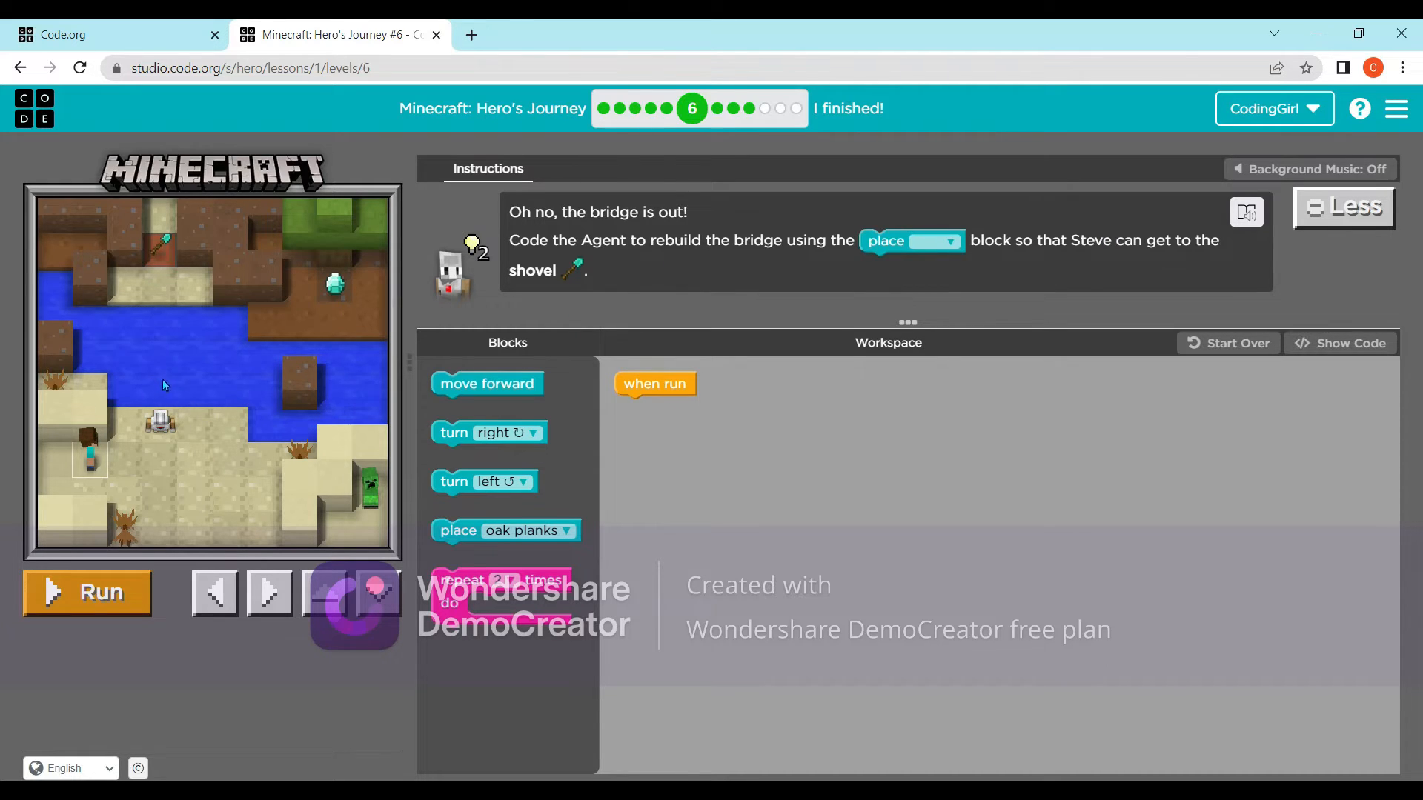
mouse_move(145, 269)
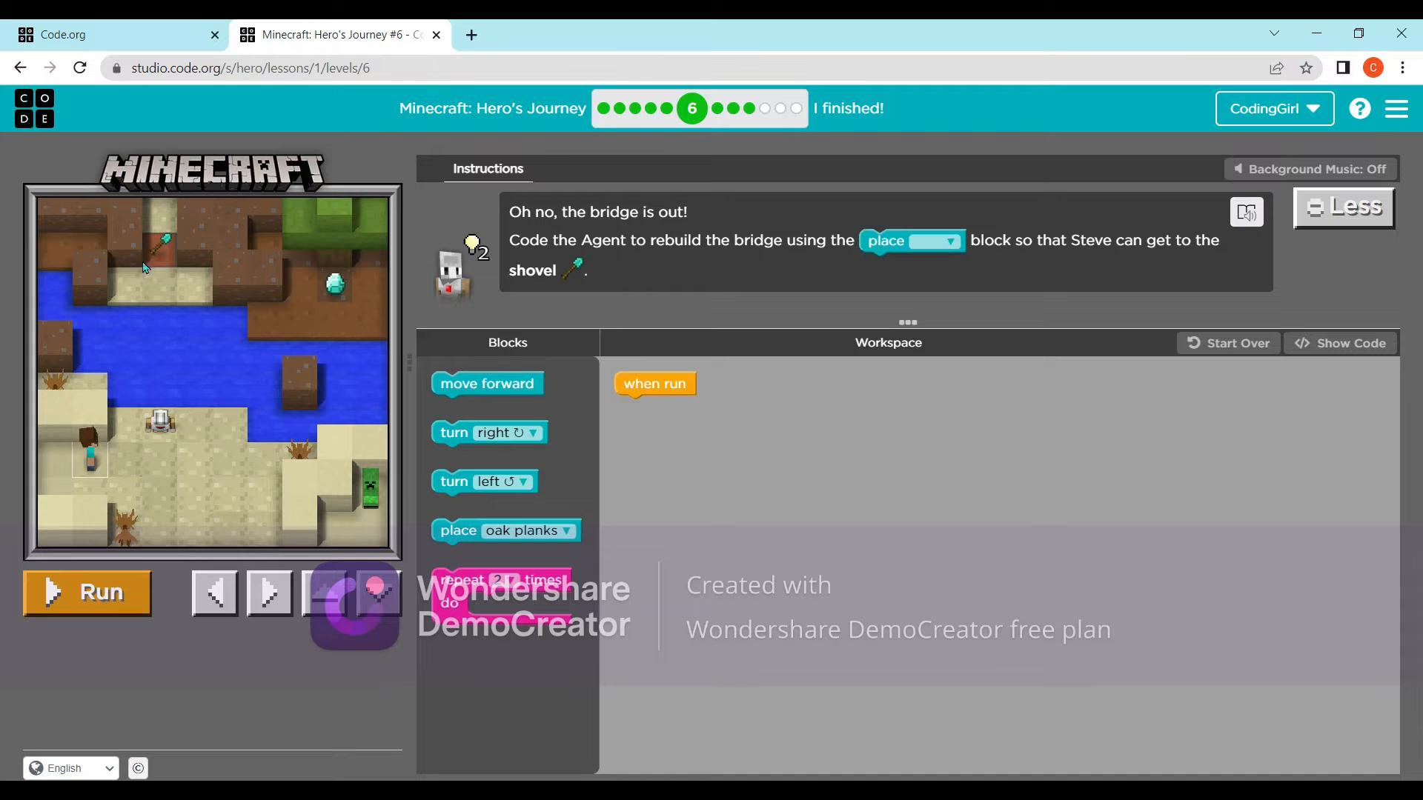
mouse_move(492, 383)
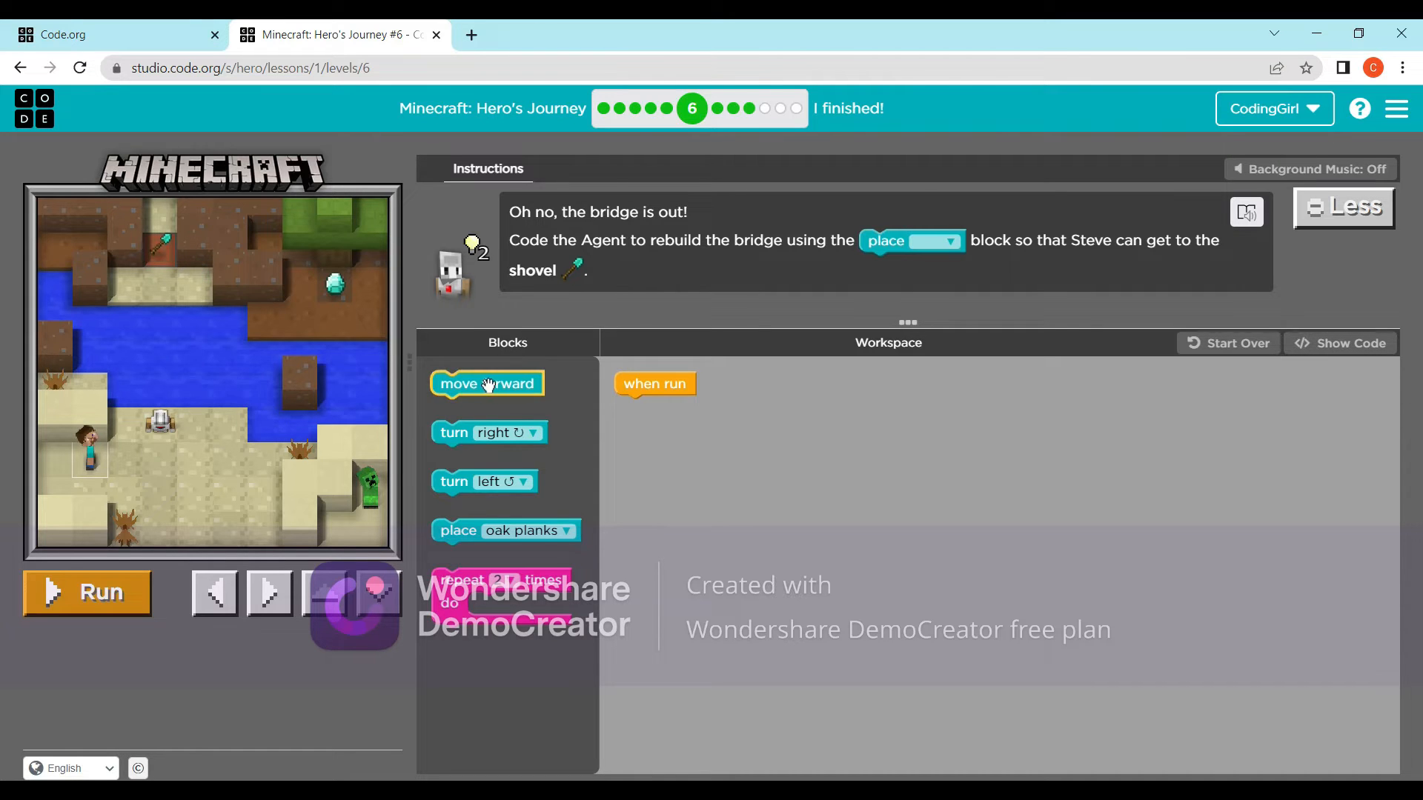
- Wrap move forward and place oak planks in a repeat loop set to 3 times
drag(488, 382, 668, 406)
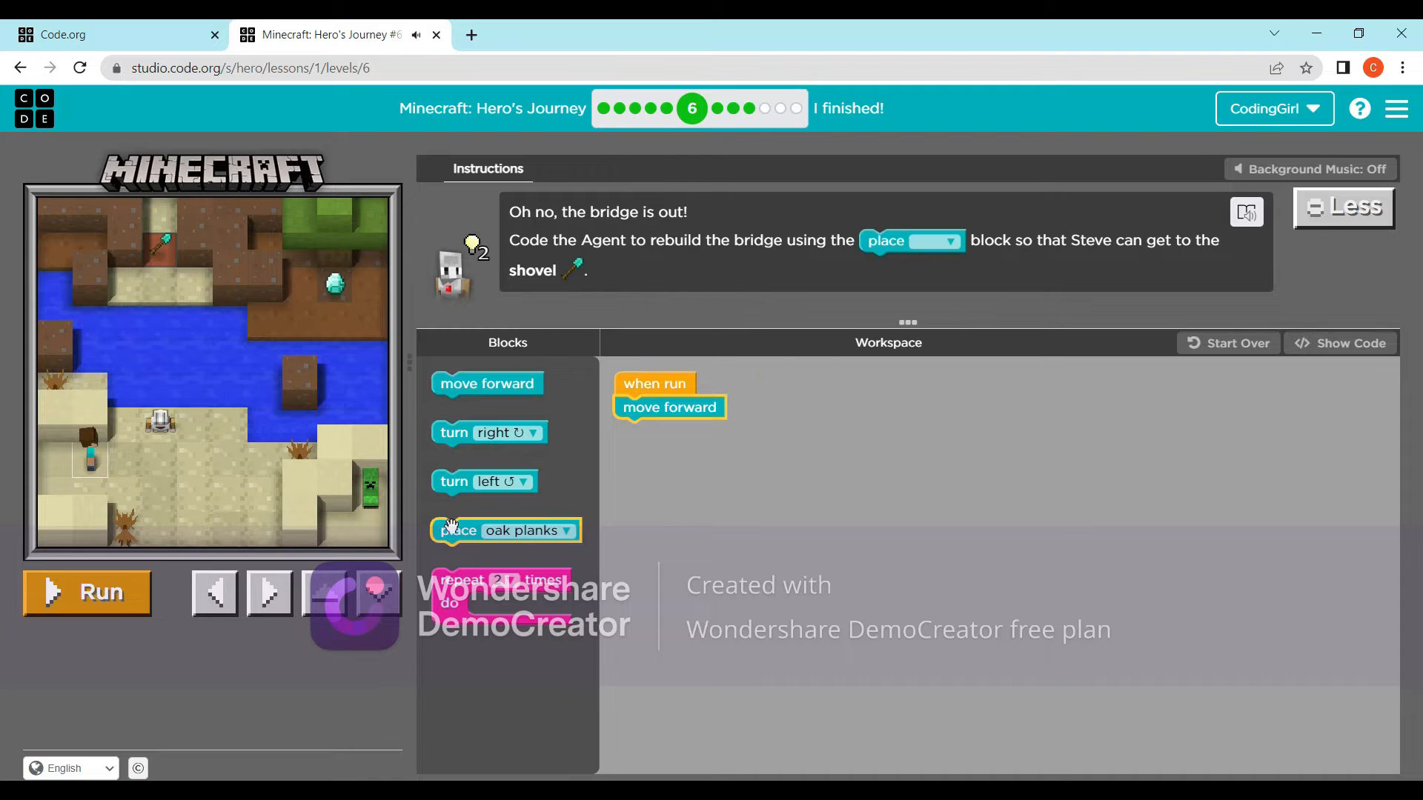
drag(504, 530, 687, 431)
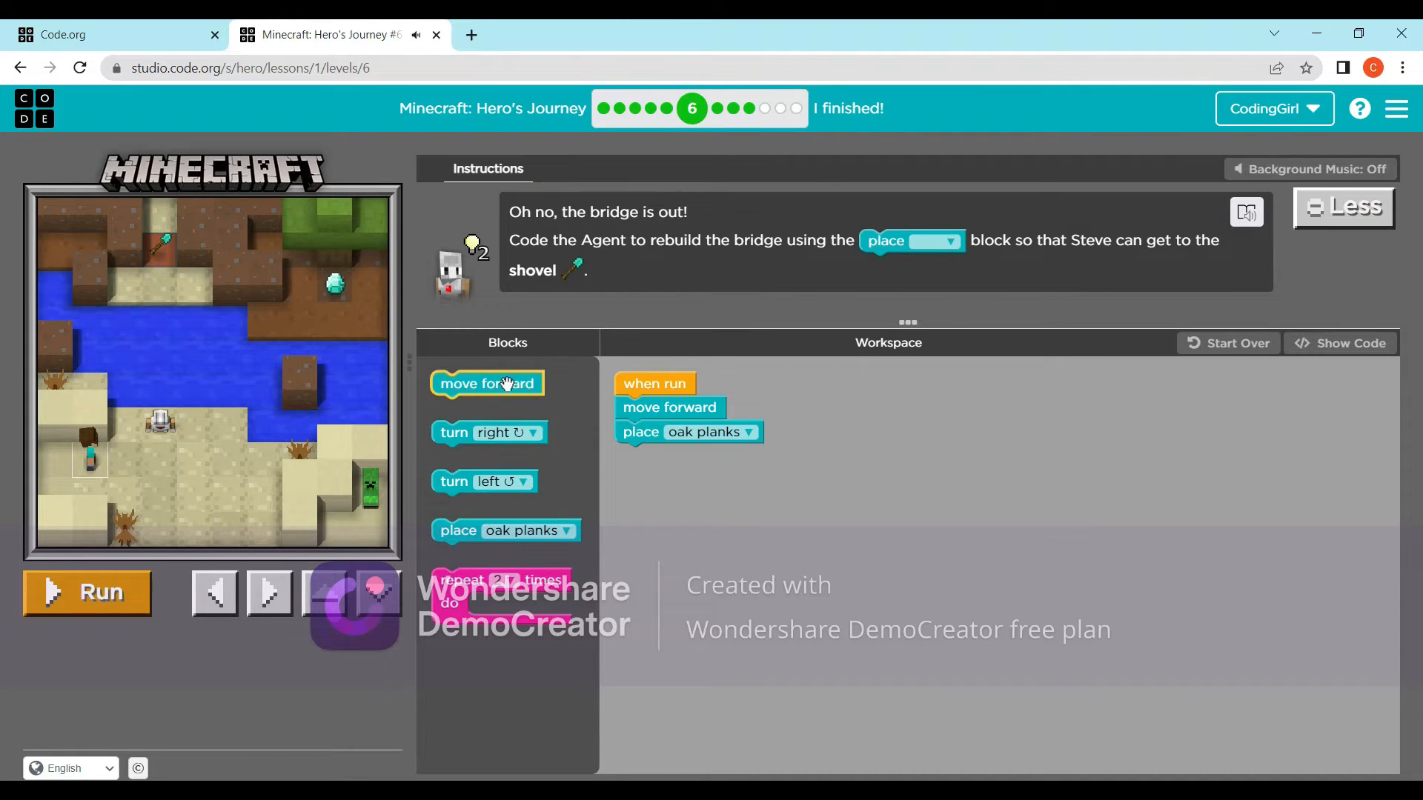
drag(486, 382, 664, 461)
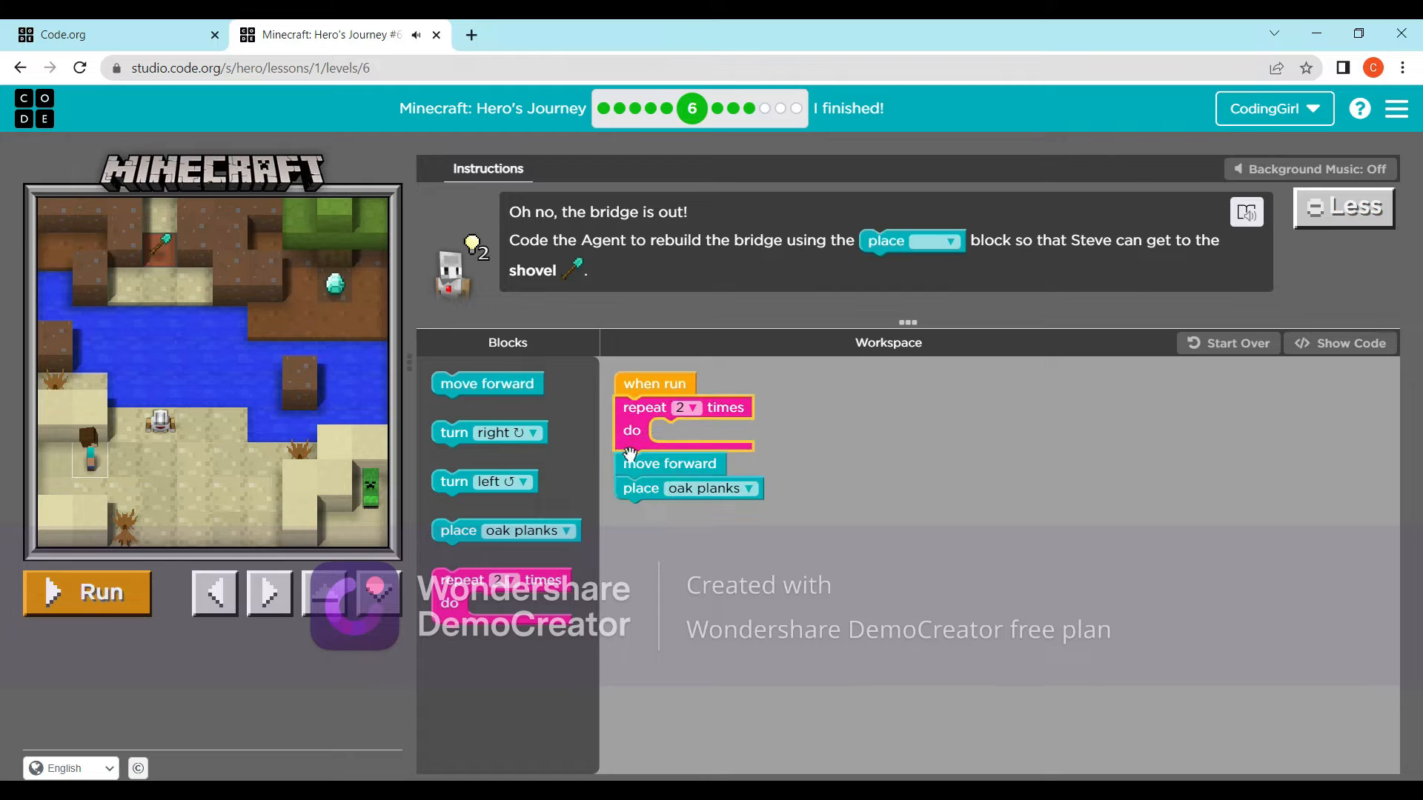
drag(670, 464, 730, 426)
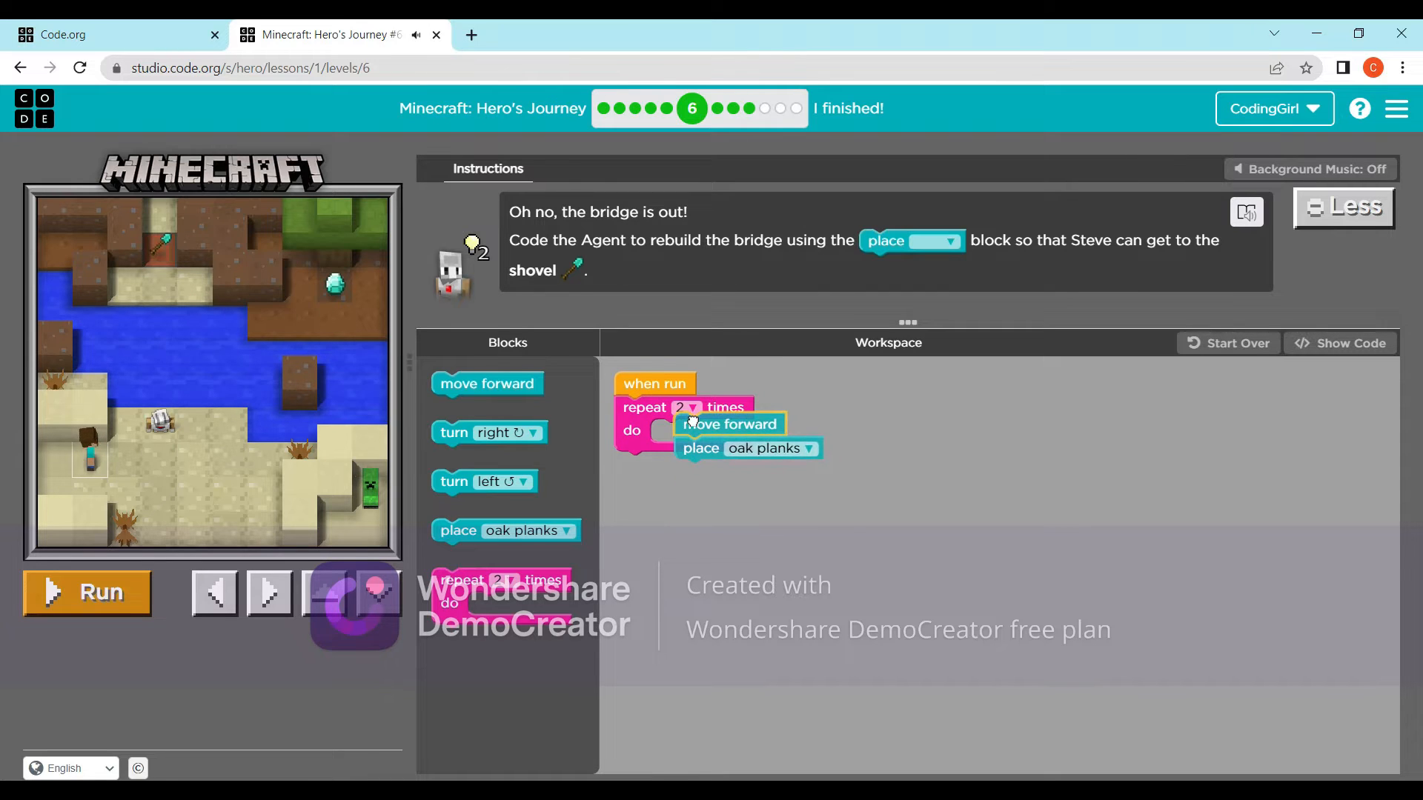
click(693, 406)
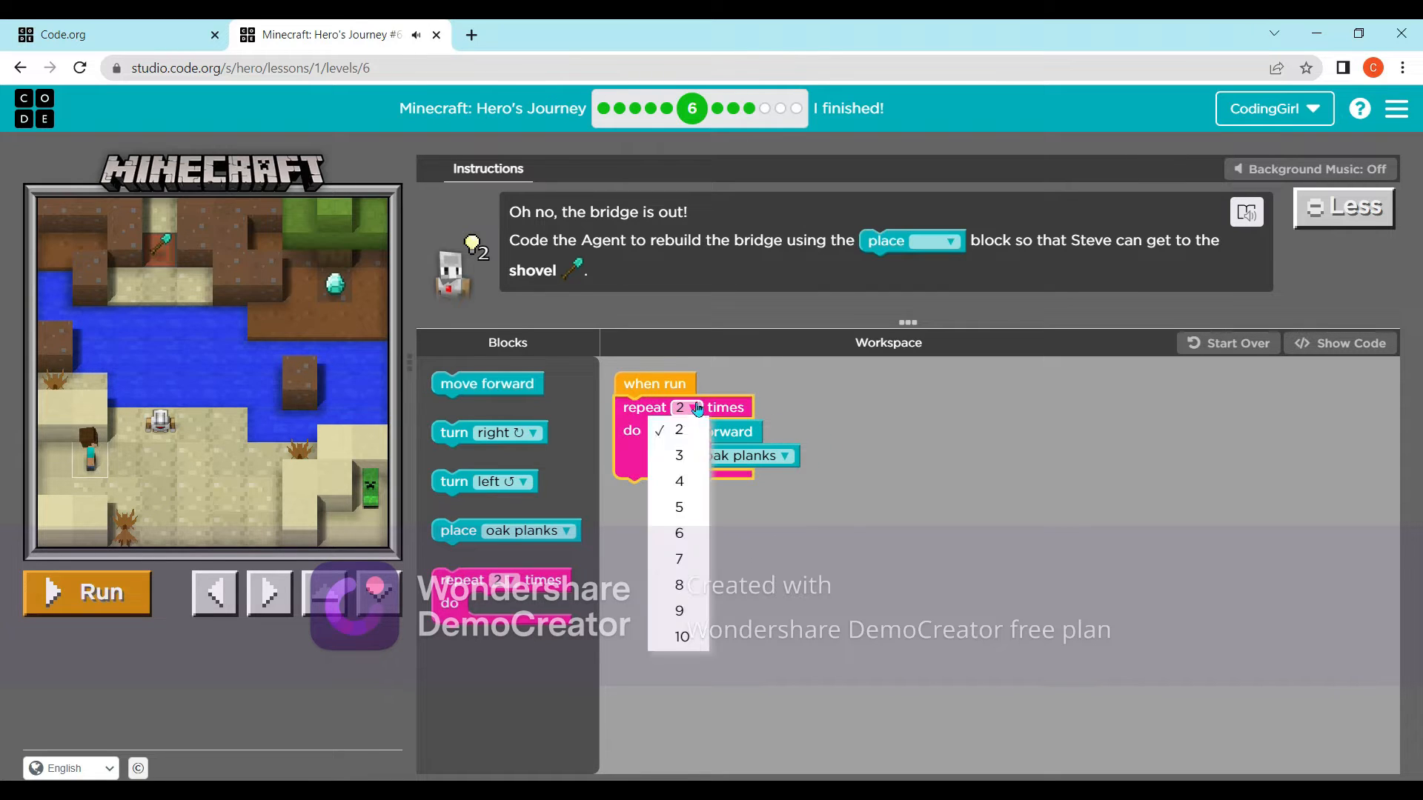
click(679, 455)
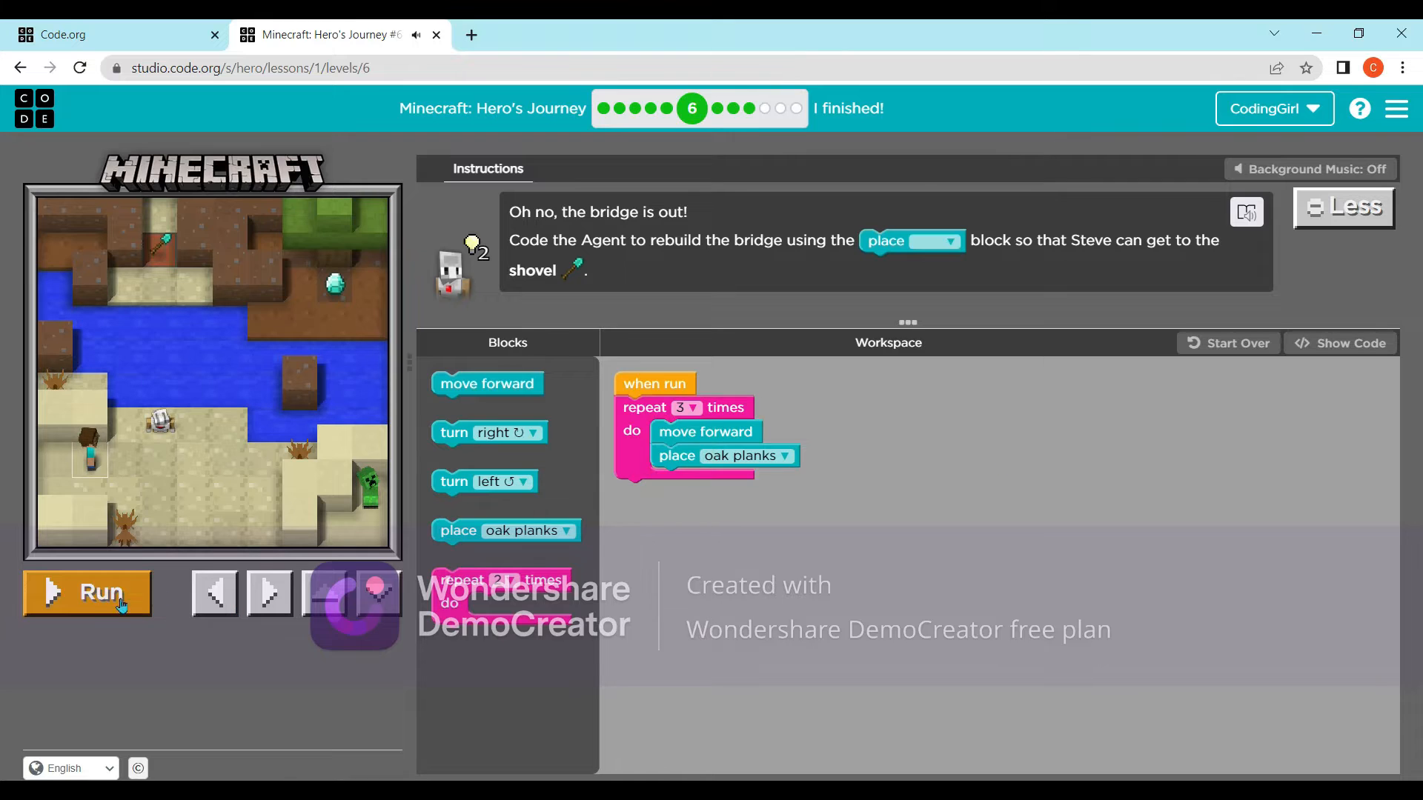
- Run the bridge program to finish puzzle 6 and continue to puzzle 7
click(86, 593)
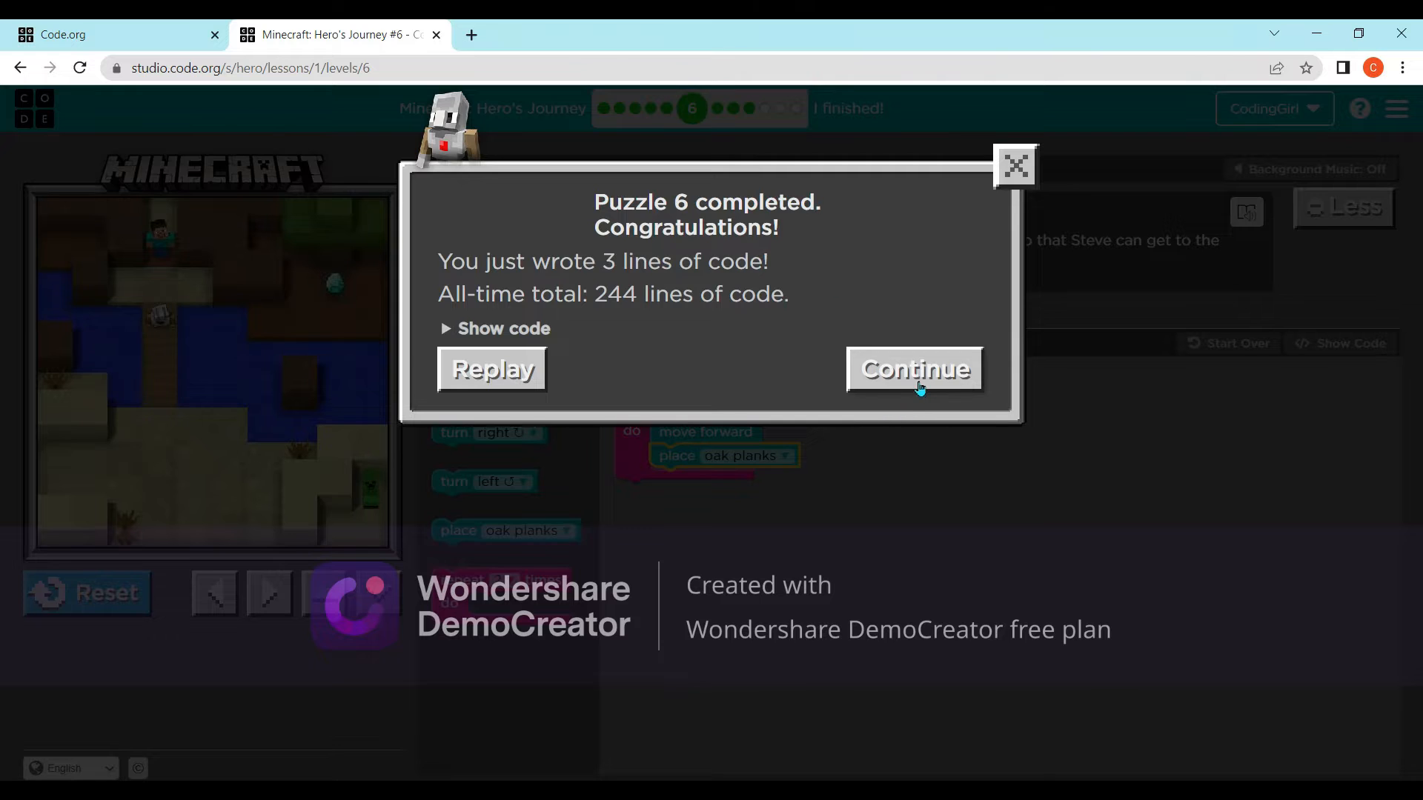
click(916, 369)
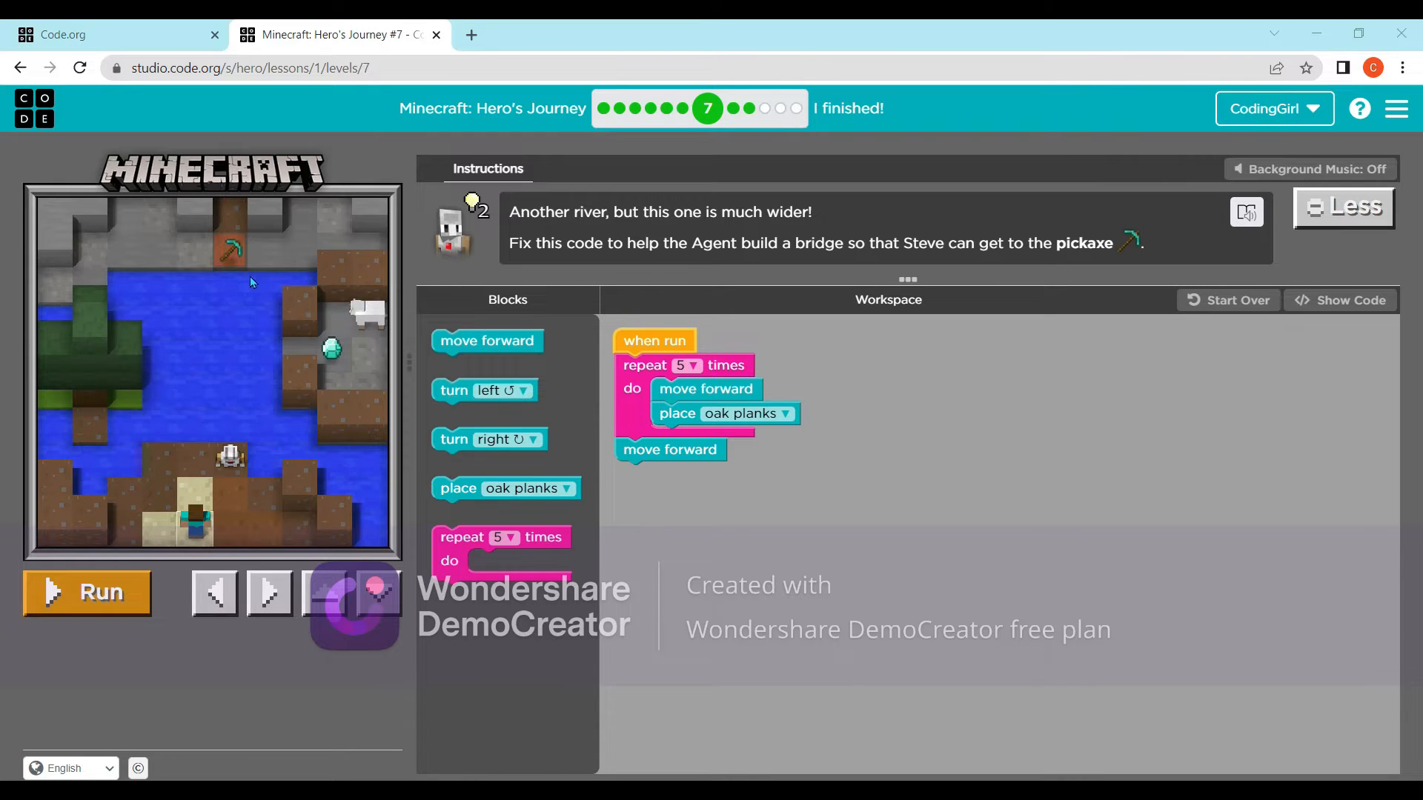
- Run the starter repeat-5 bridge code, finish puzzle 7 and continue to puzzle 8
click(694, 365)
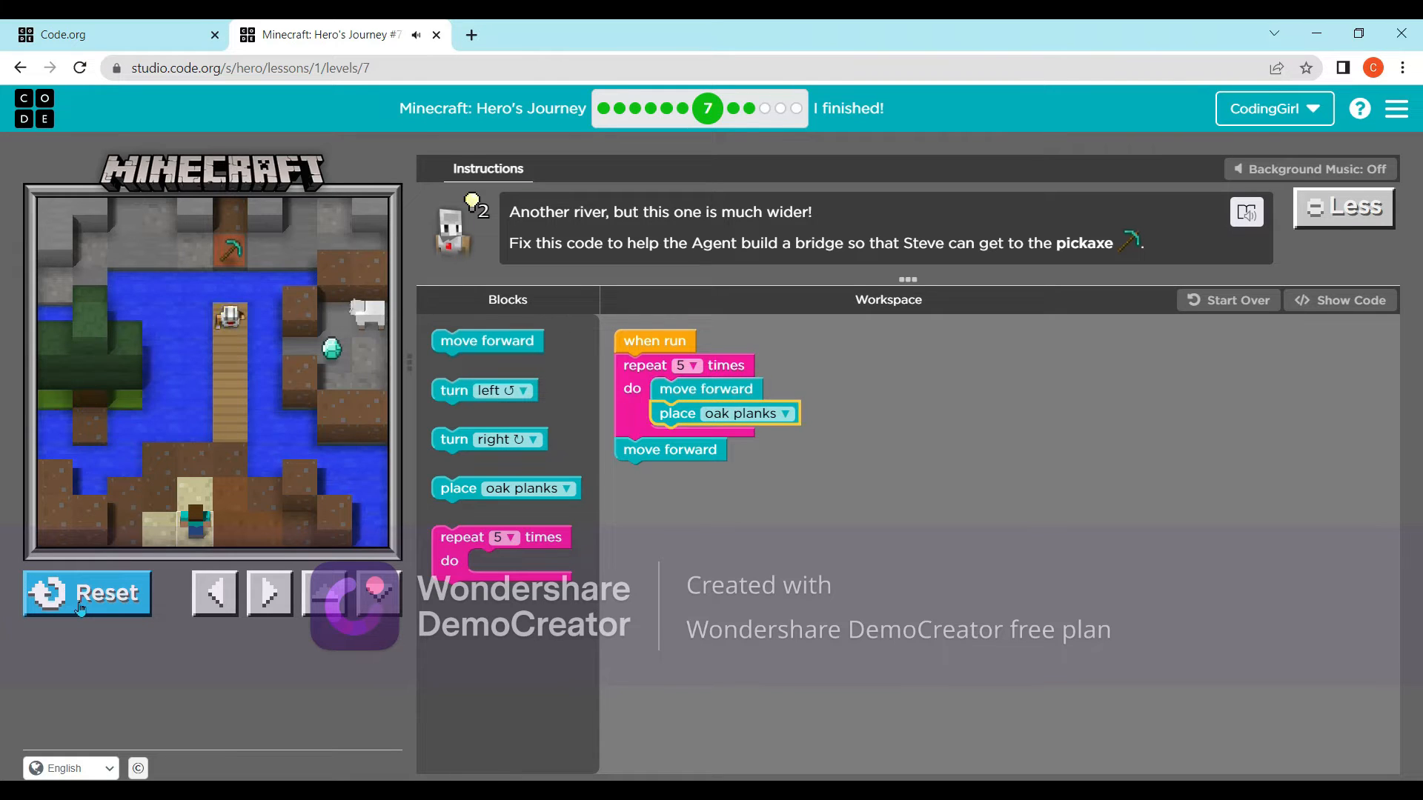
click(86, 602)
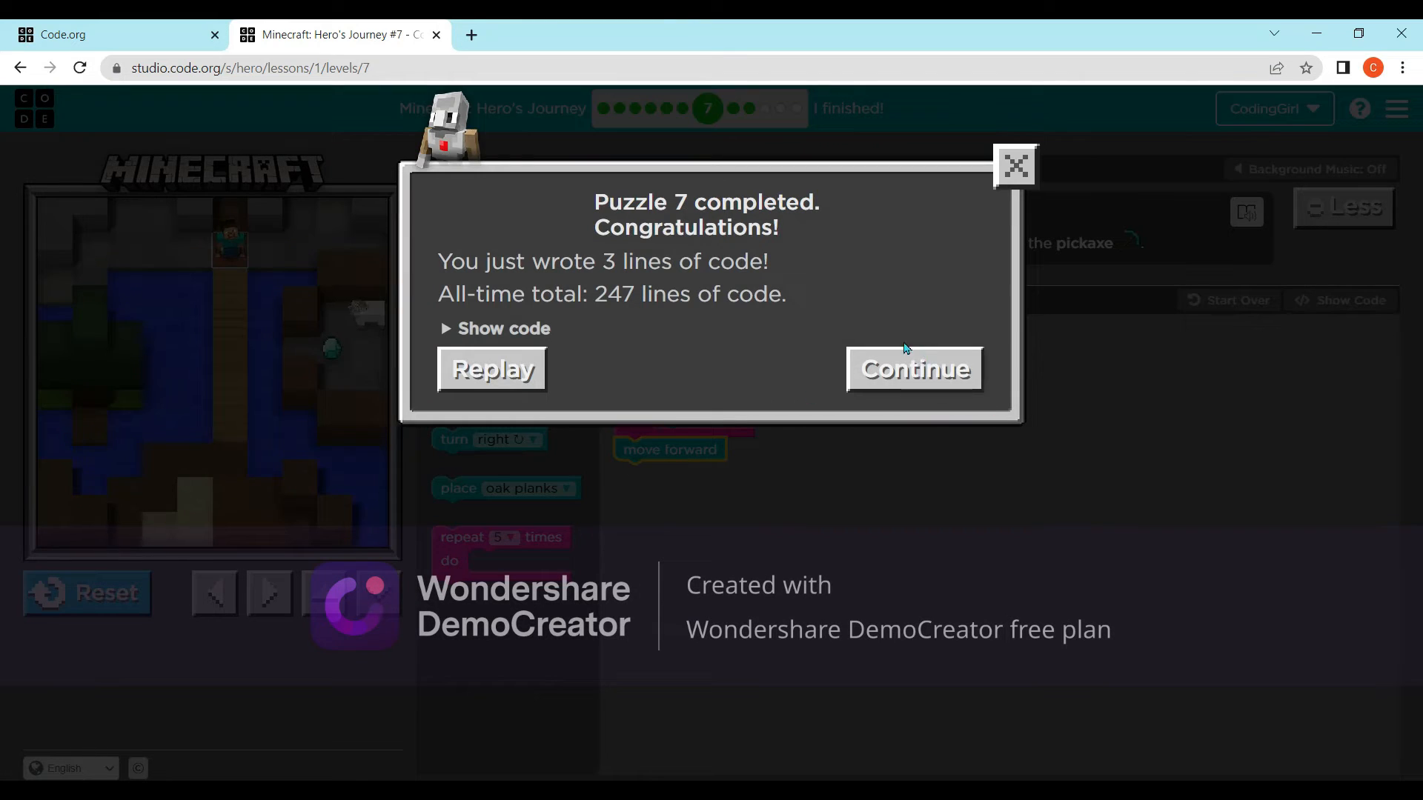
click(914, 369)
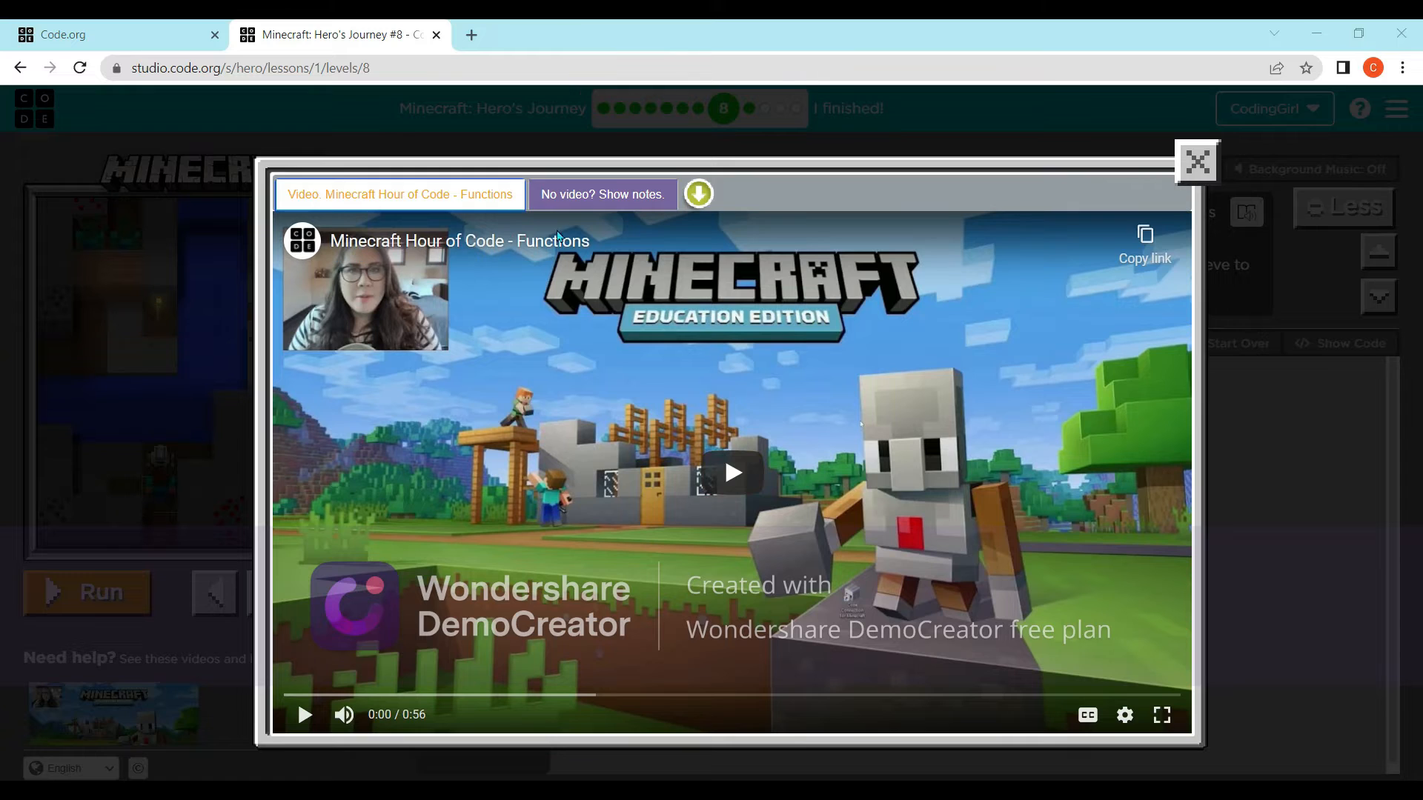
mouse_move(674, 445)
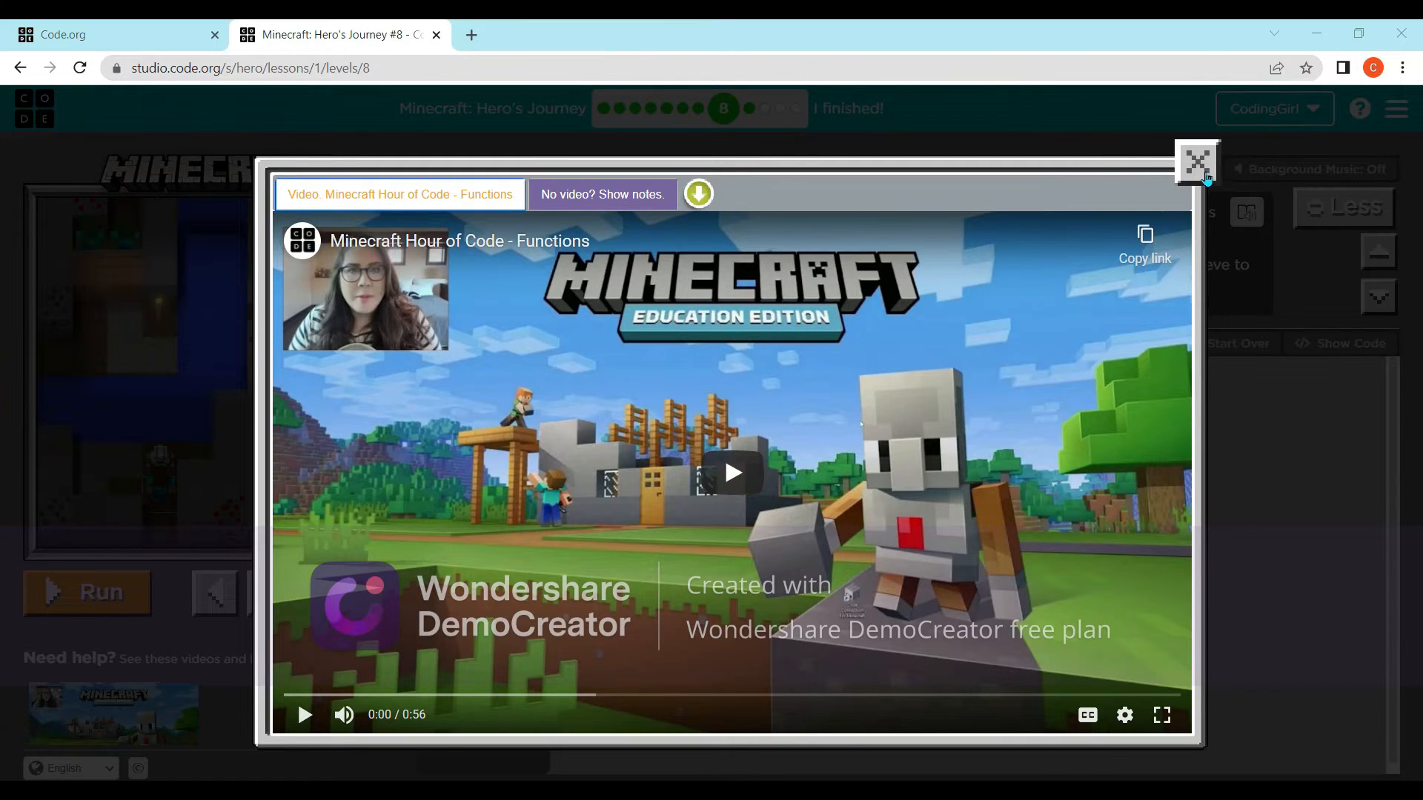
- Close the Minecraft Hour of Code functions video popup
click(1196, 163)
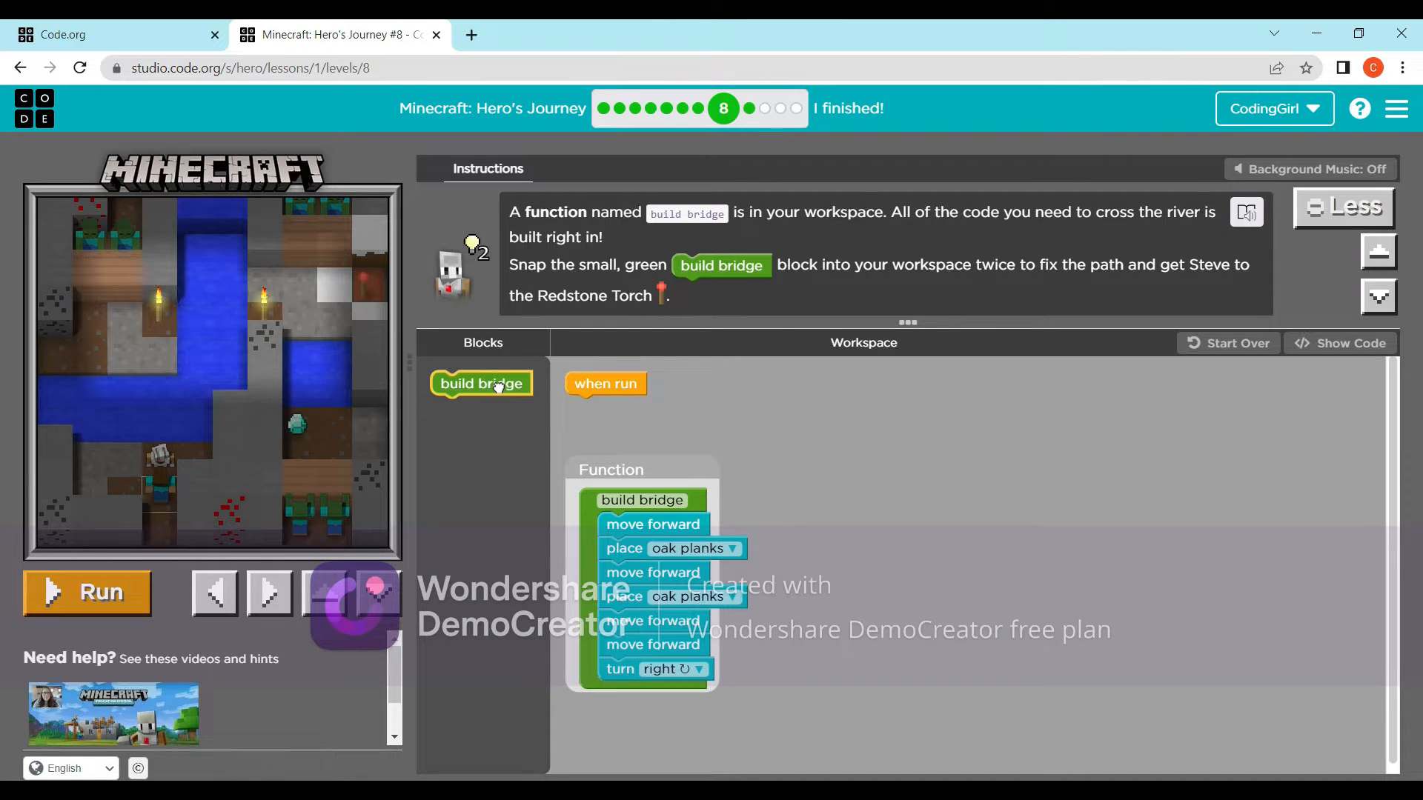
- Stack two build bridge calls under when run, run them and continue to puzzle 9
drag(481, 383, 614, 406)
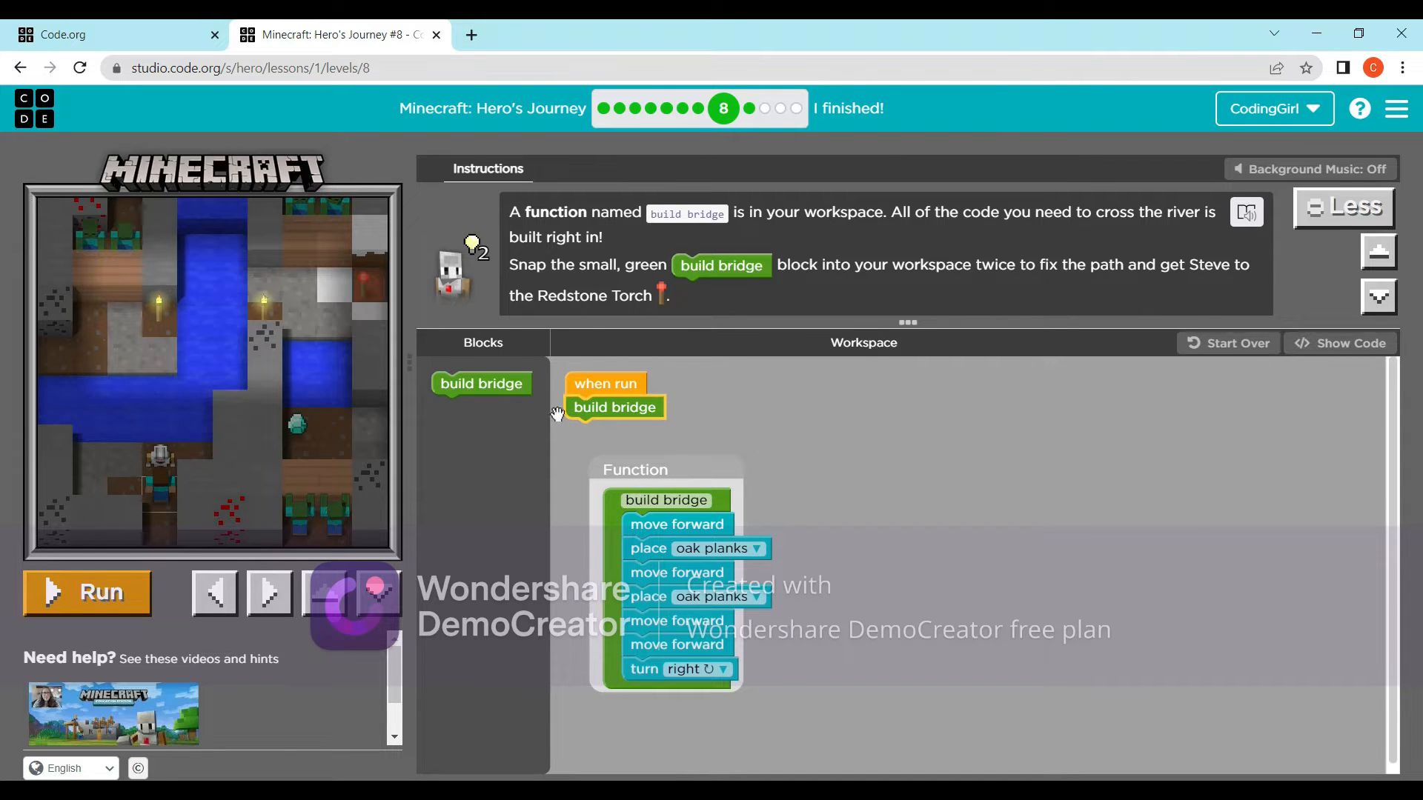
drag(480, 383, 642, 447)
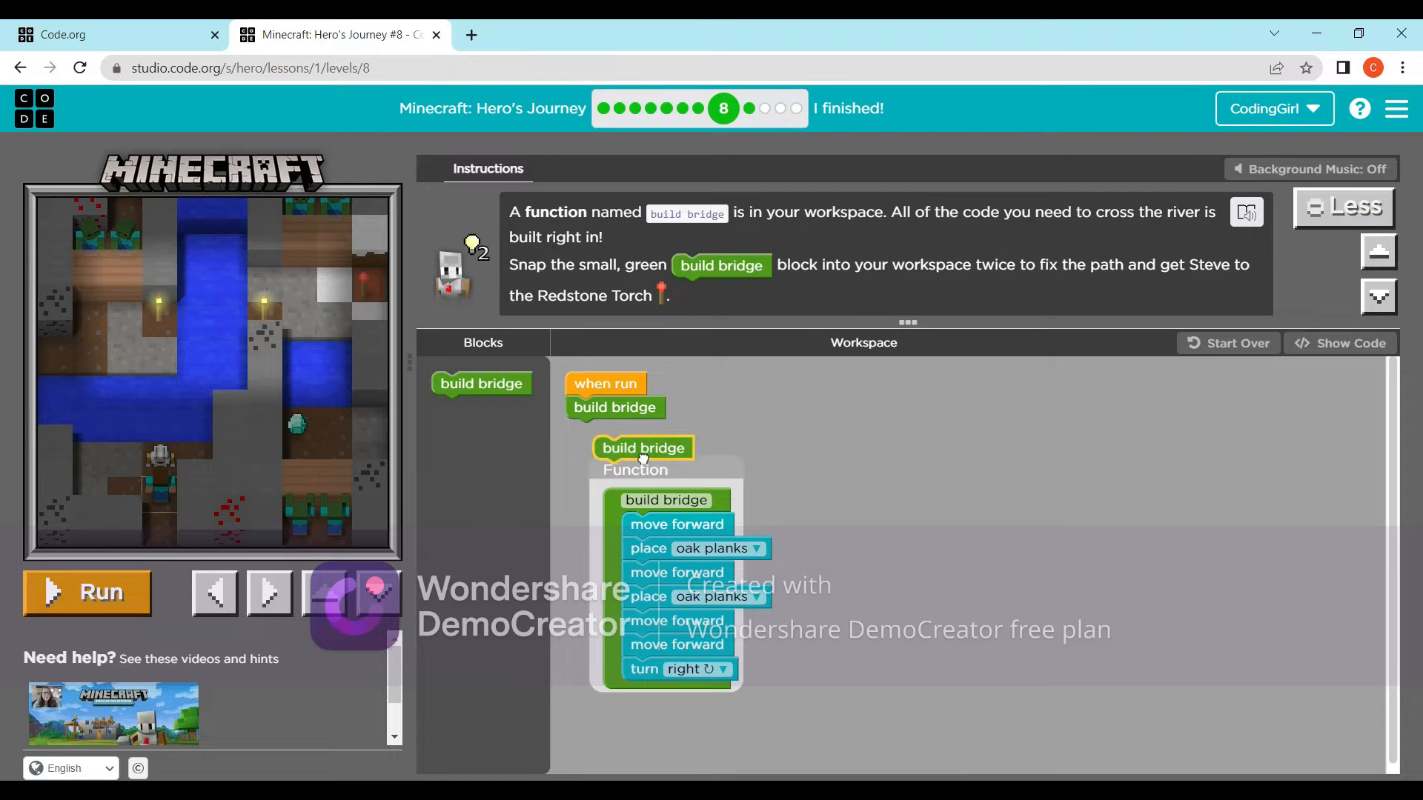
drag(642, 448, 614, 431)
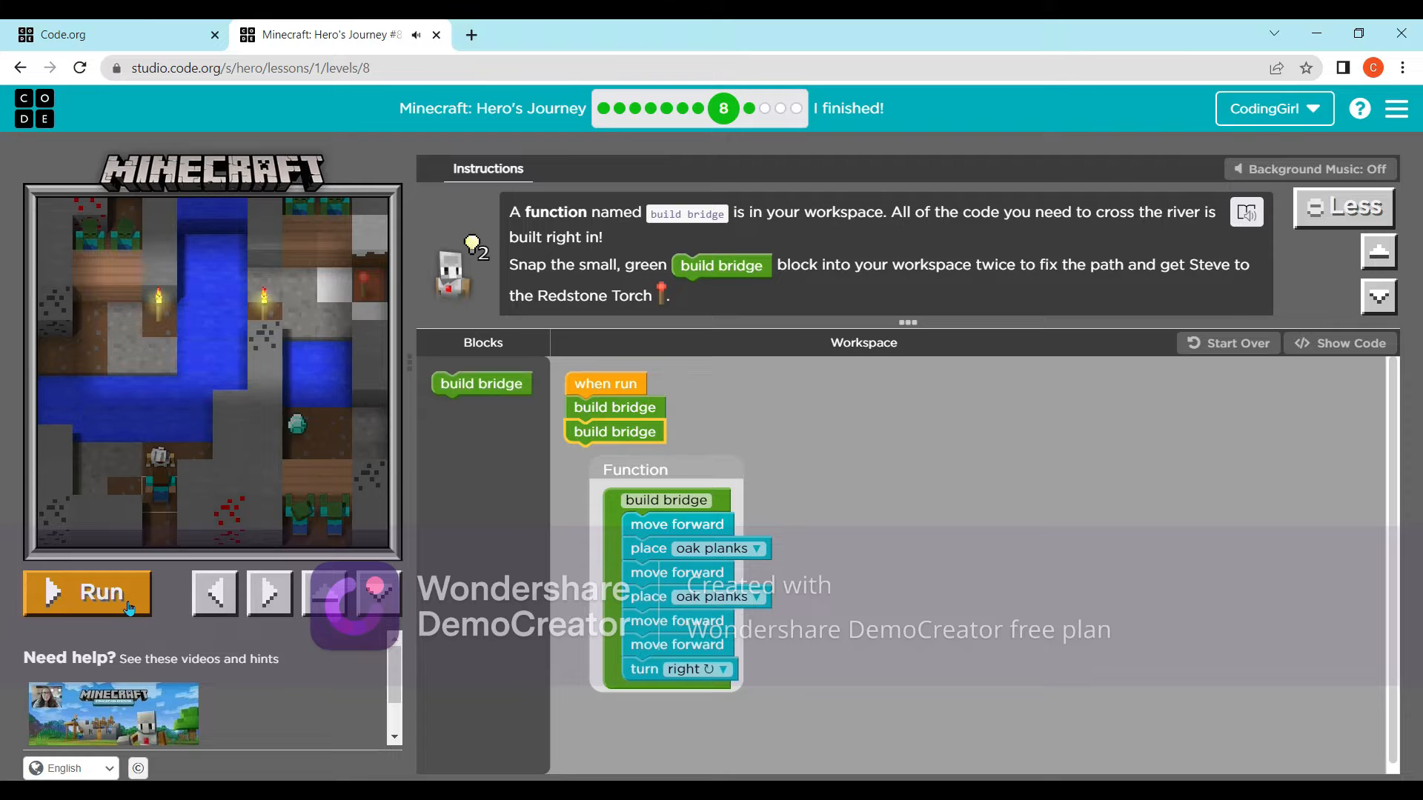
click(87, 593)
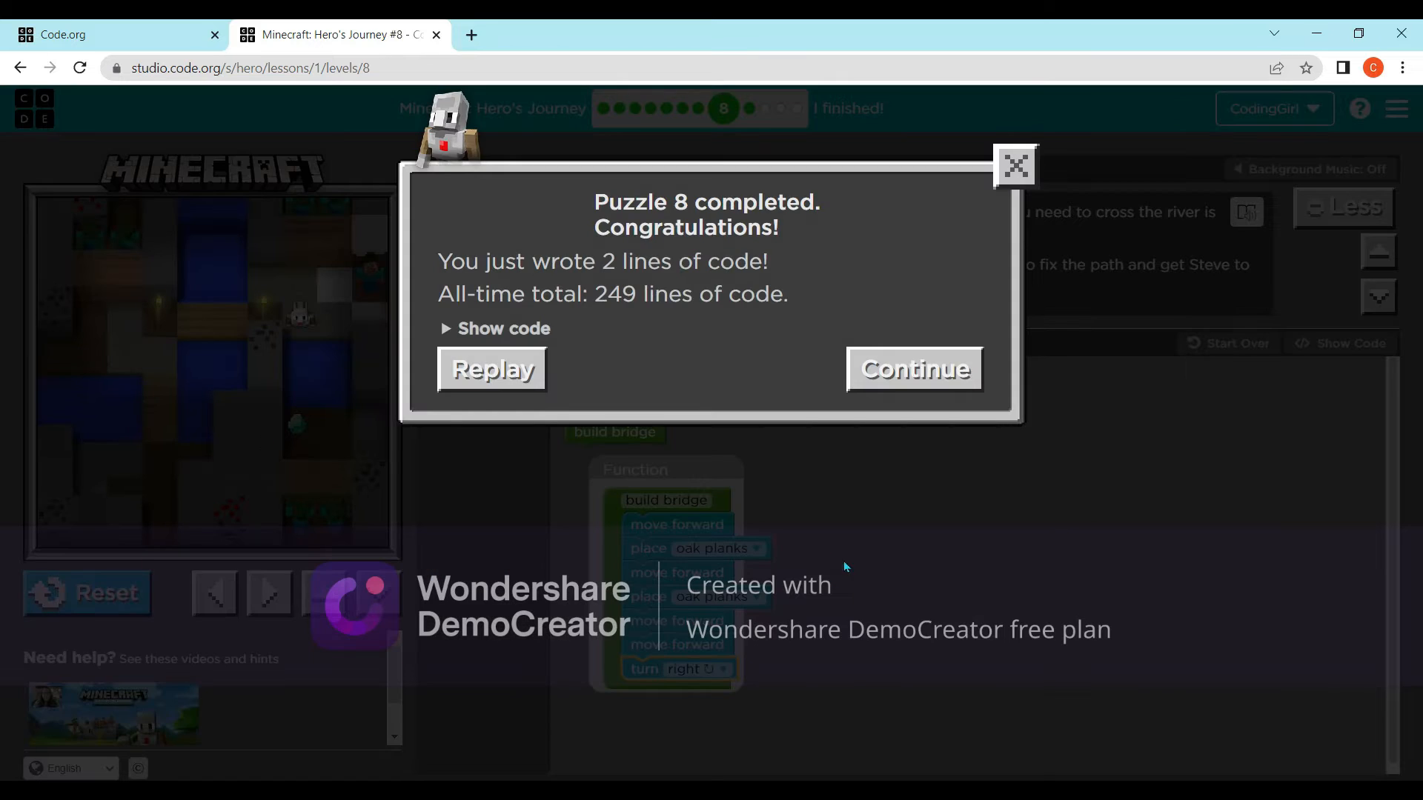
click(916, 369)
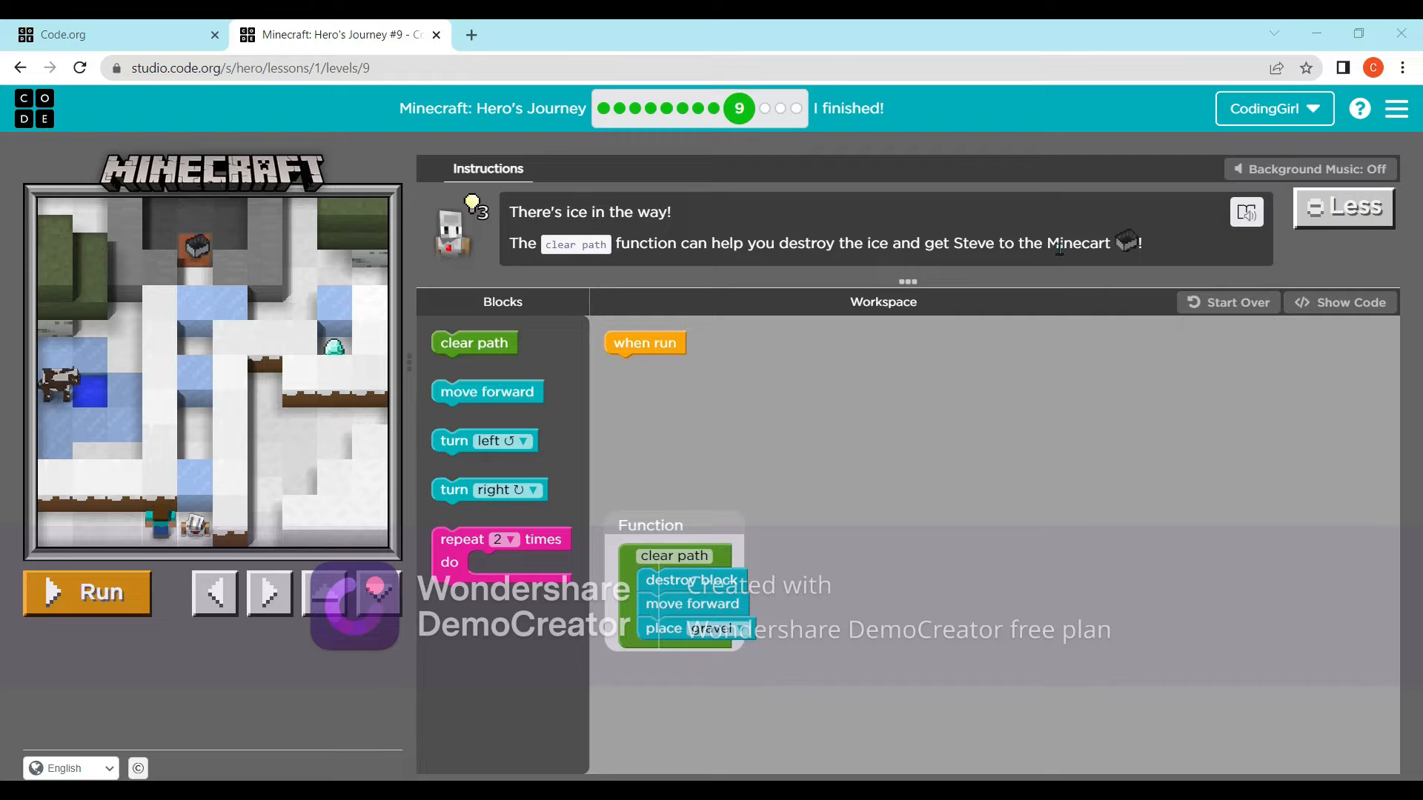
mouse_move(598, 439)
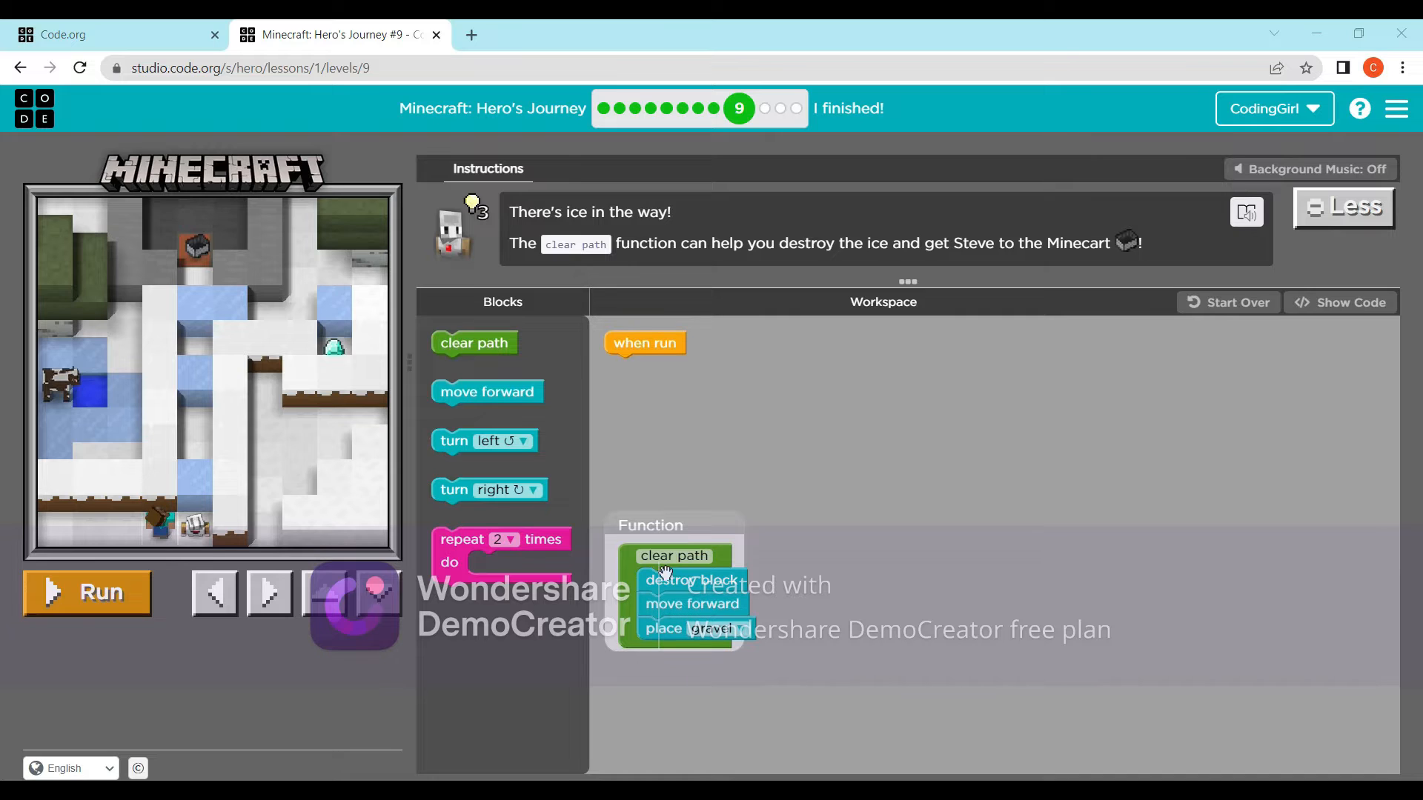
mouse_move(249, 561)
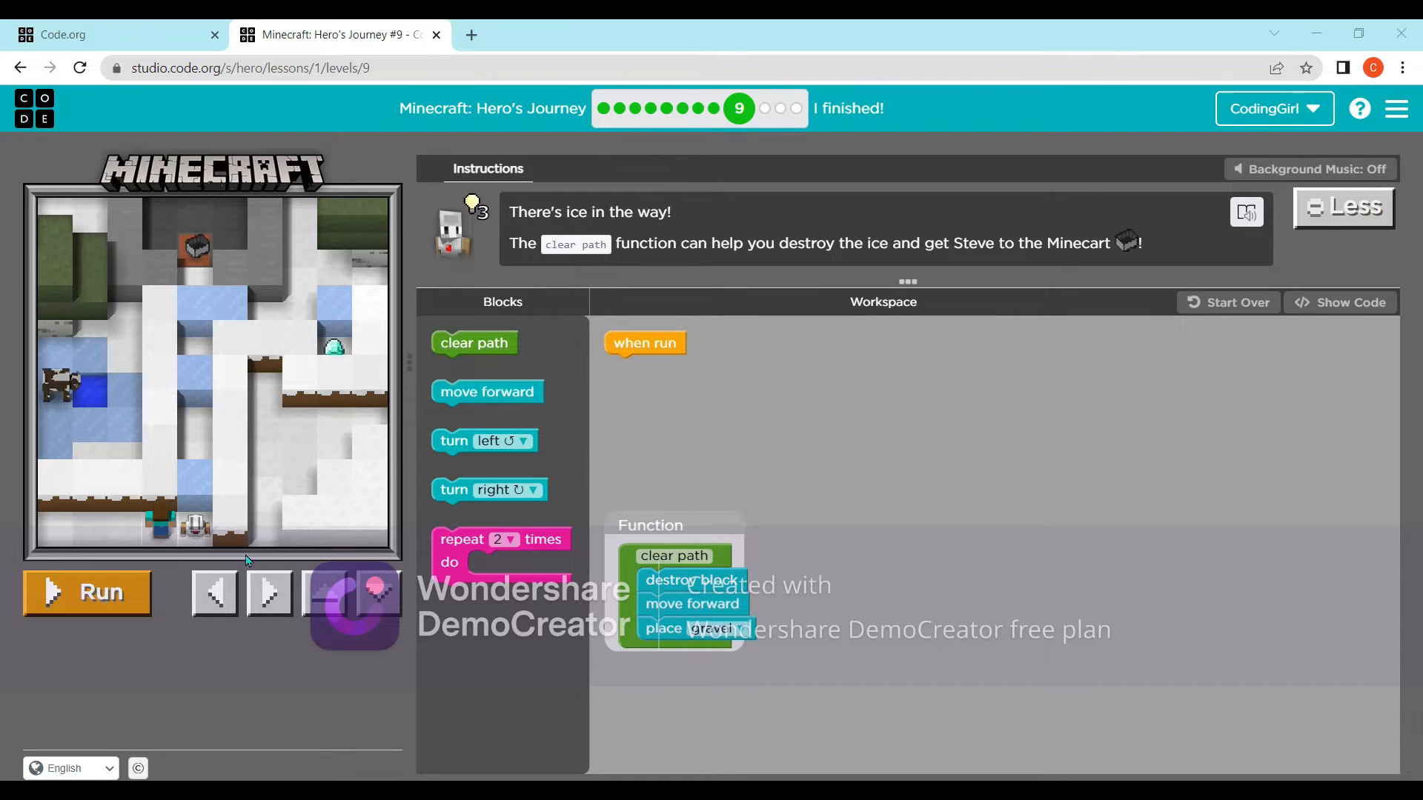
mouse_move(145, 541)
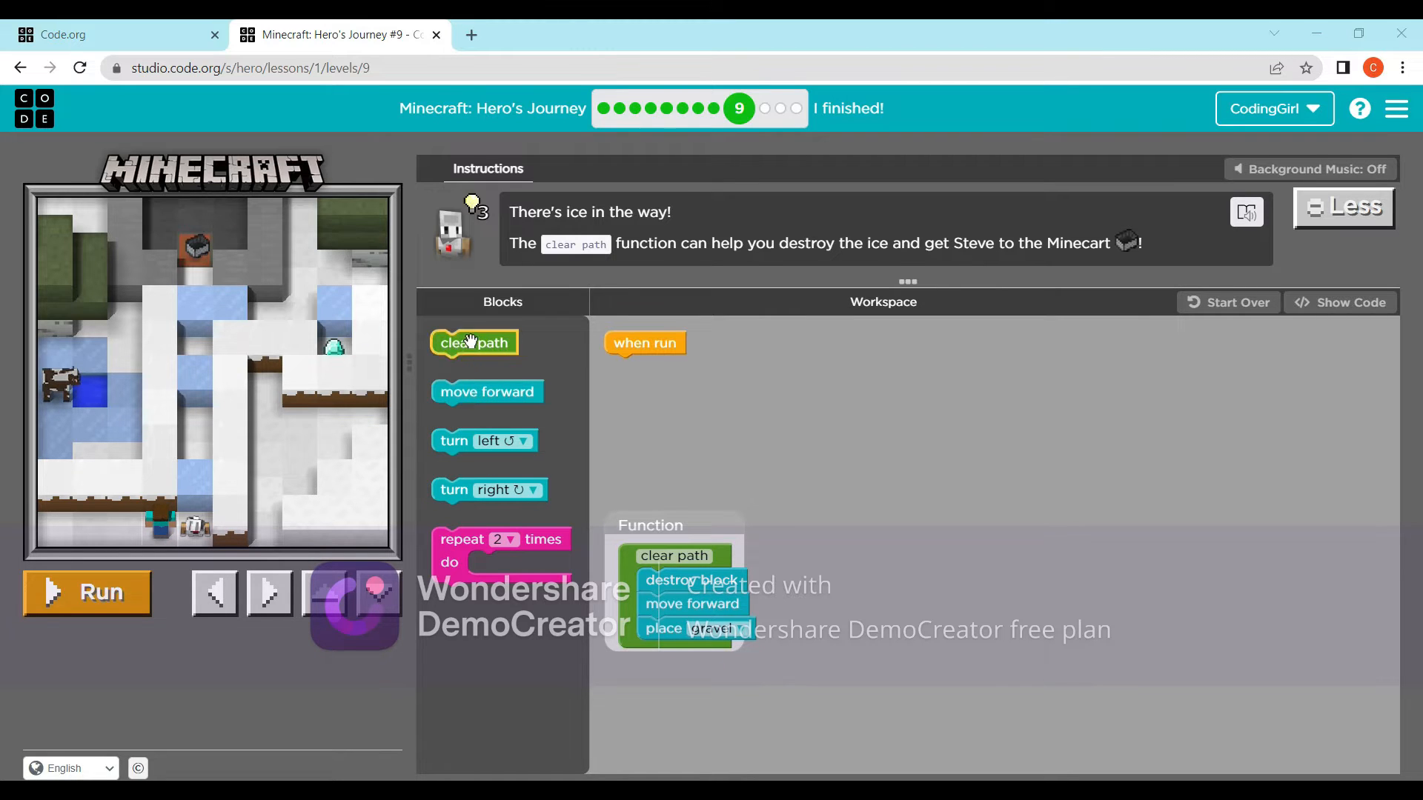
- Sequence clear path, two move forwards, clear path, move forward, clear path, then run it
drag(472, 342, 646, 366)
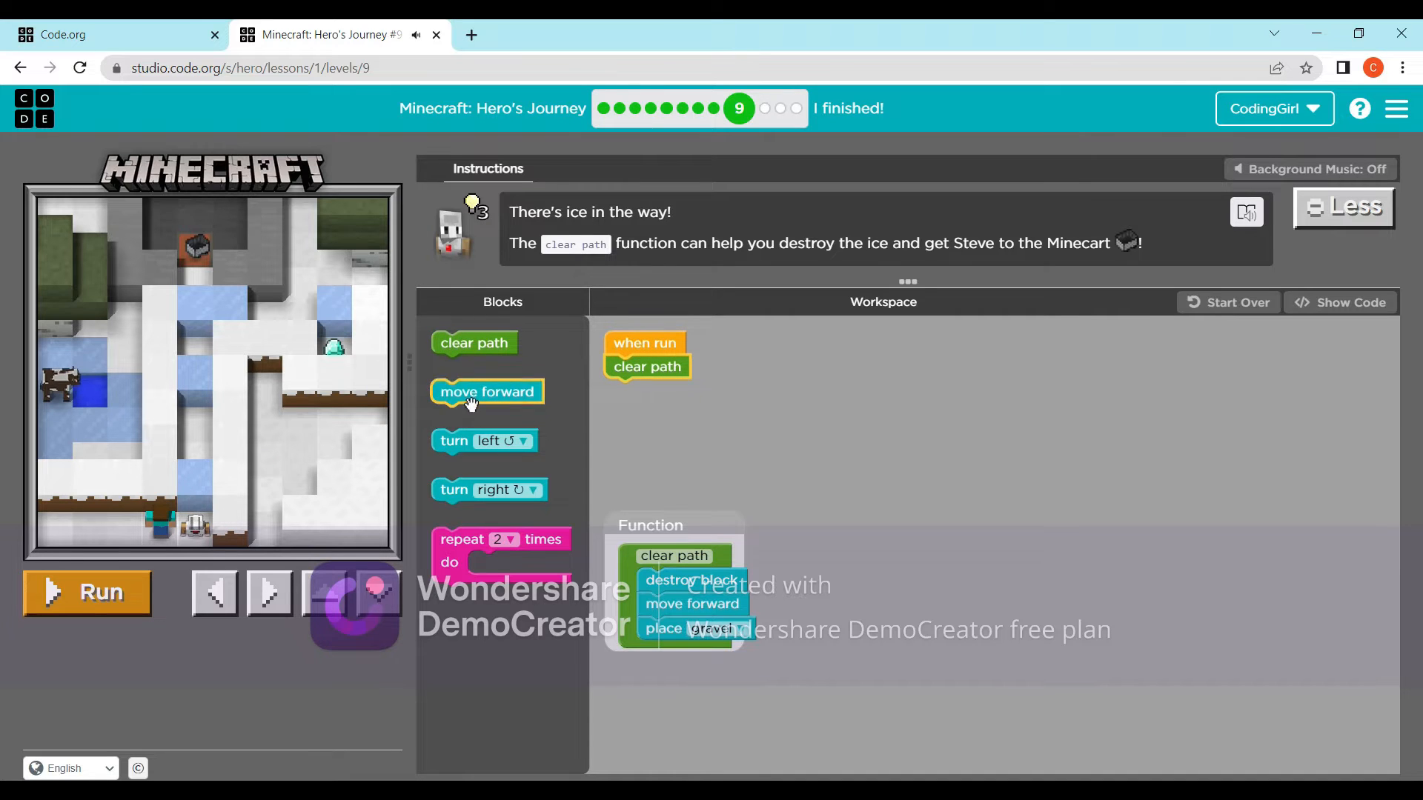
mouse_move(564, 414)
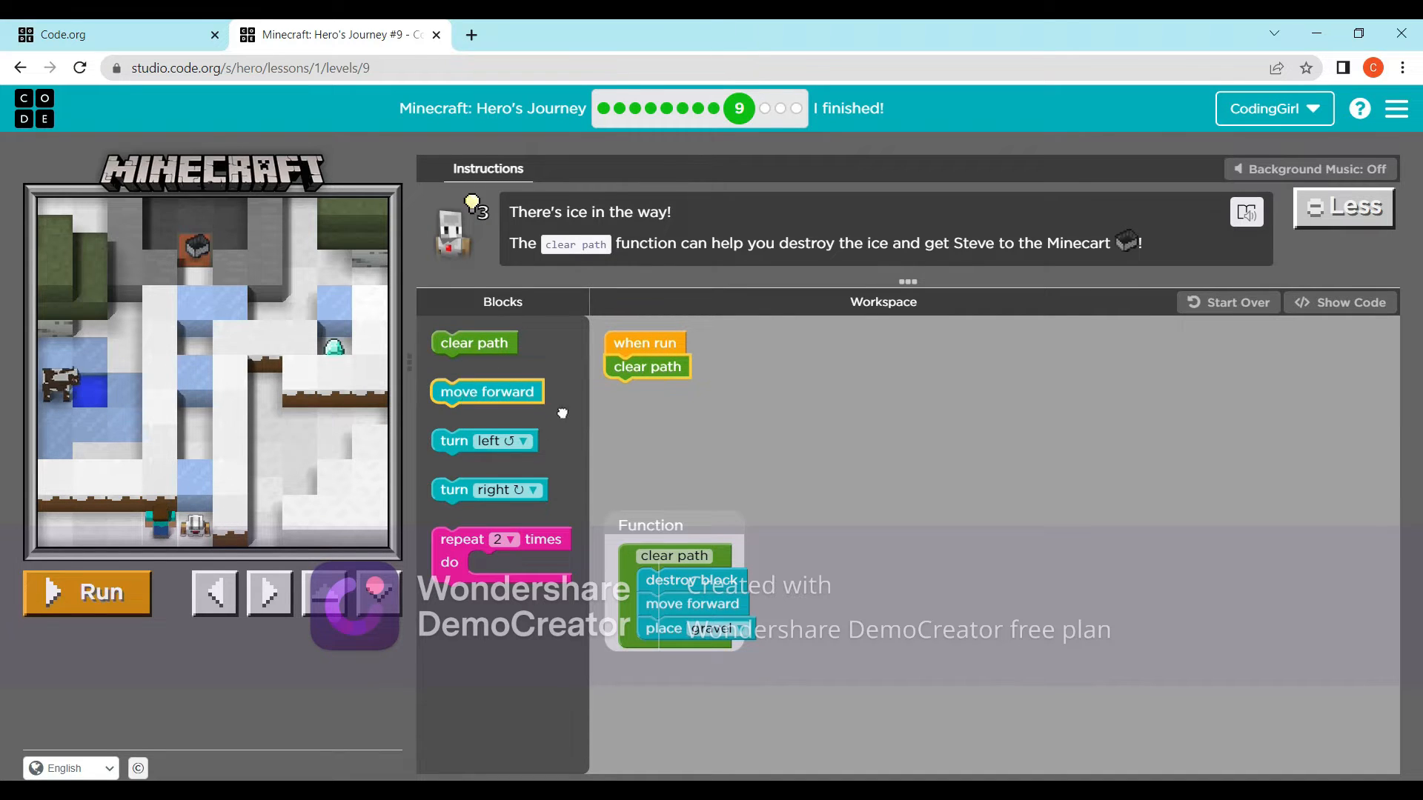
drag(486, 391, 660, 390)
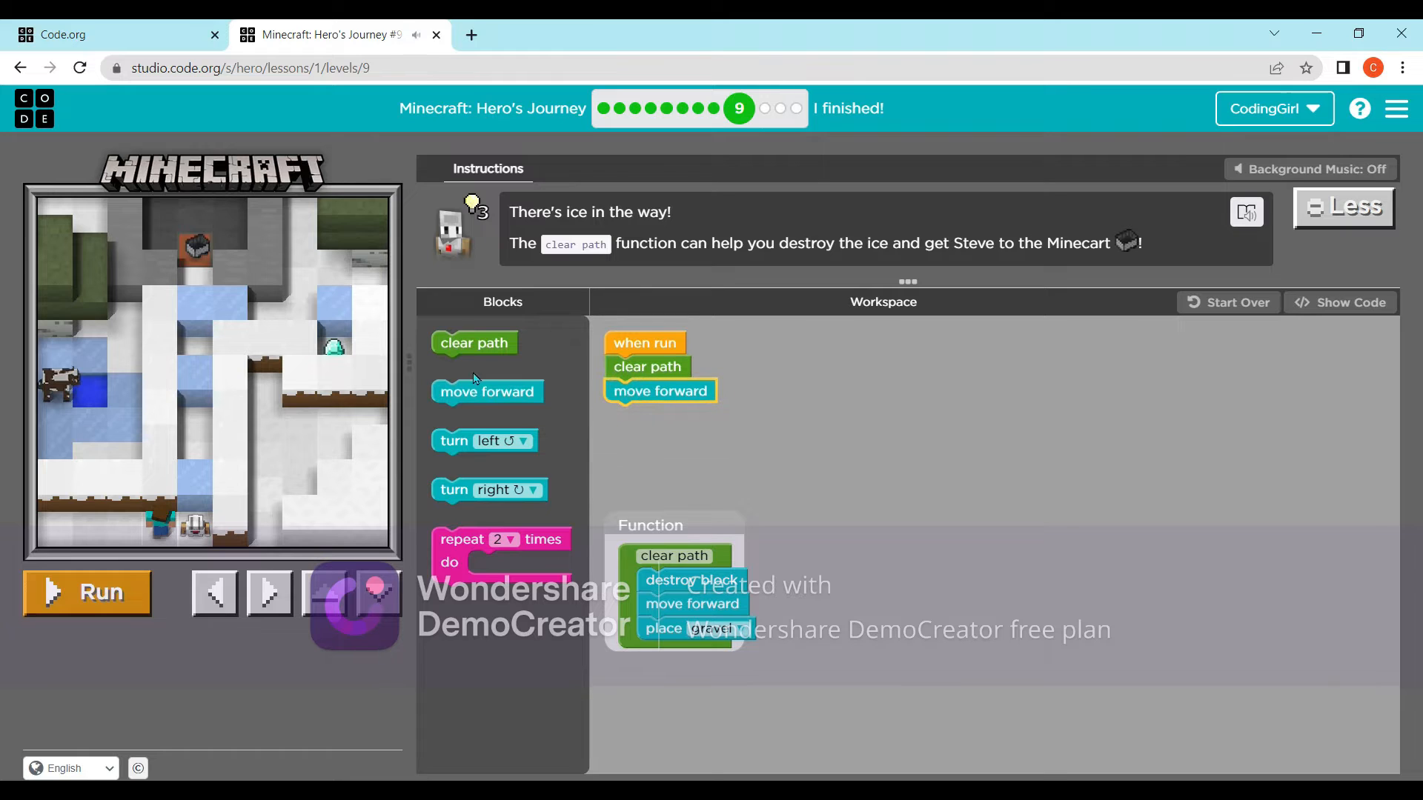
drag(486, 391, 627, 412)
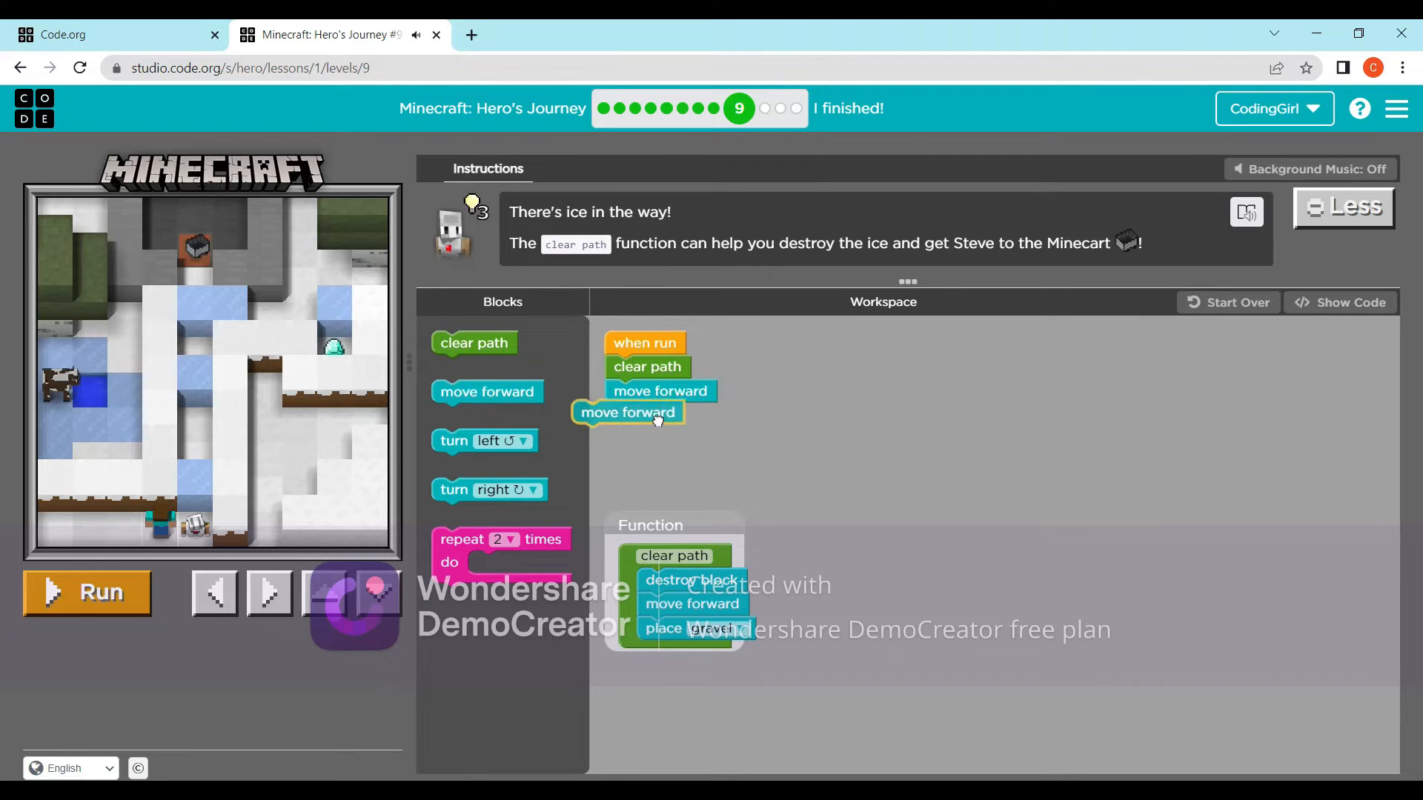
drag(627, 412, 660, 415)
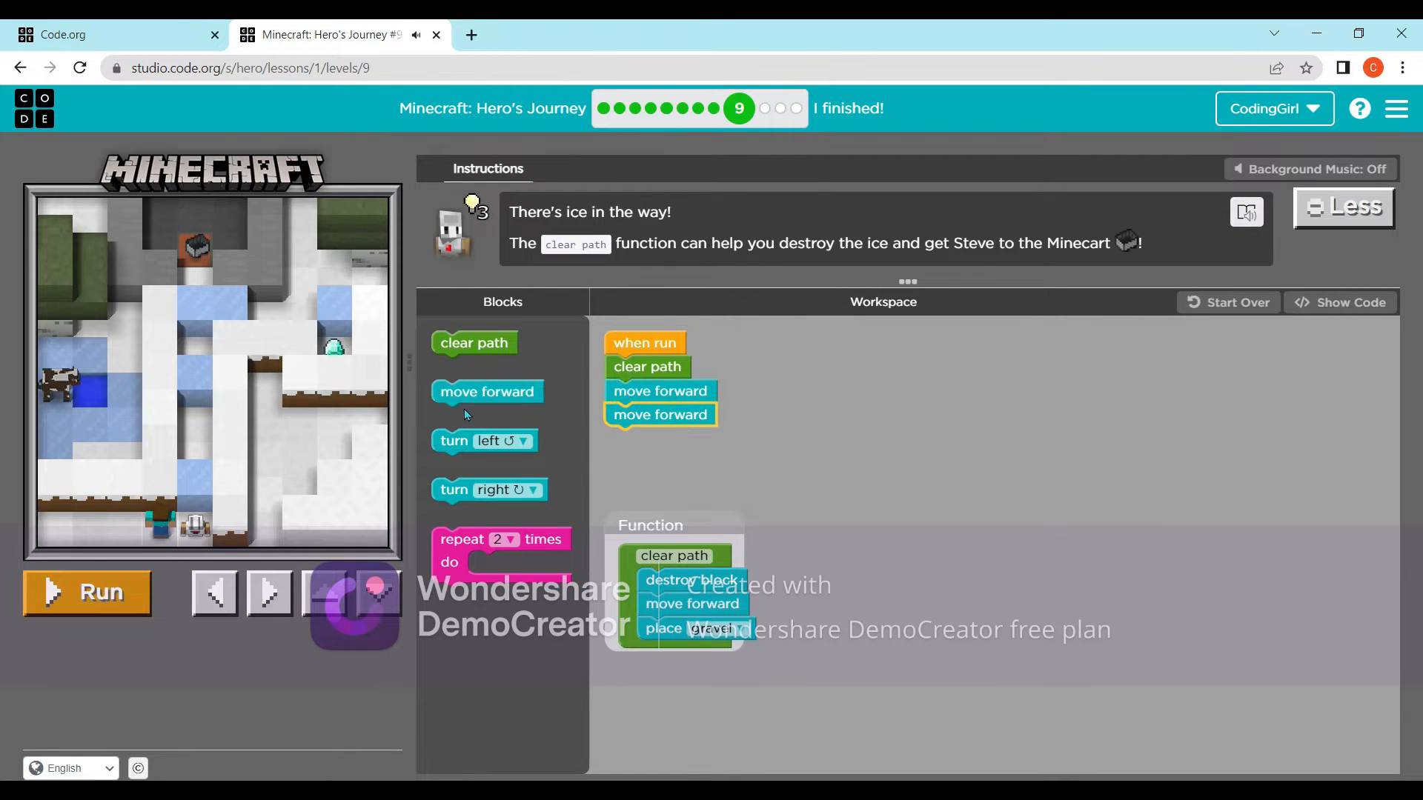
drag(472, 342, 669, 438)
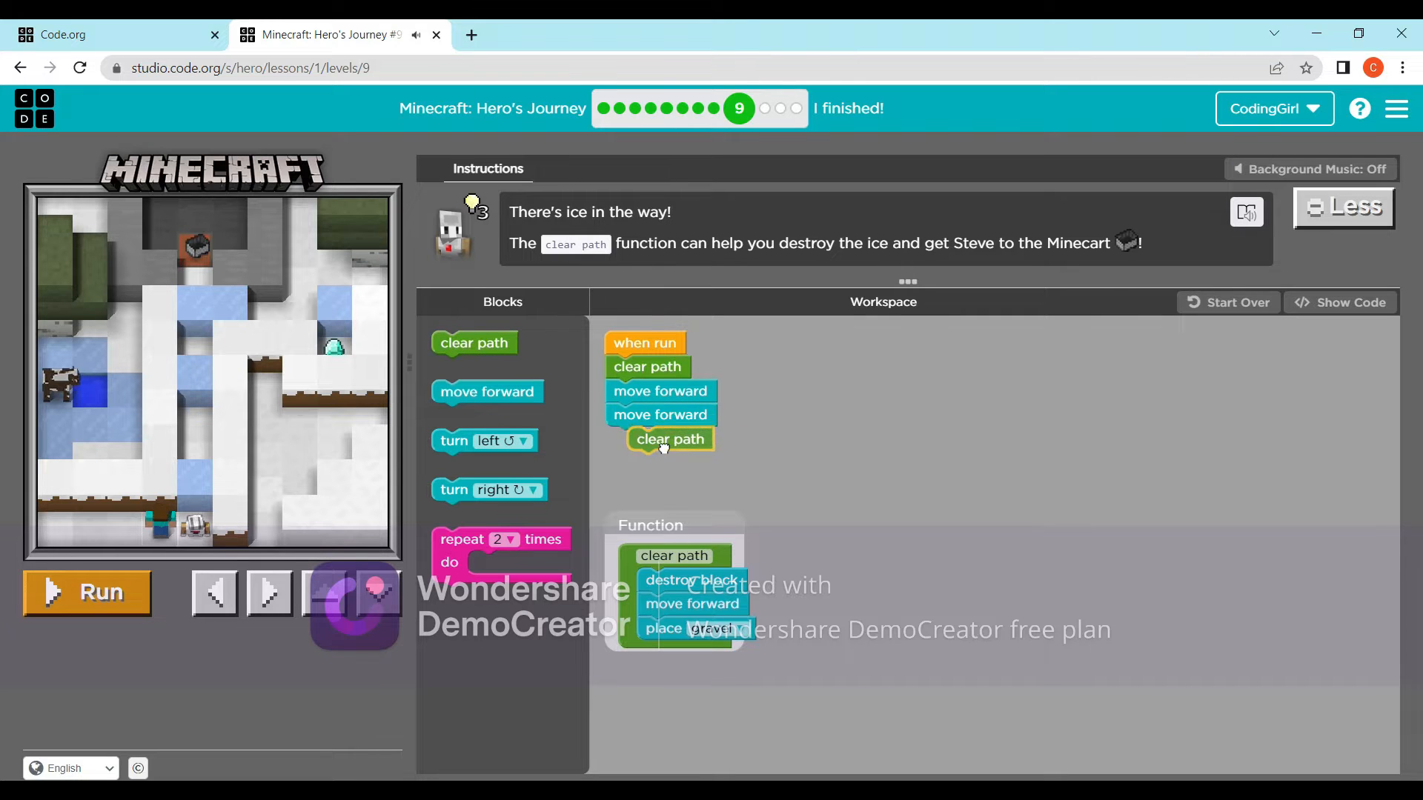
drag(487, 391, 661, 473)
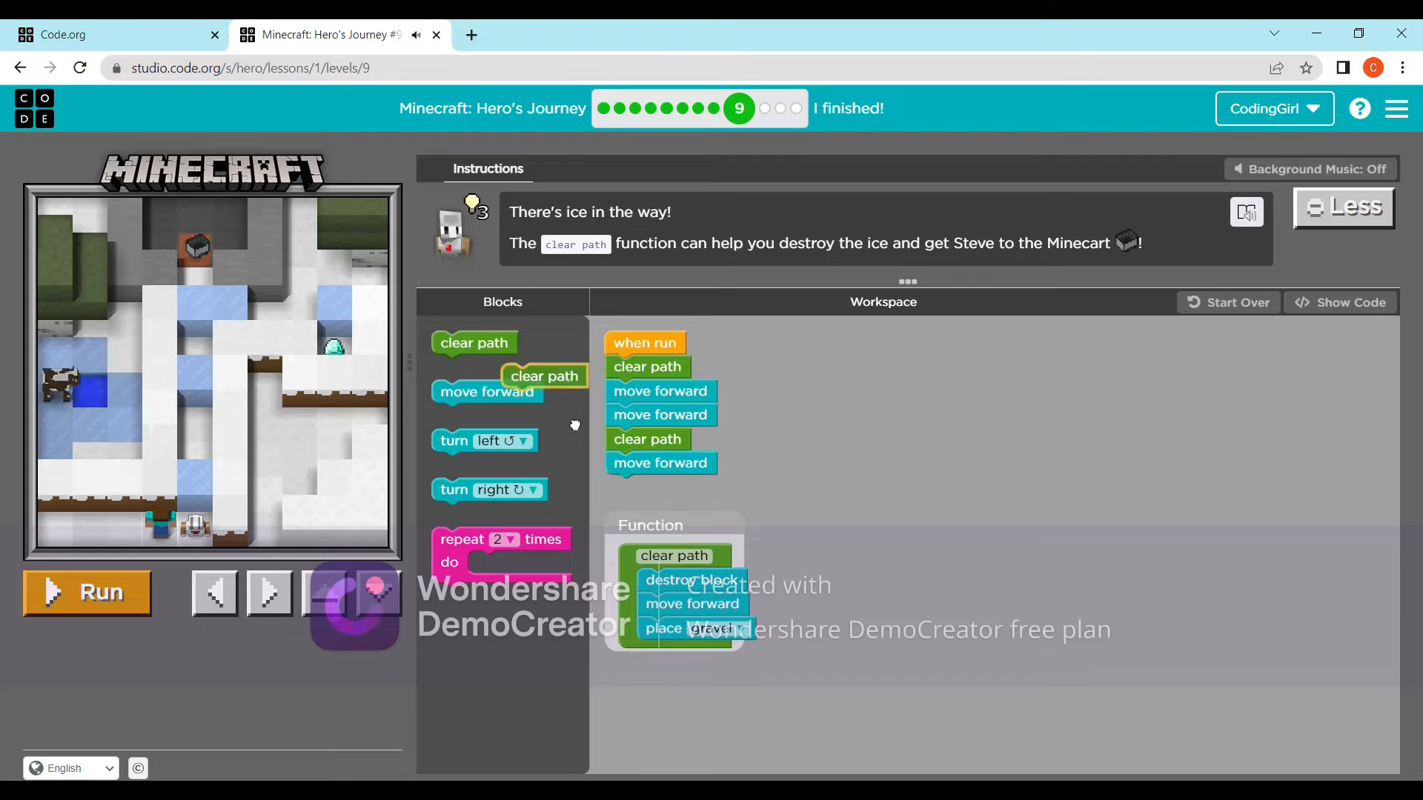
drag(543, 375, 646, 488)
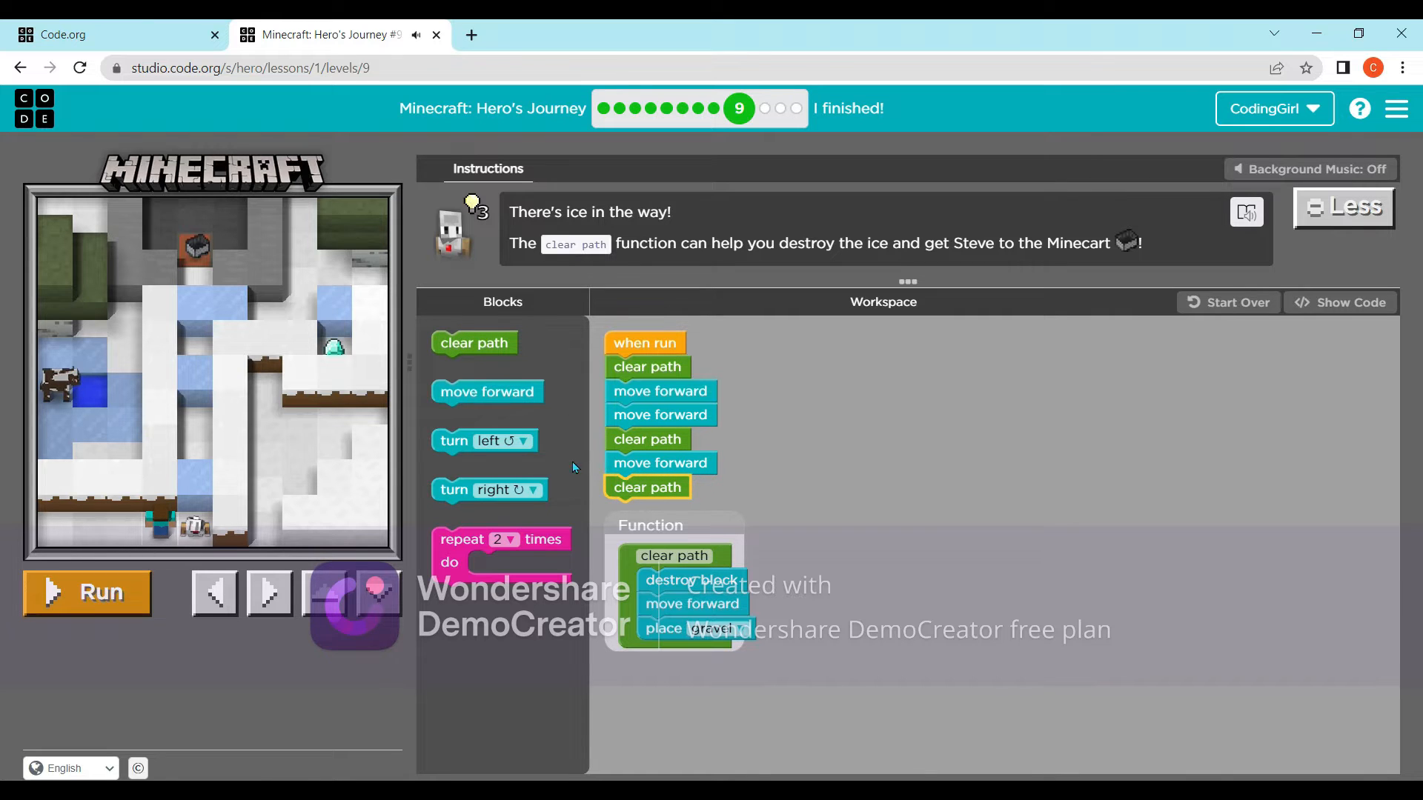
click(86, 593)
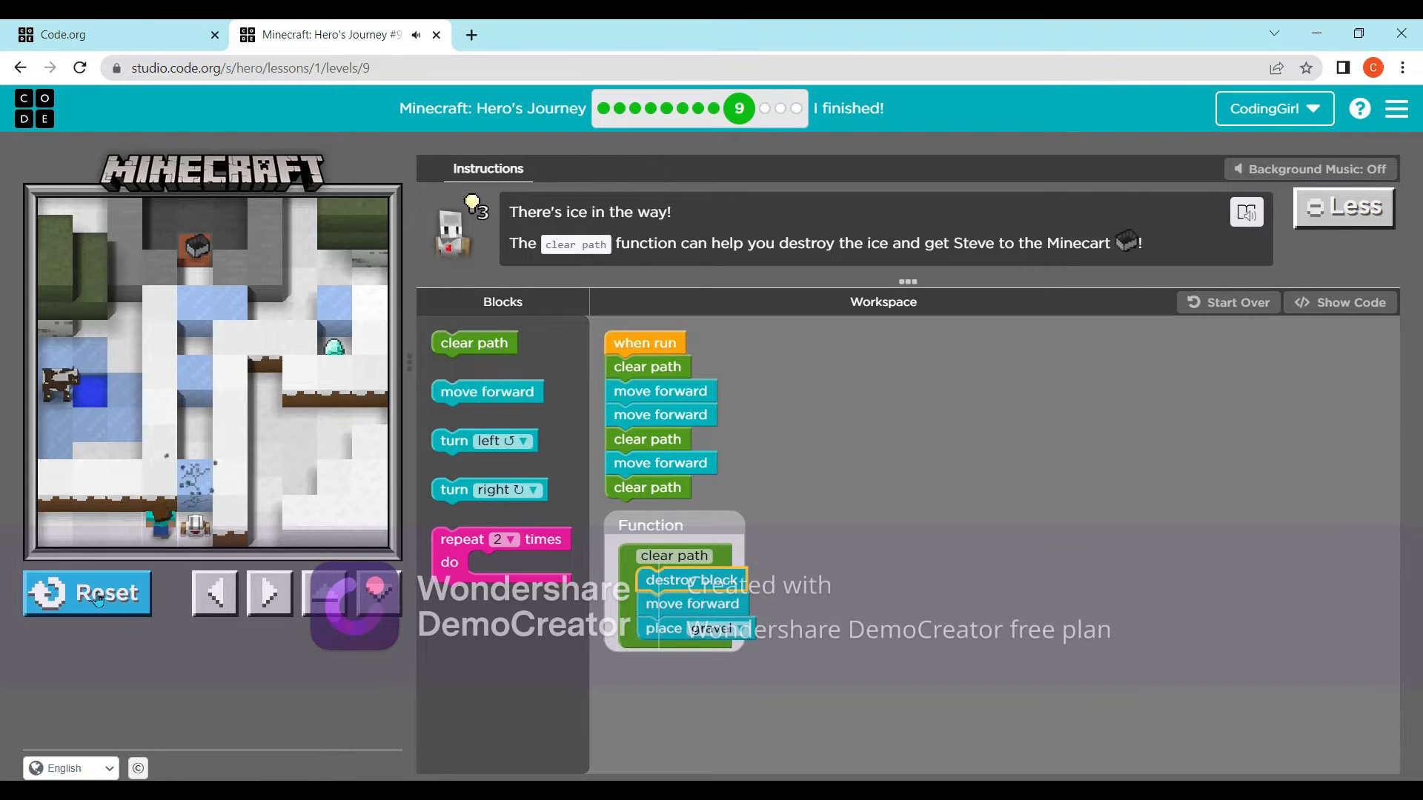
click(86, 593)
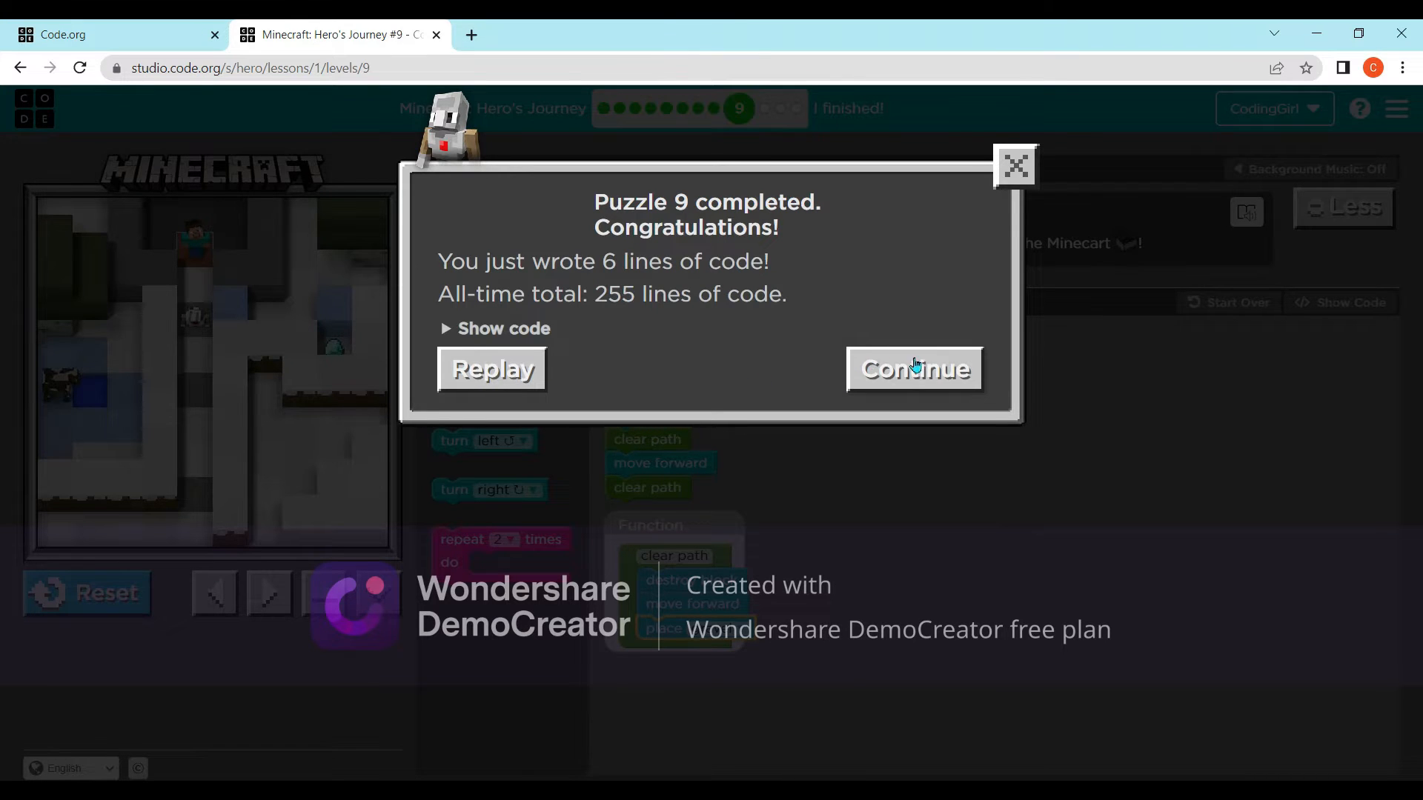
- Continue from the puzzle 9 completion dialog into puzzle 10
click(914, 369)
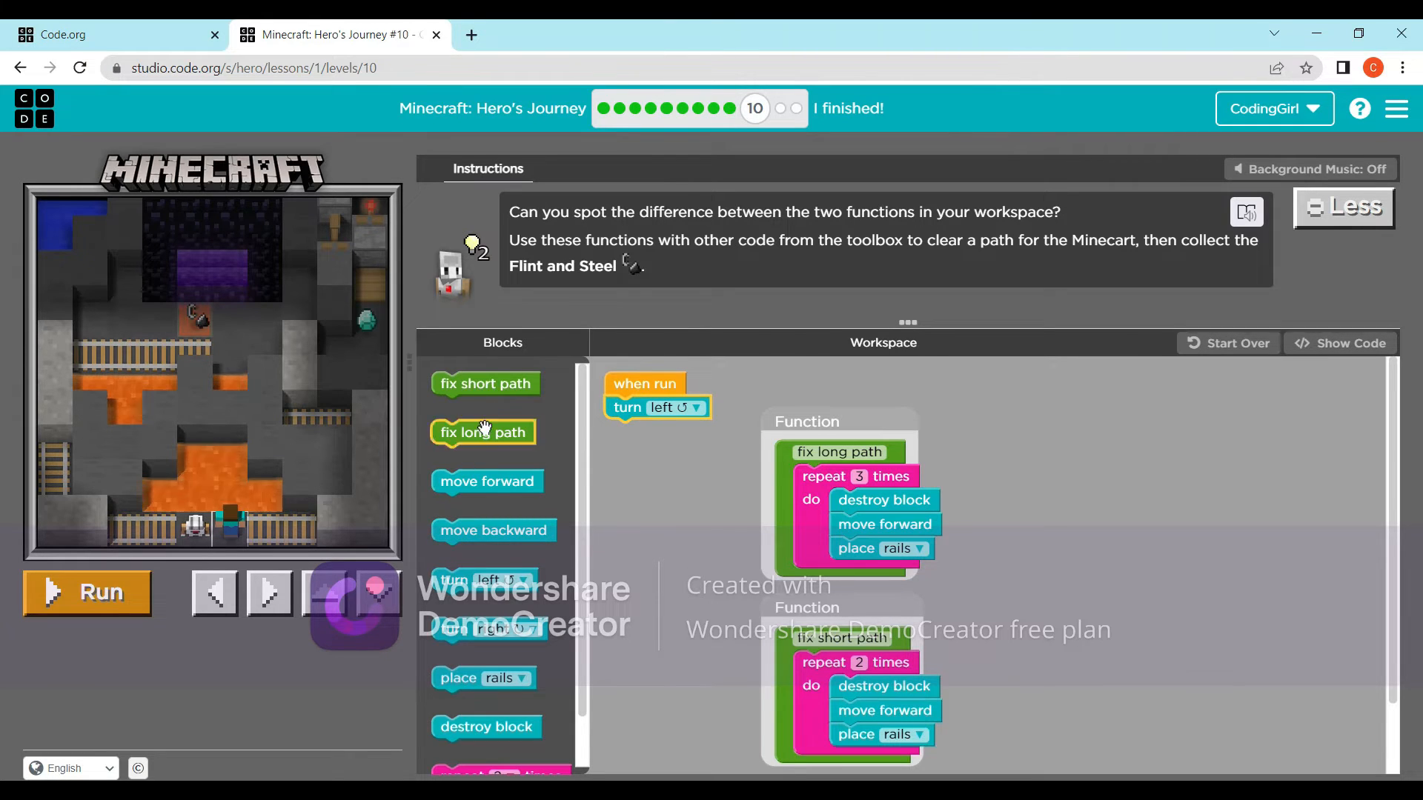
- Add two move forwards after the left turn, test-run the partial program and reset Steve
drag(488, 481, 655, 430)
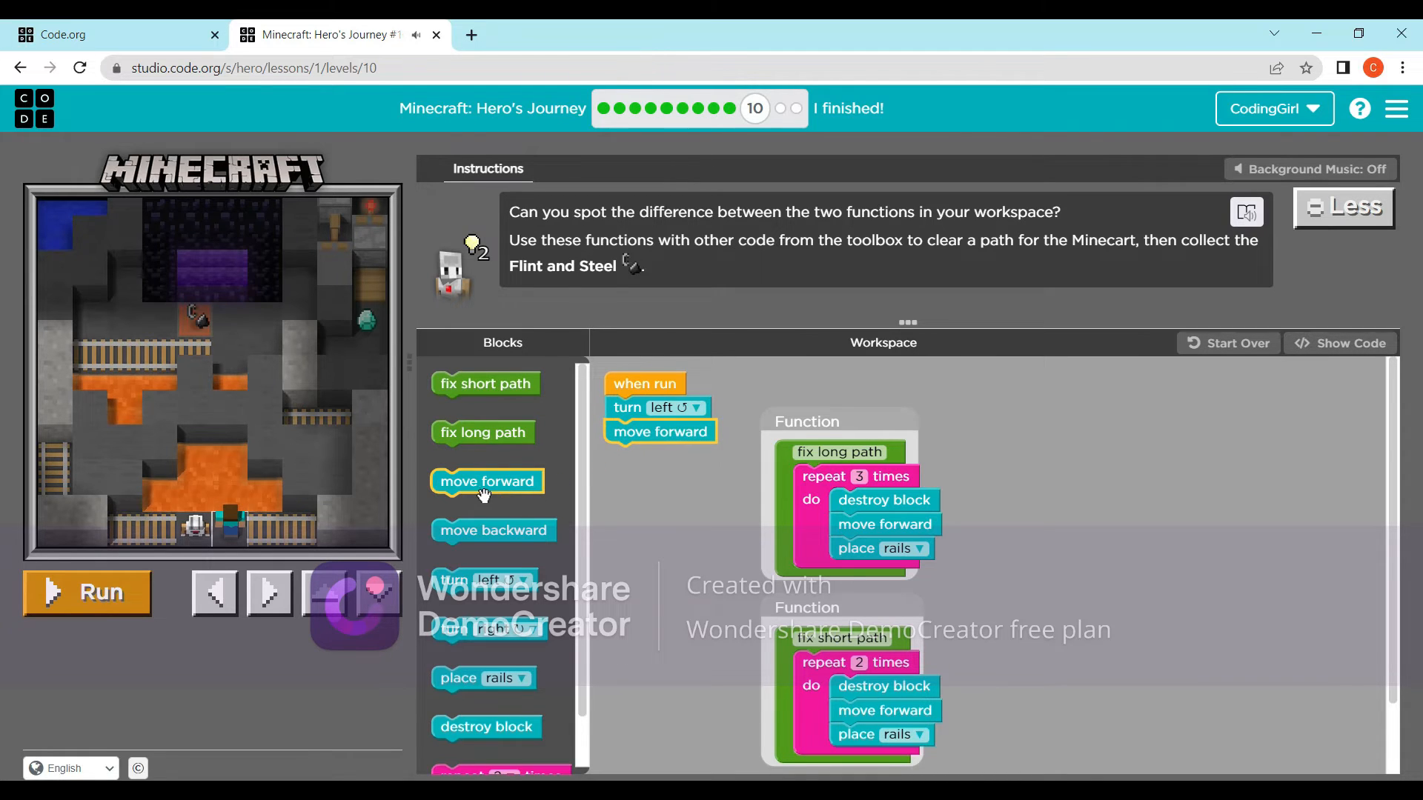
drag(486, 482, 692, 487)
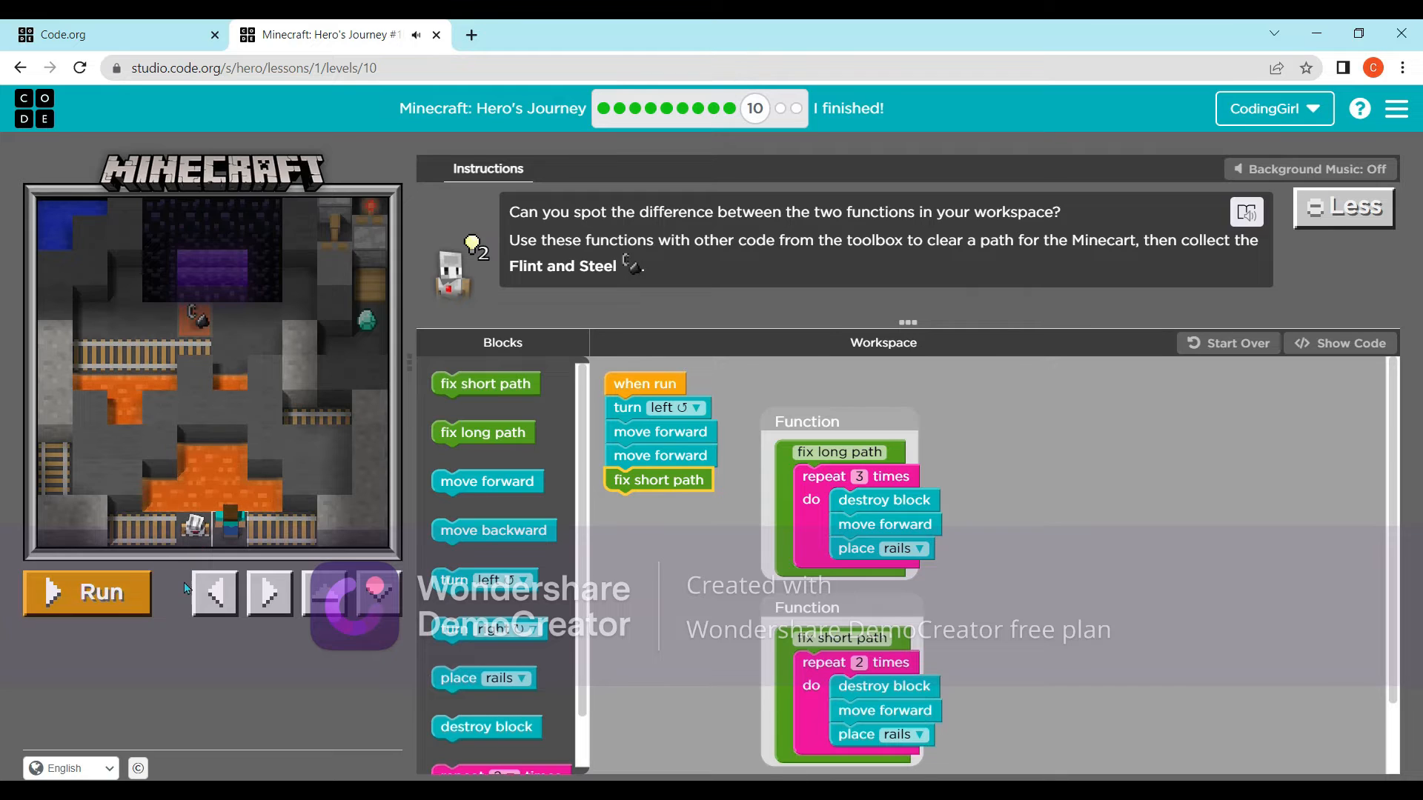
click(86, 593)
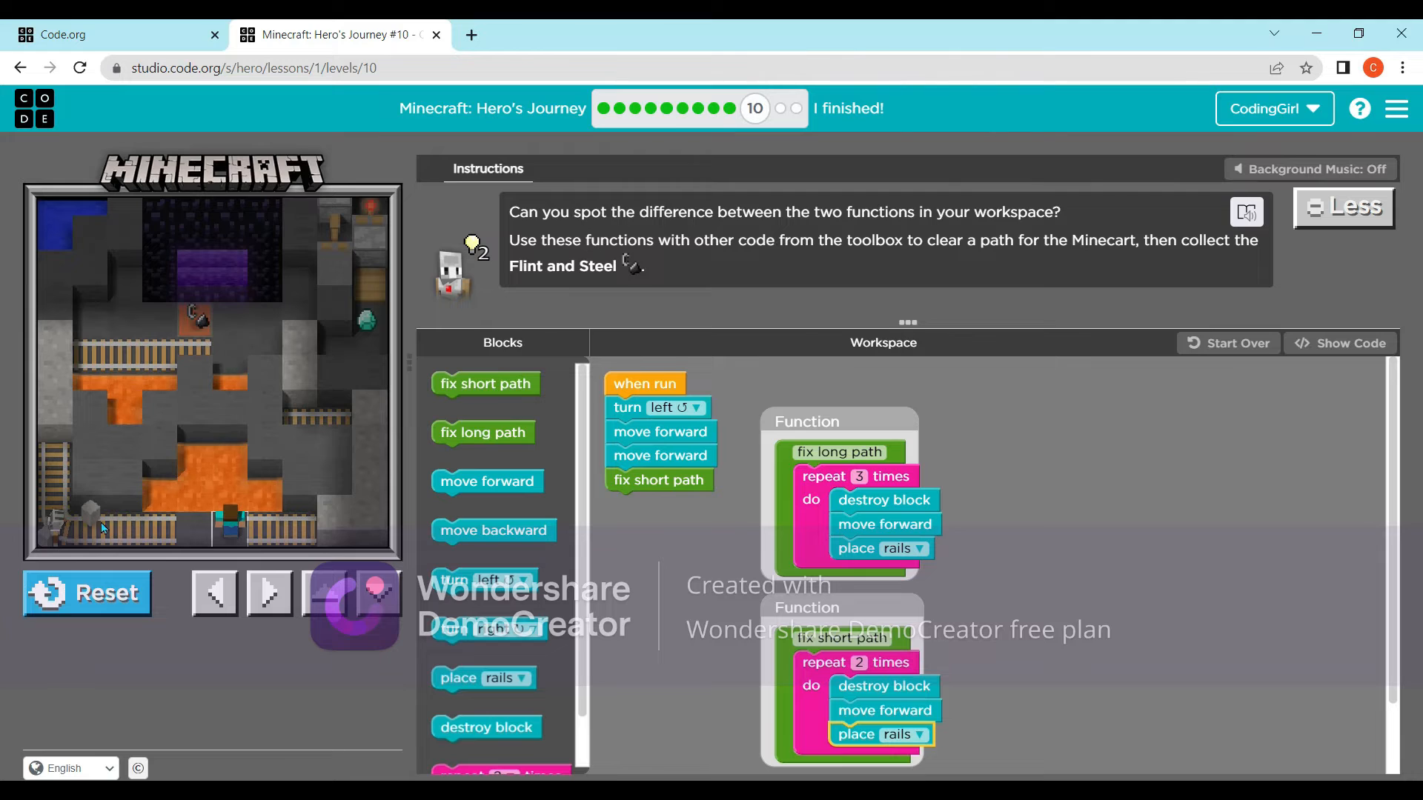
scroll(down, 3)
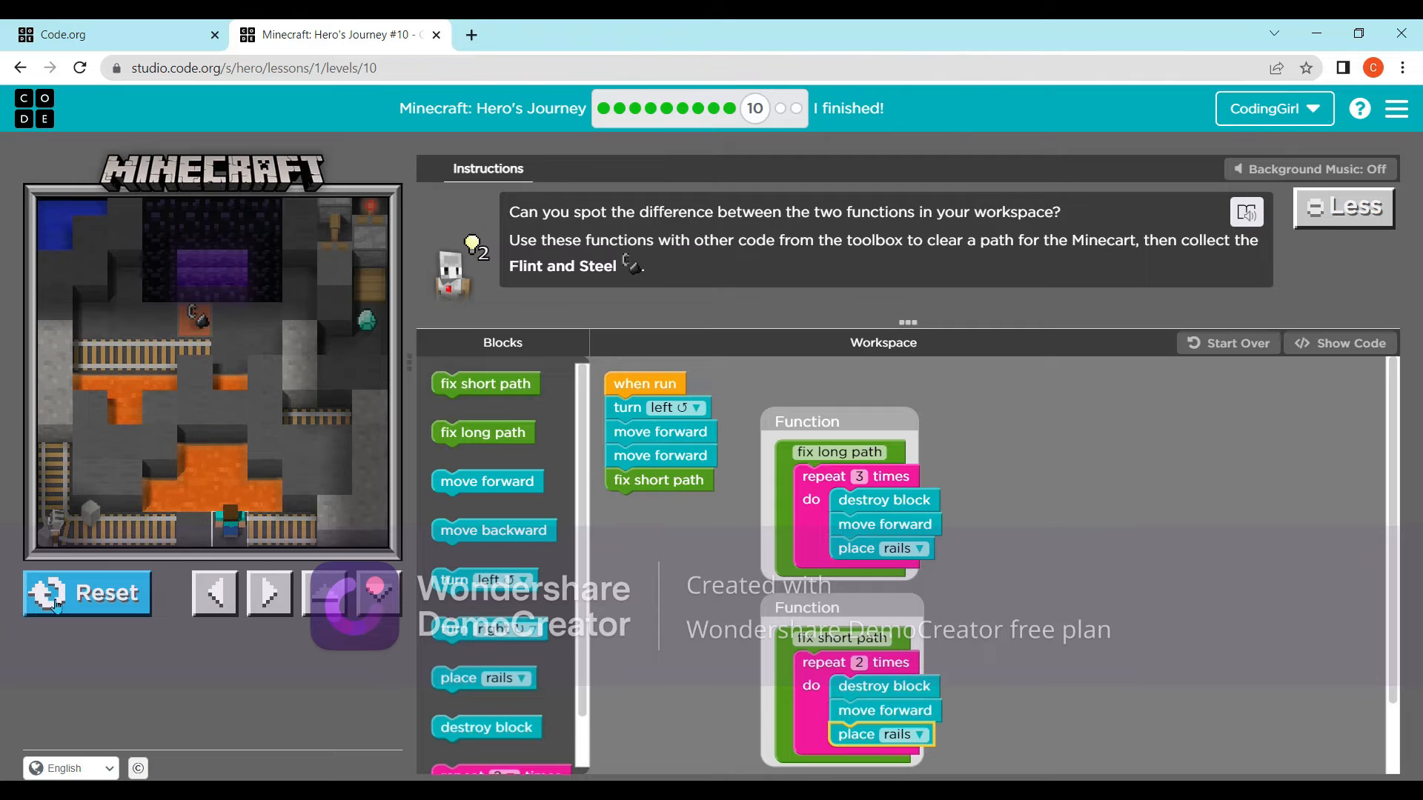
click(86, 593)
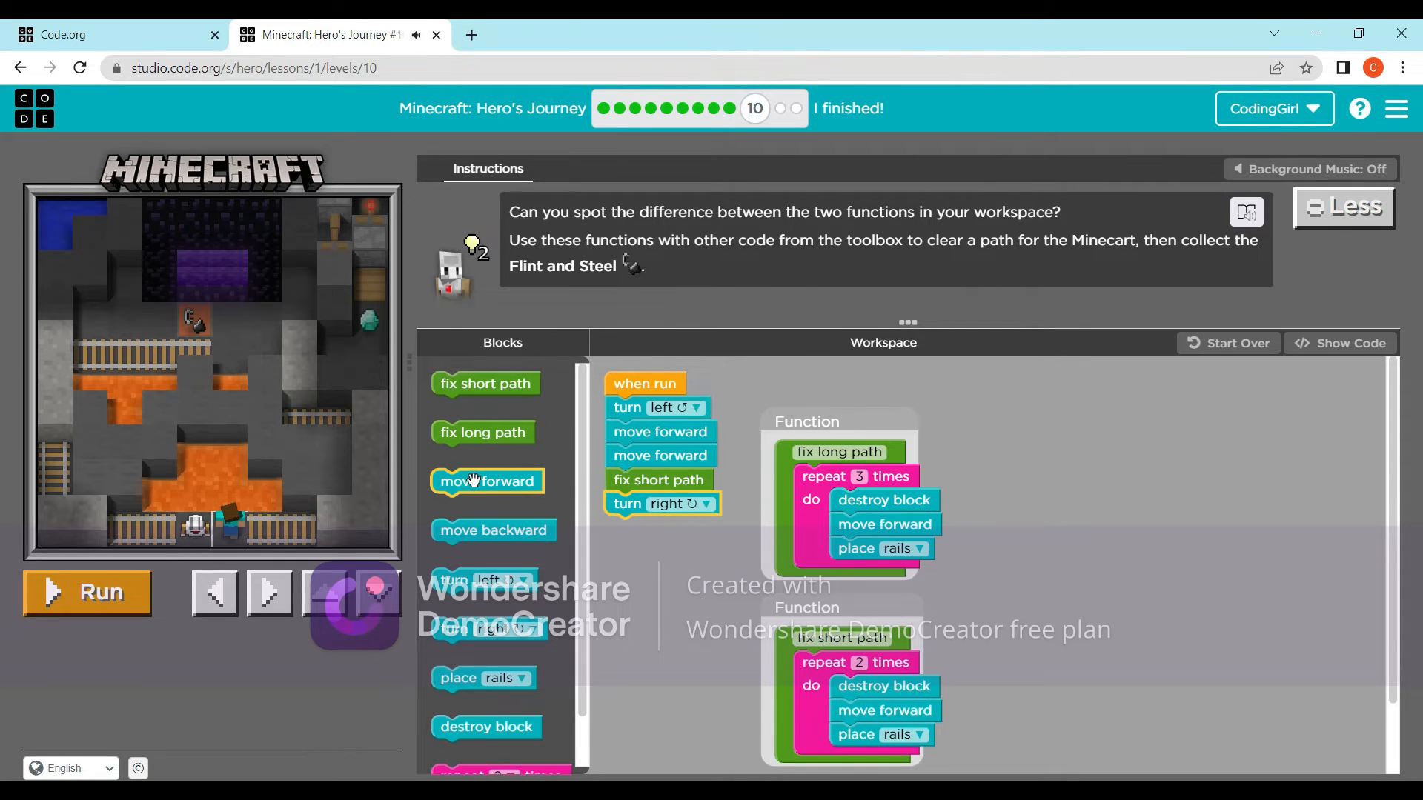
- Add a move forward and a final fix long path call, then run to complete puzzle 10
drag(488, 480, 661, 528)
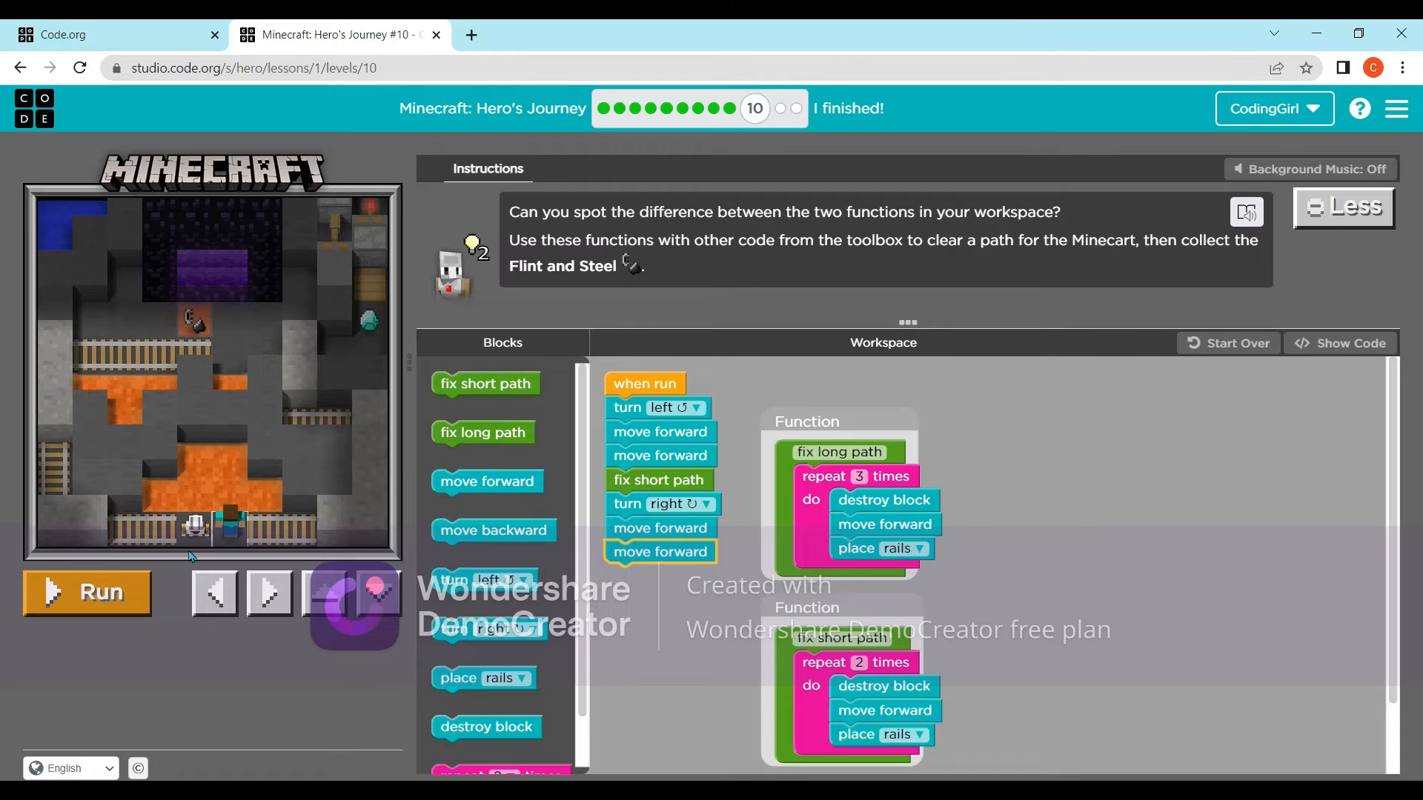
click(86, 593)
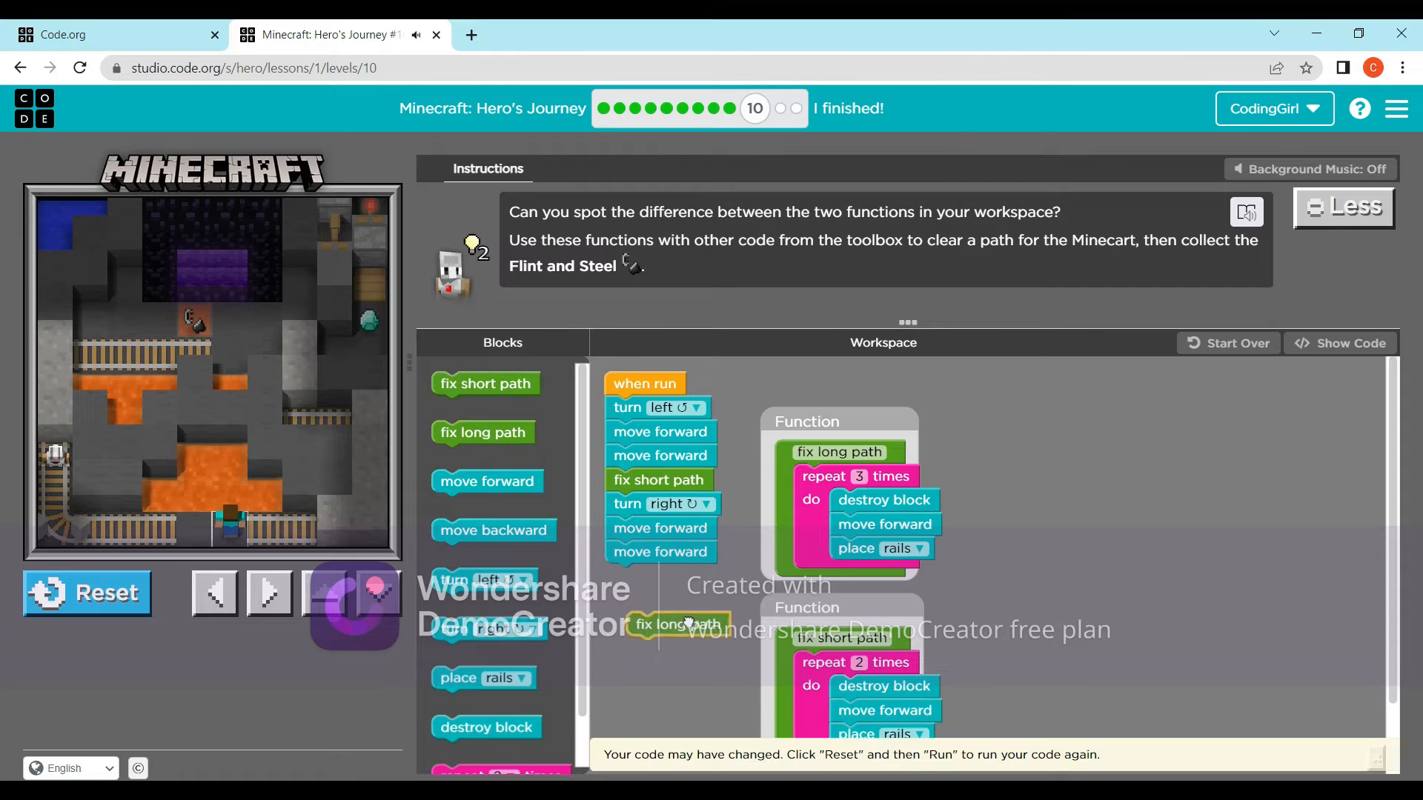
drag(676, 624, 655, 576)
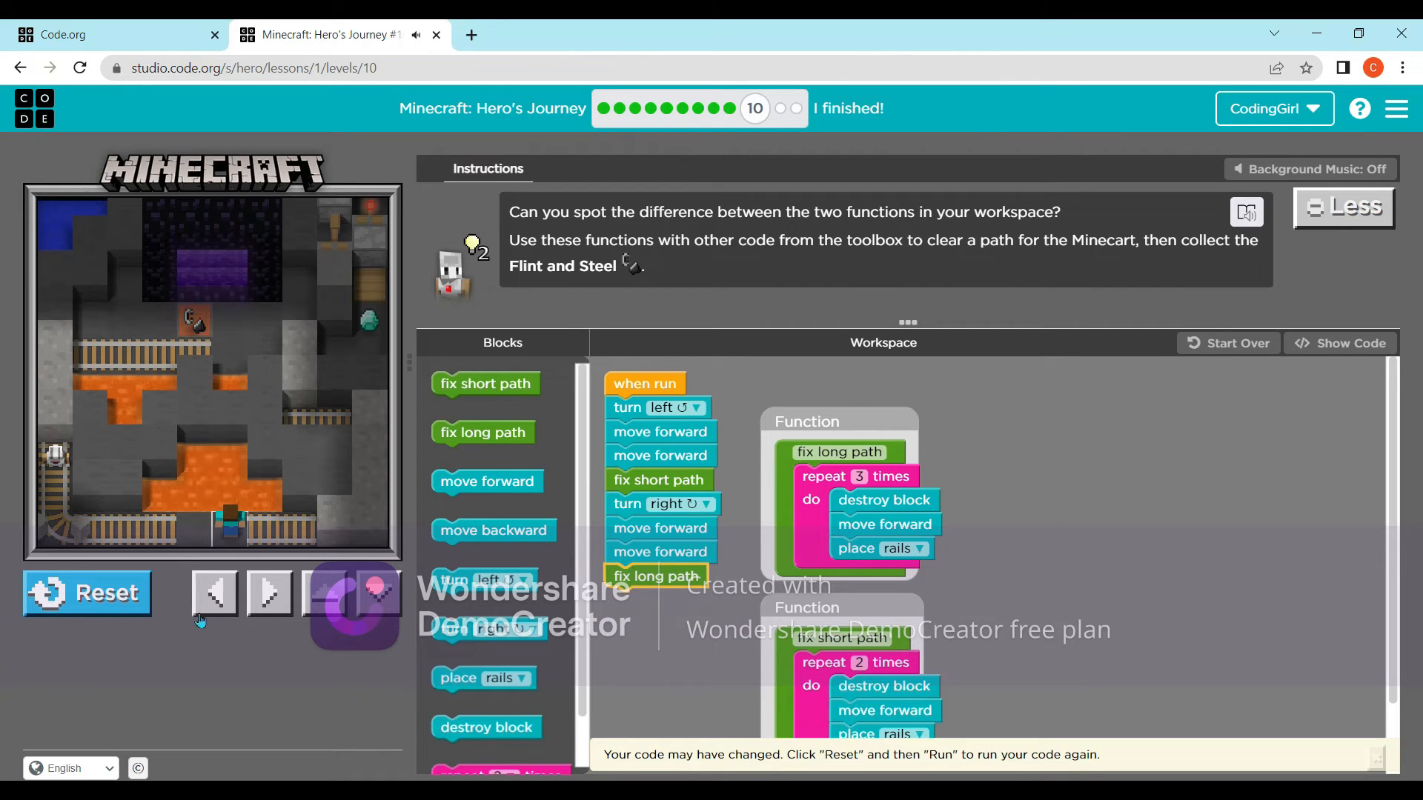
click(86, 593)
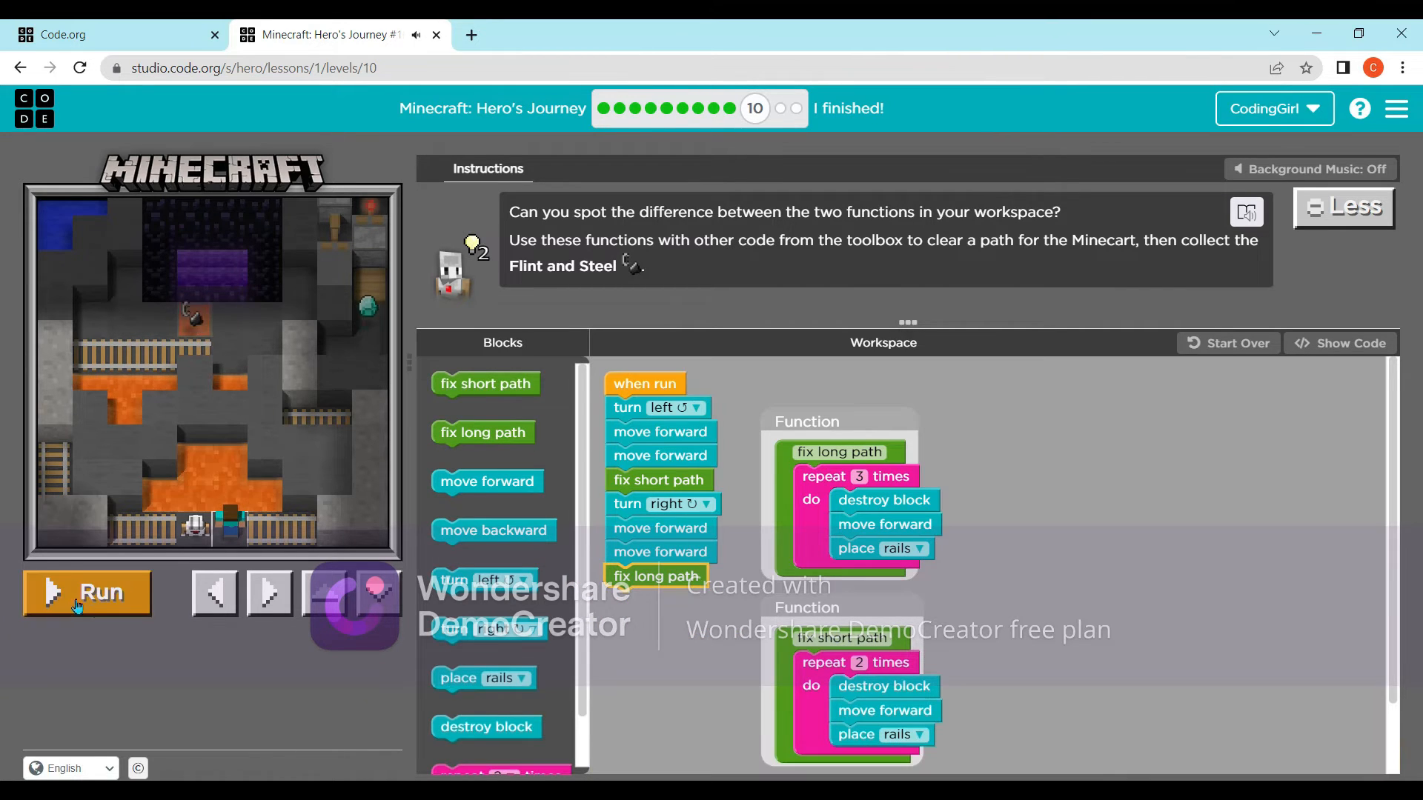
click(86, 593)
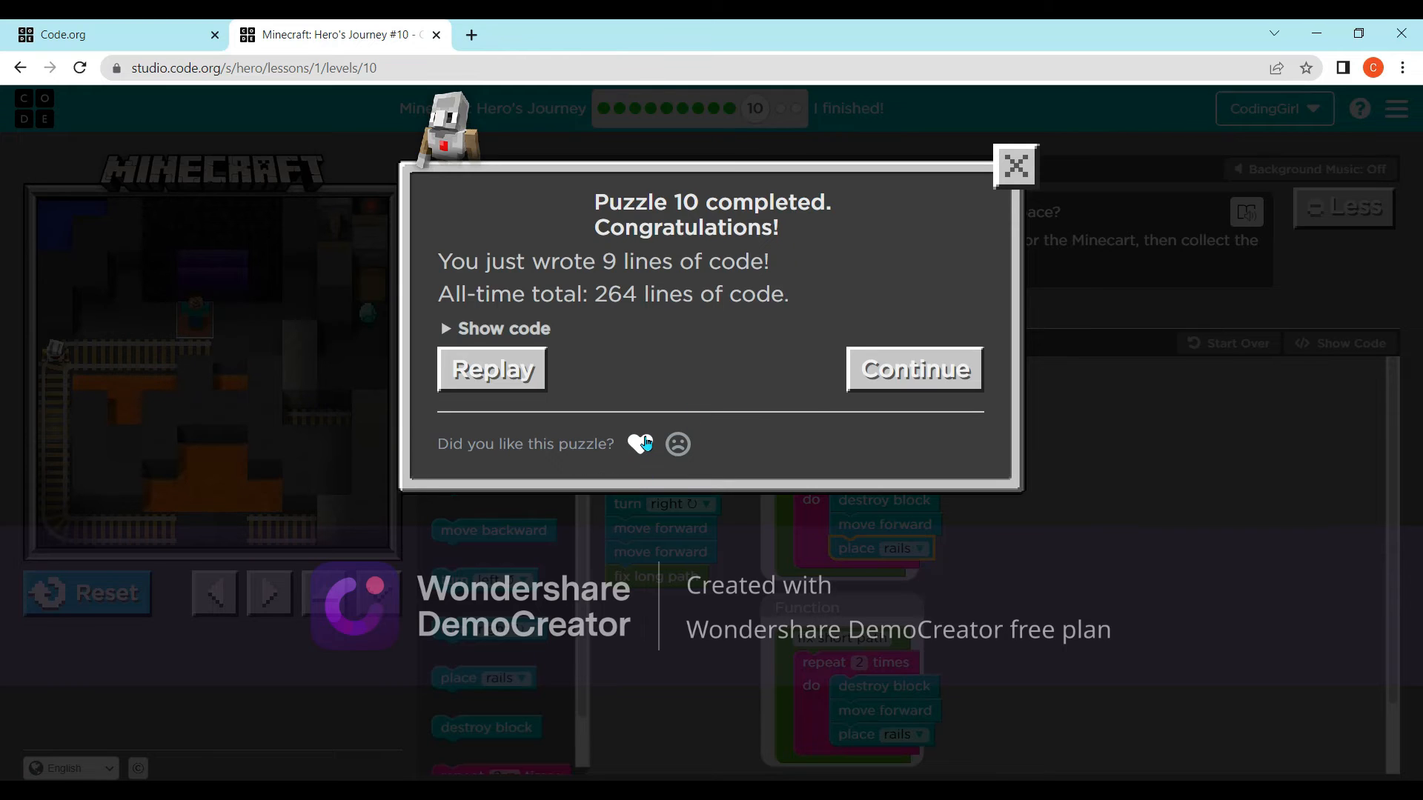
- Continue from the completion dialog to load puzzle 11 with its bridge functions
click(915, 369)
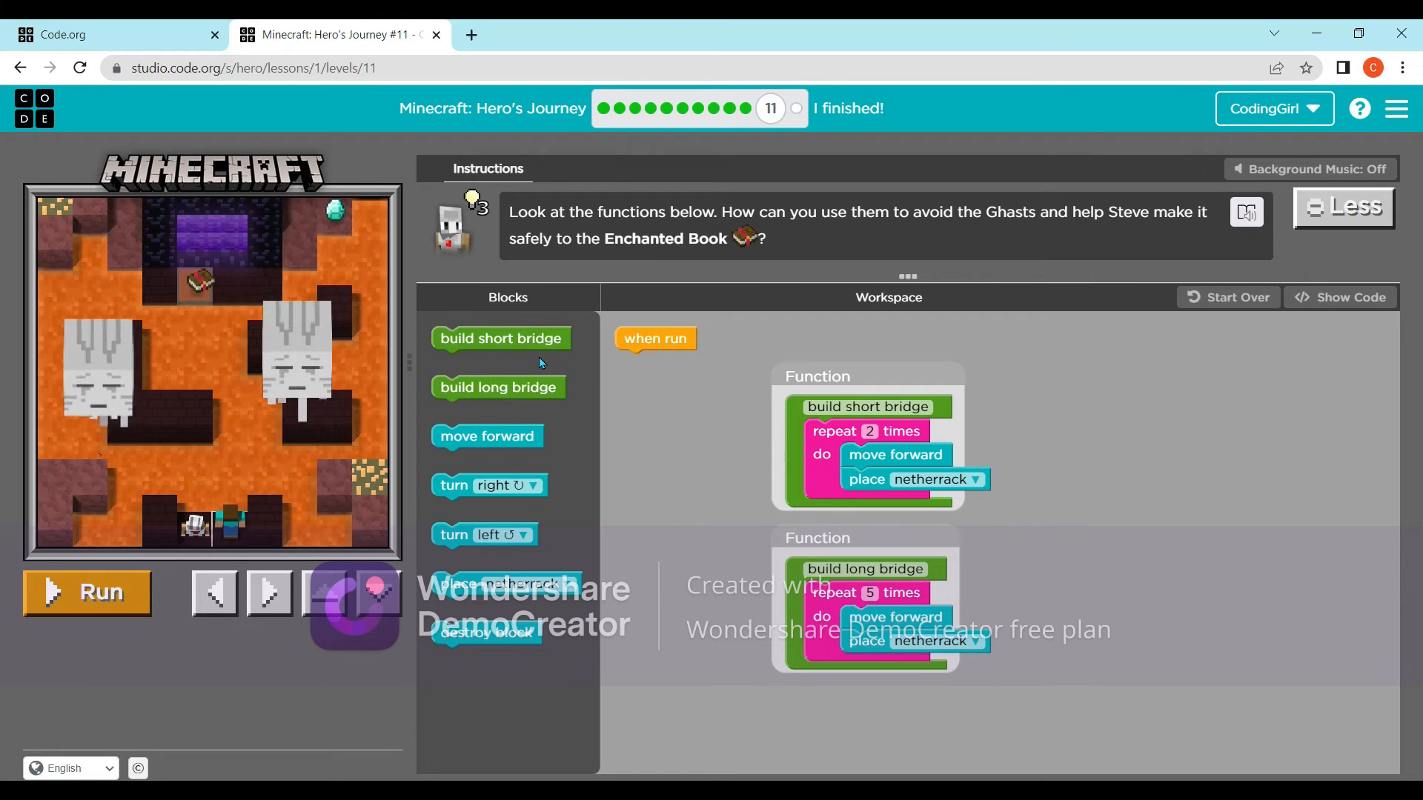
mouse_move(549, 344)
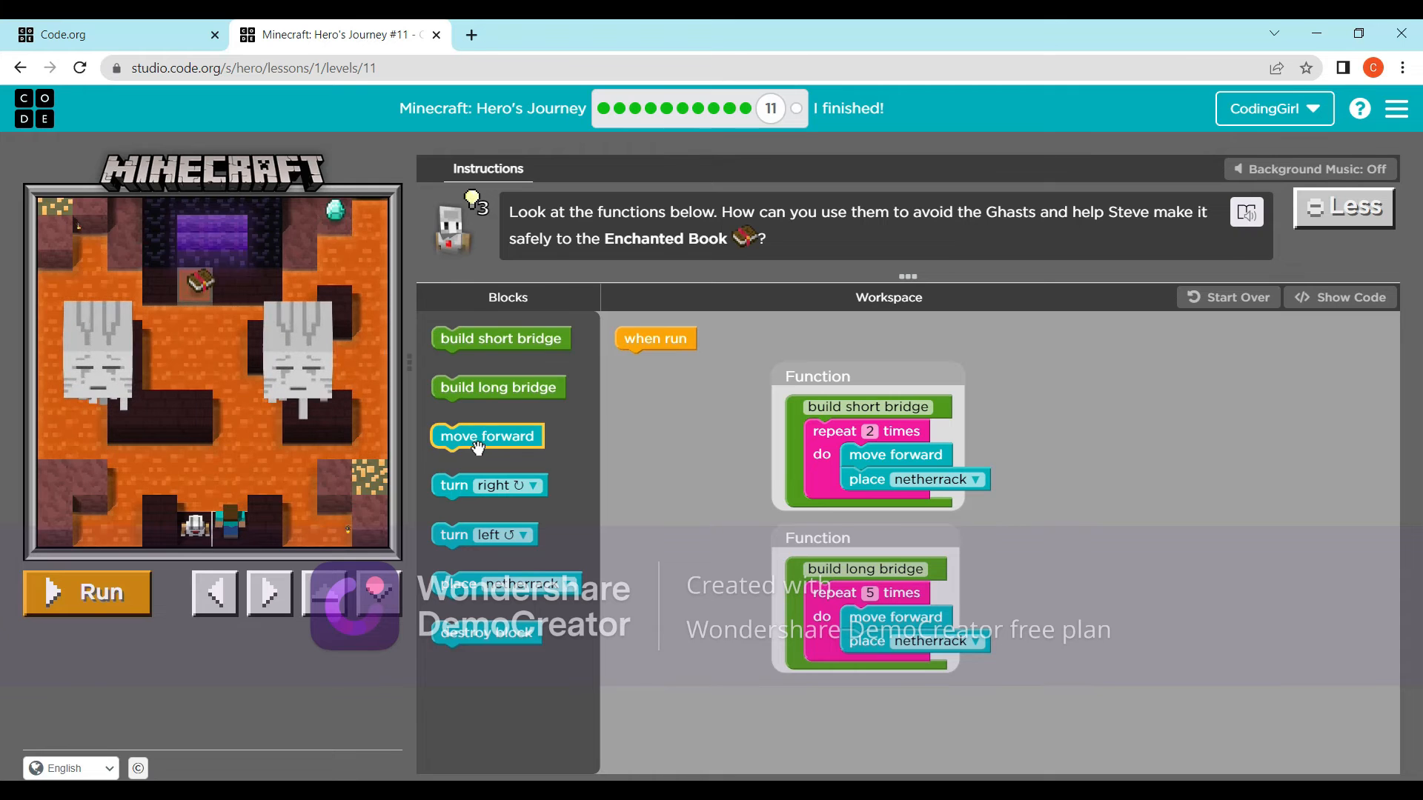
- Run and reset the empty level, then begin the program with turn right, move forward, turn left
click(86, 593)
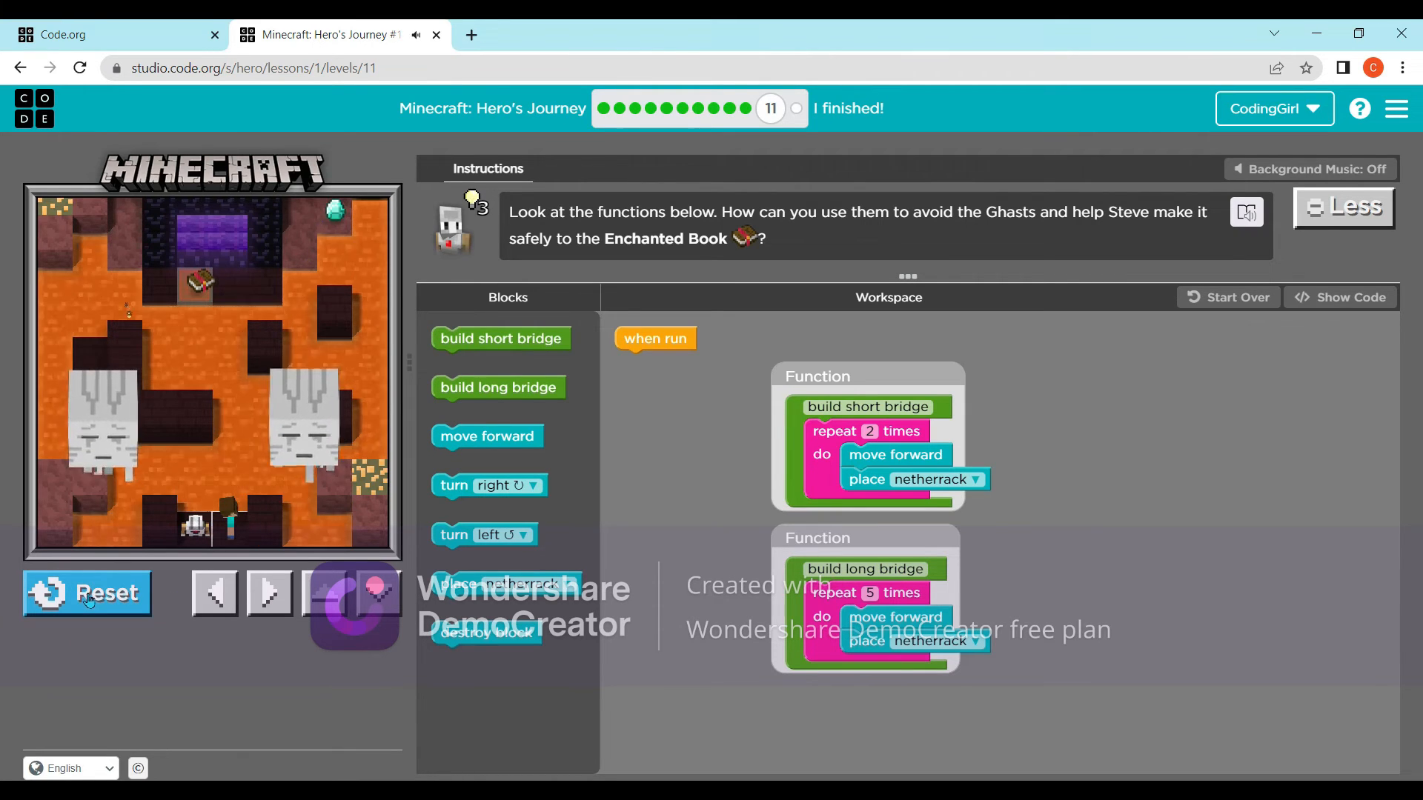
click(86, 593)
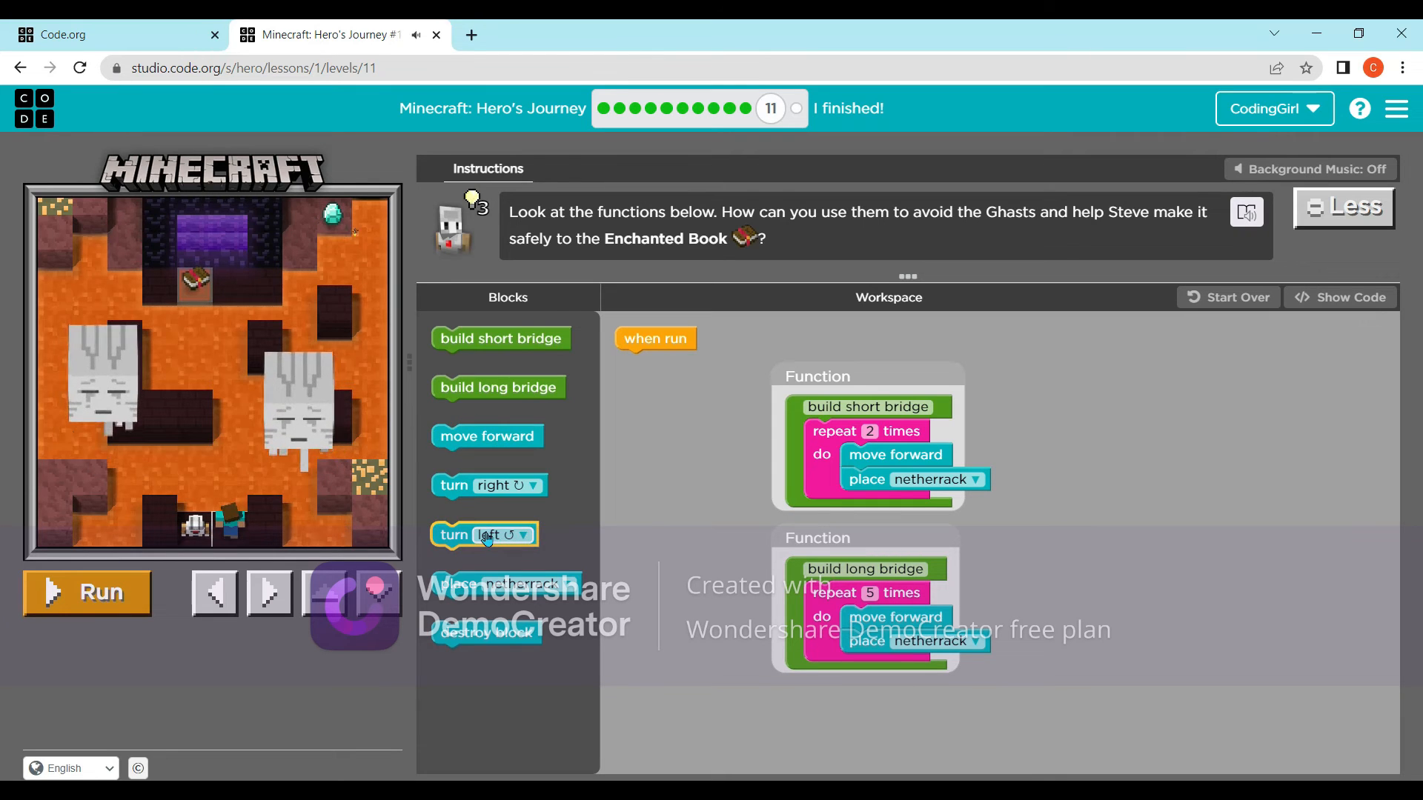
click(531, 535)
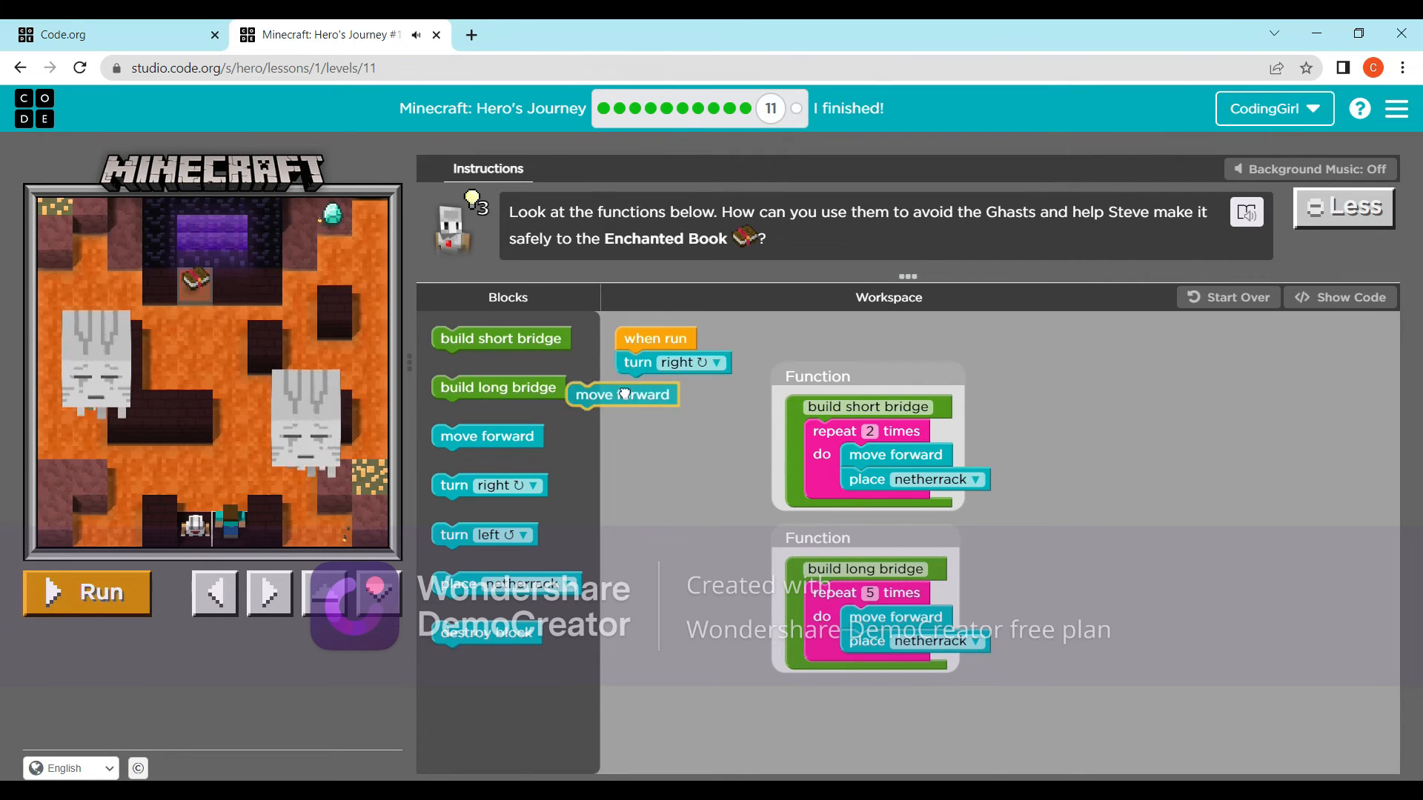
drag(623, 394, 670, 387)
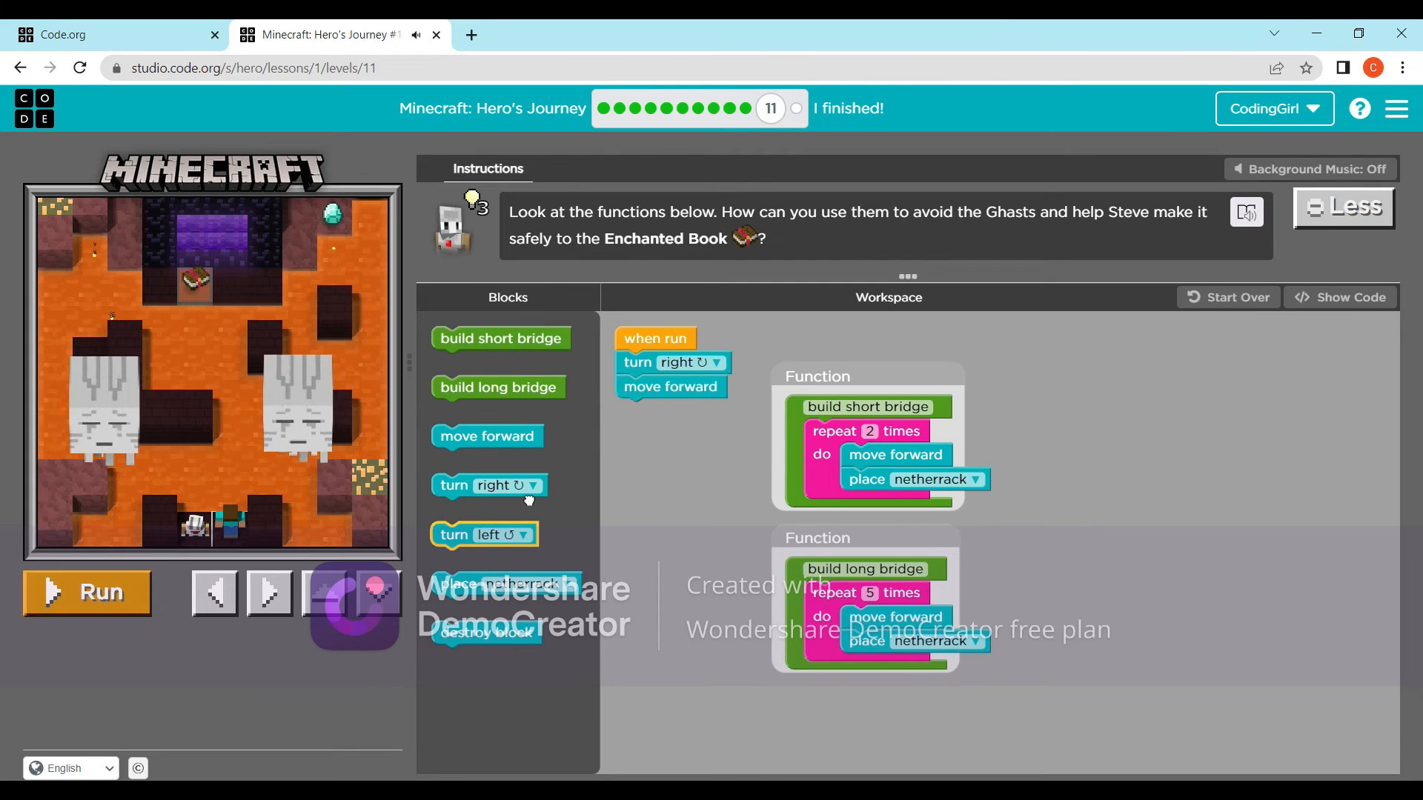
drag(483, 534, 670, 413)
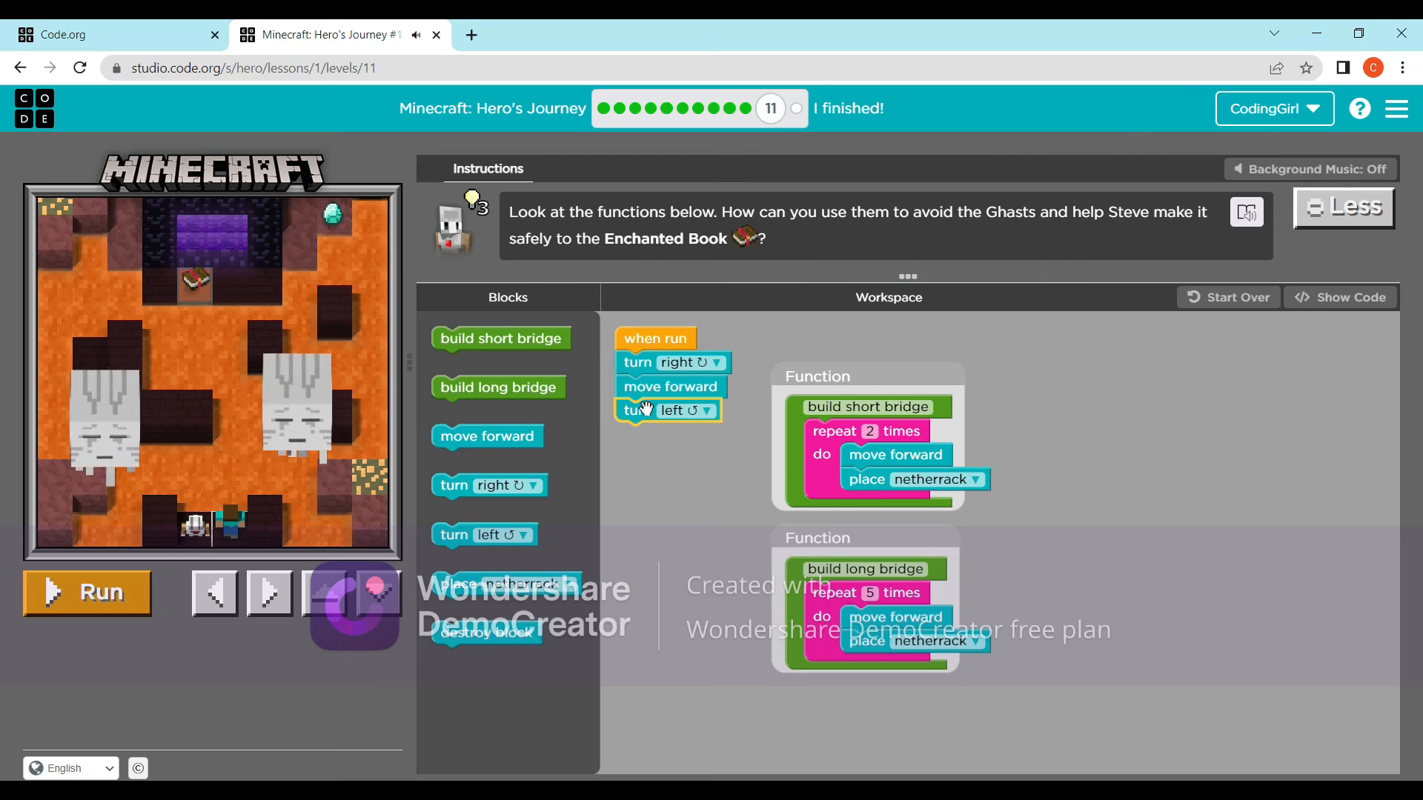
mouse_move(498, 344)
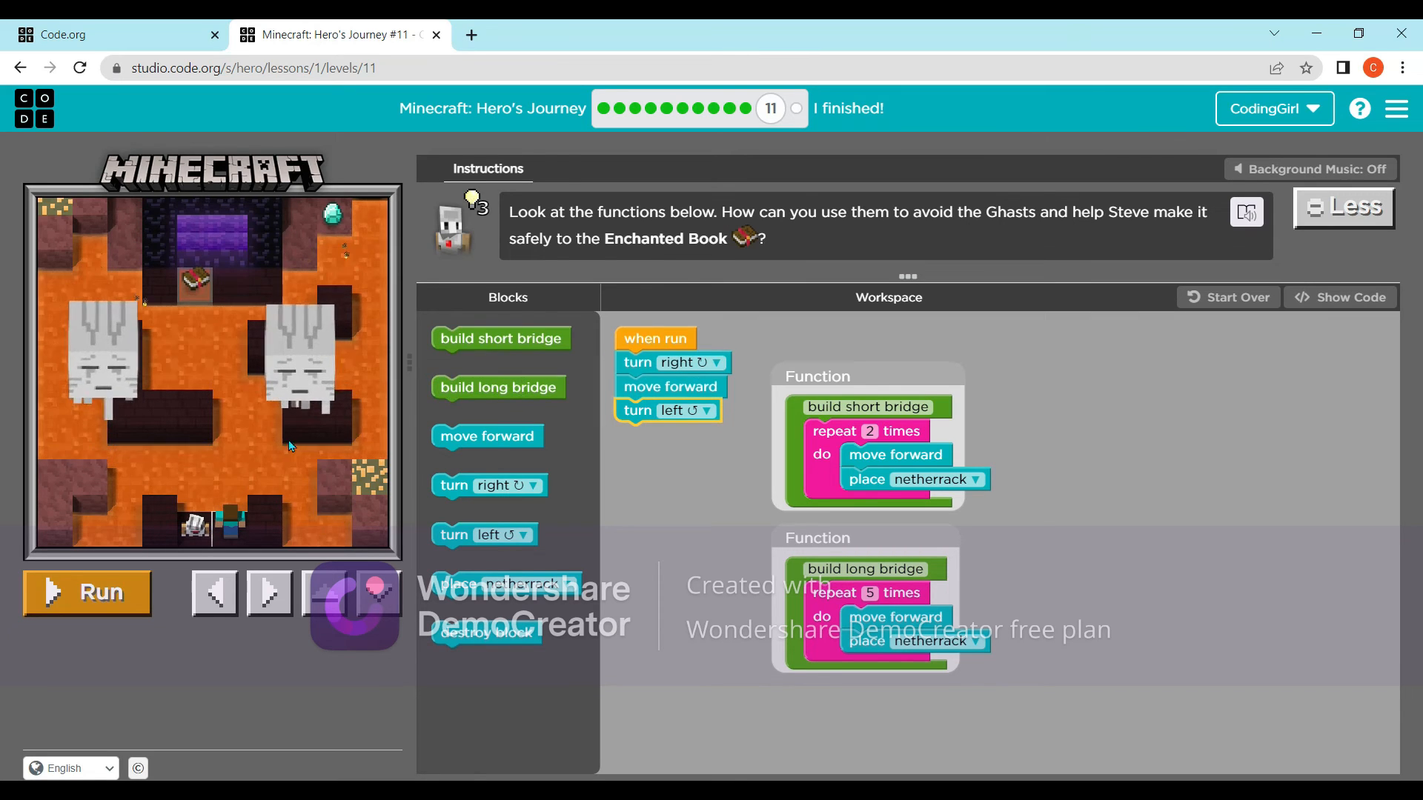
- Add a build long bridge call after the left turn and run the program
drag(498, 387, 713, 443)
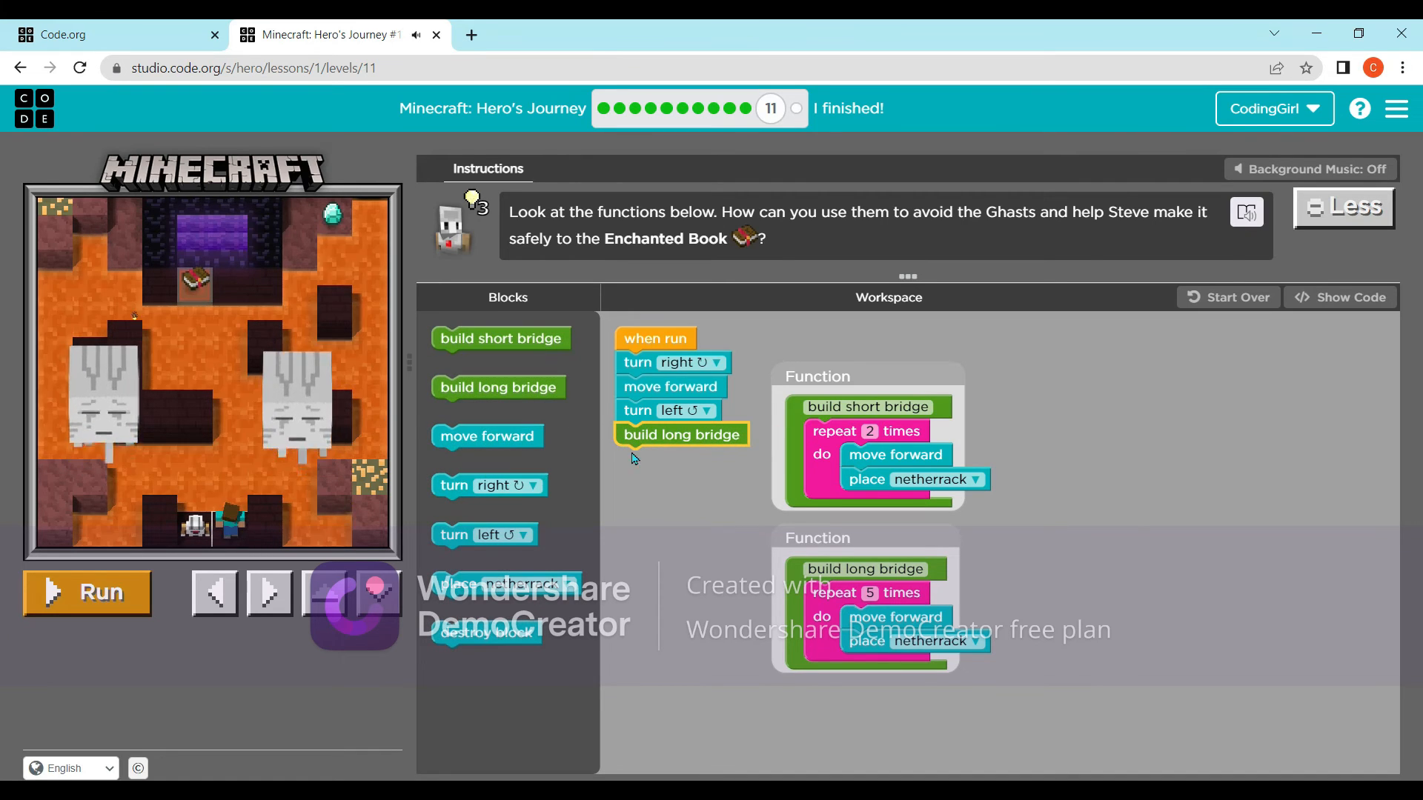
drag(681, 434, 708, 537)
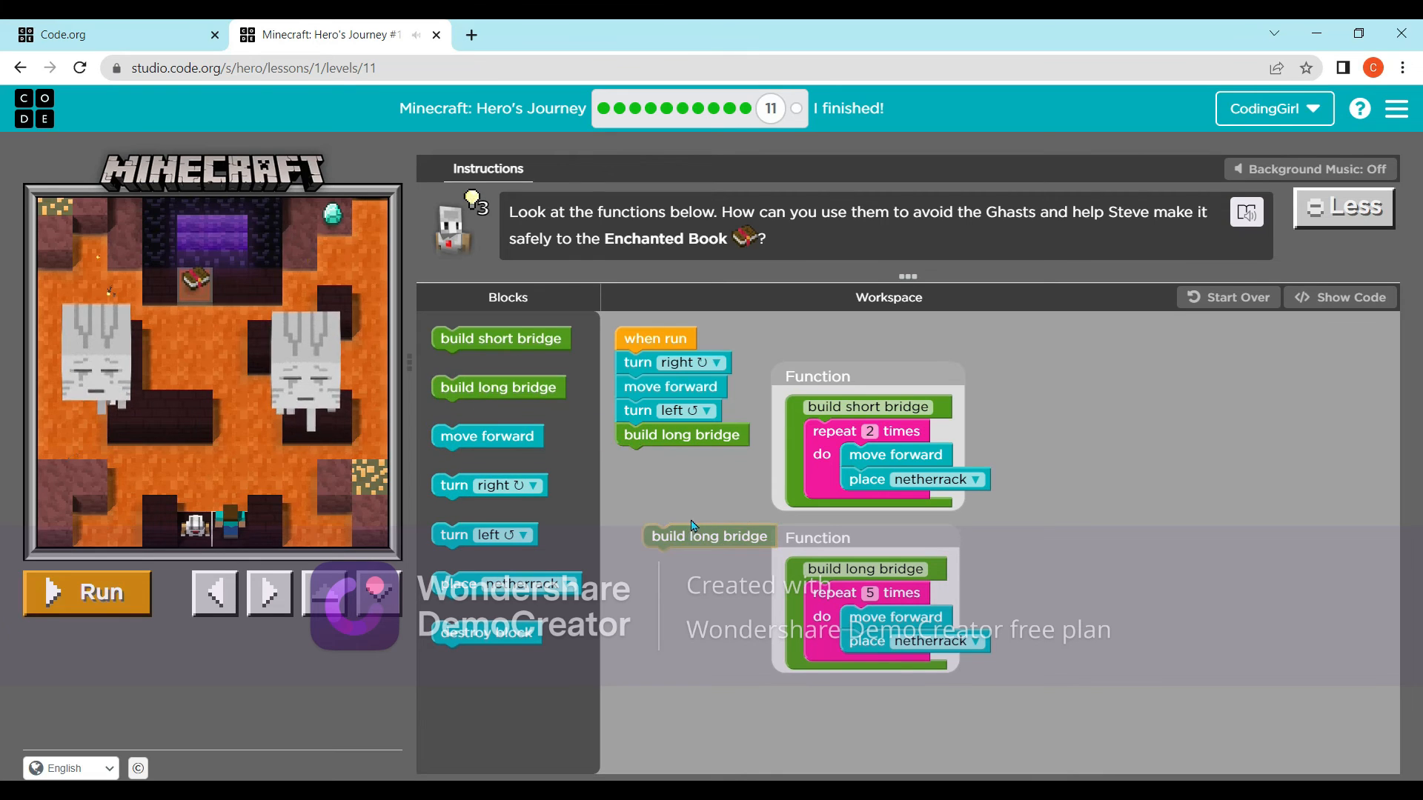
click(86, 593)
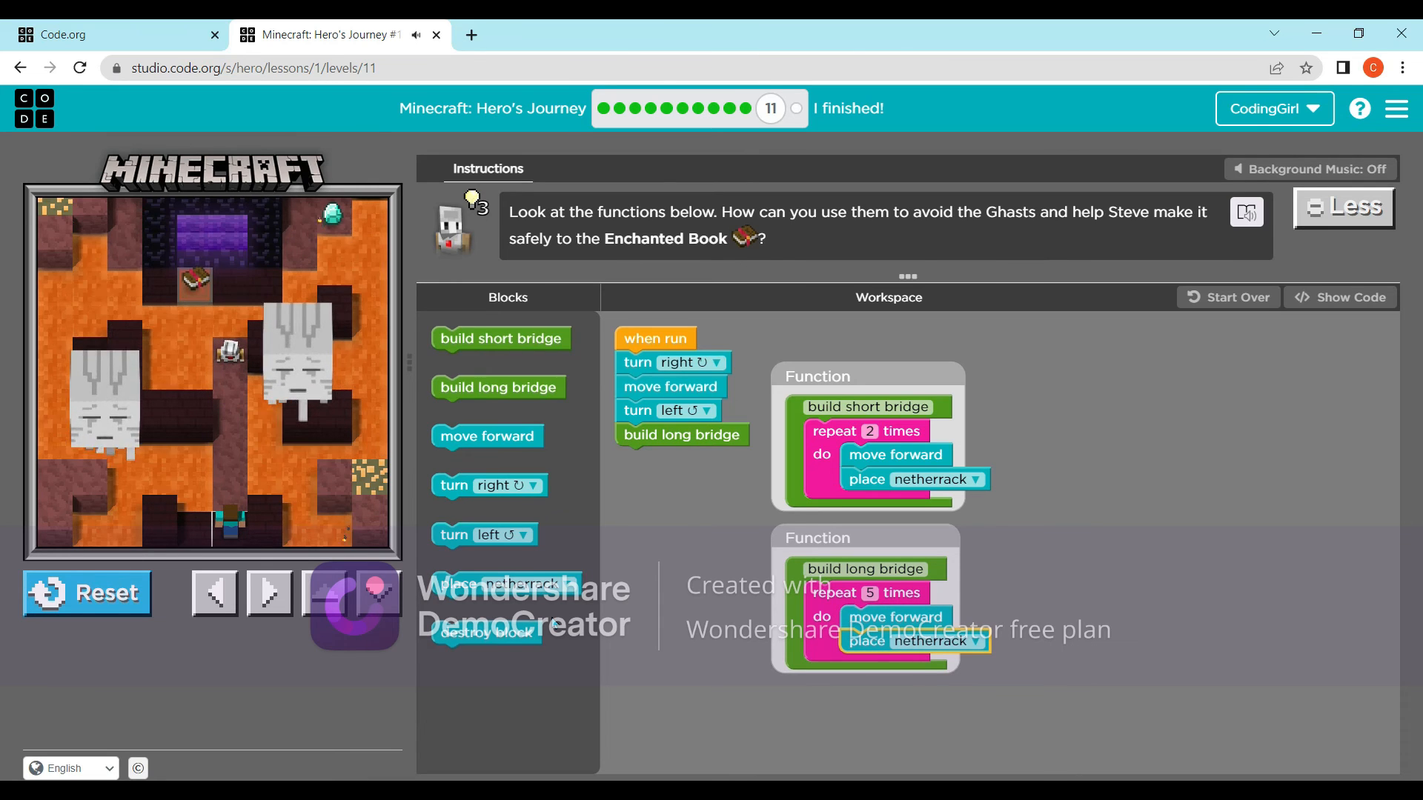
mouse_move(515, 444)
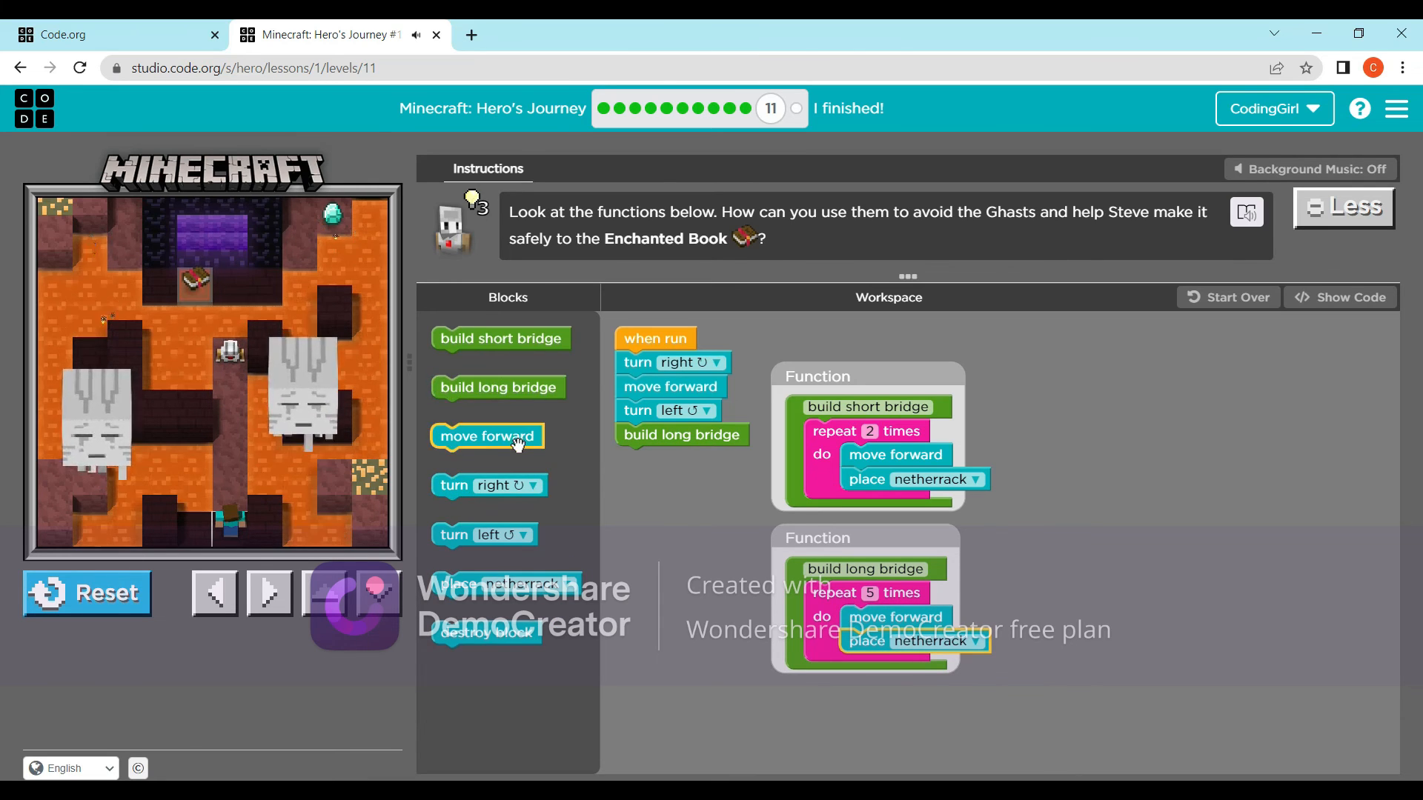
- Finish puzzle 11 with move forward and place netherrack after the long bridge, then run it
drag(486, 436, 612, 457)
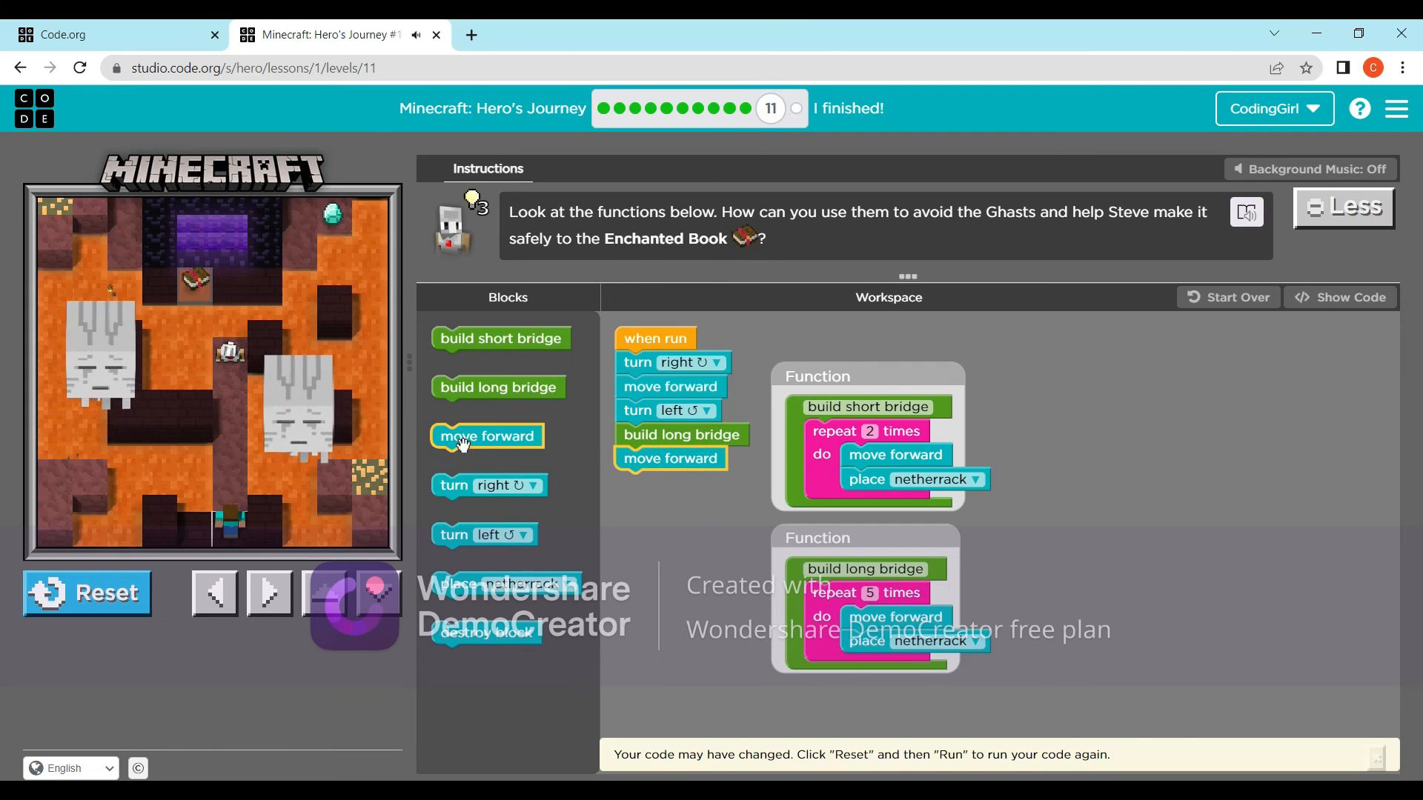
drag(513, 585, 698, 502)
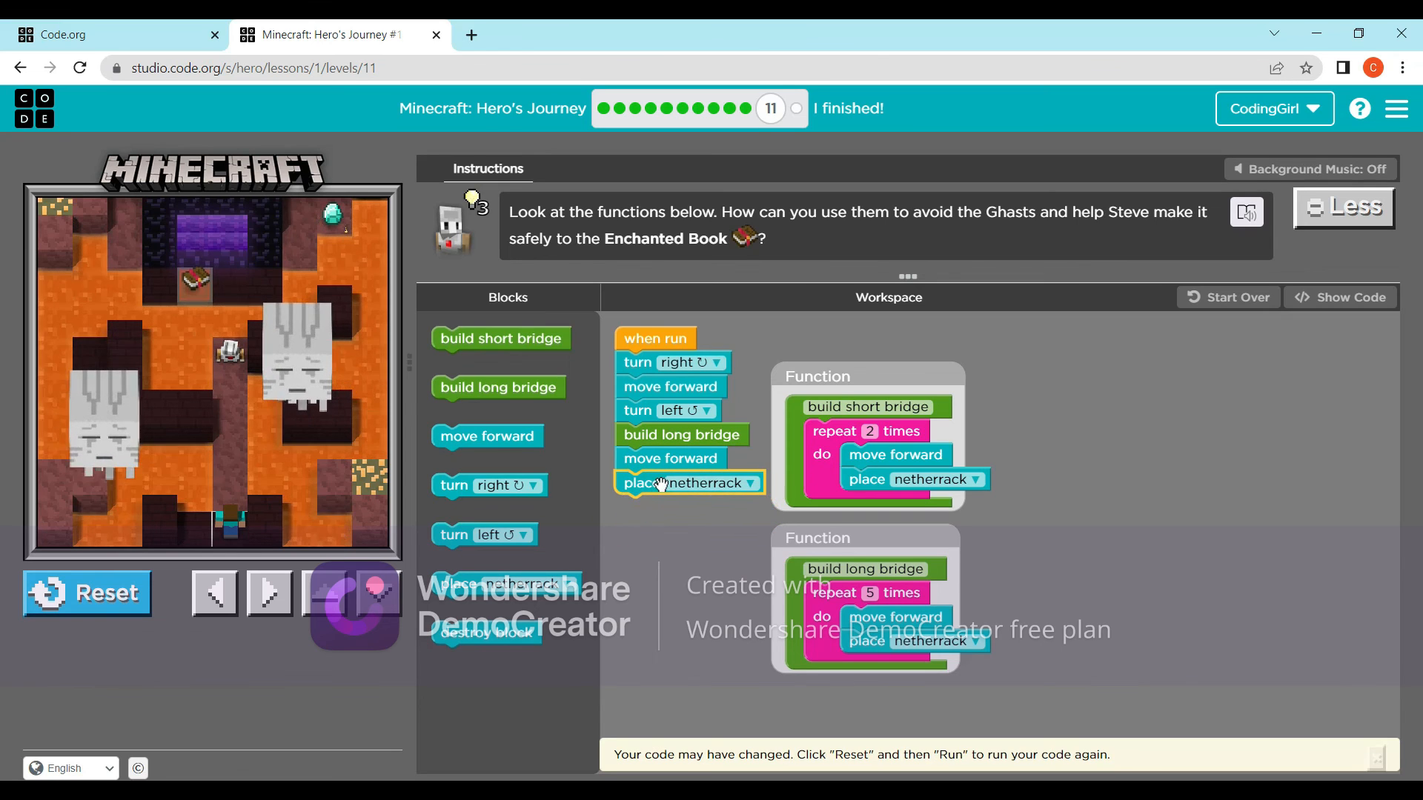
click(86, 593)
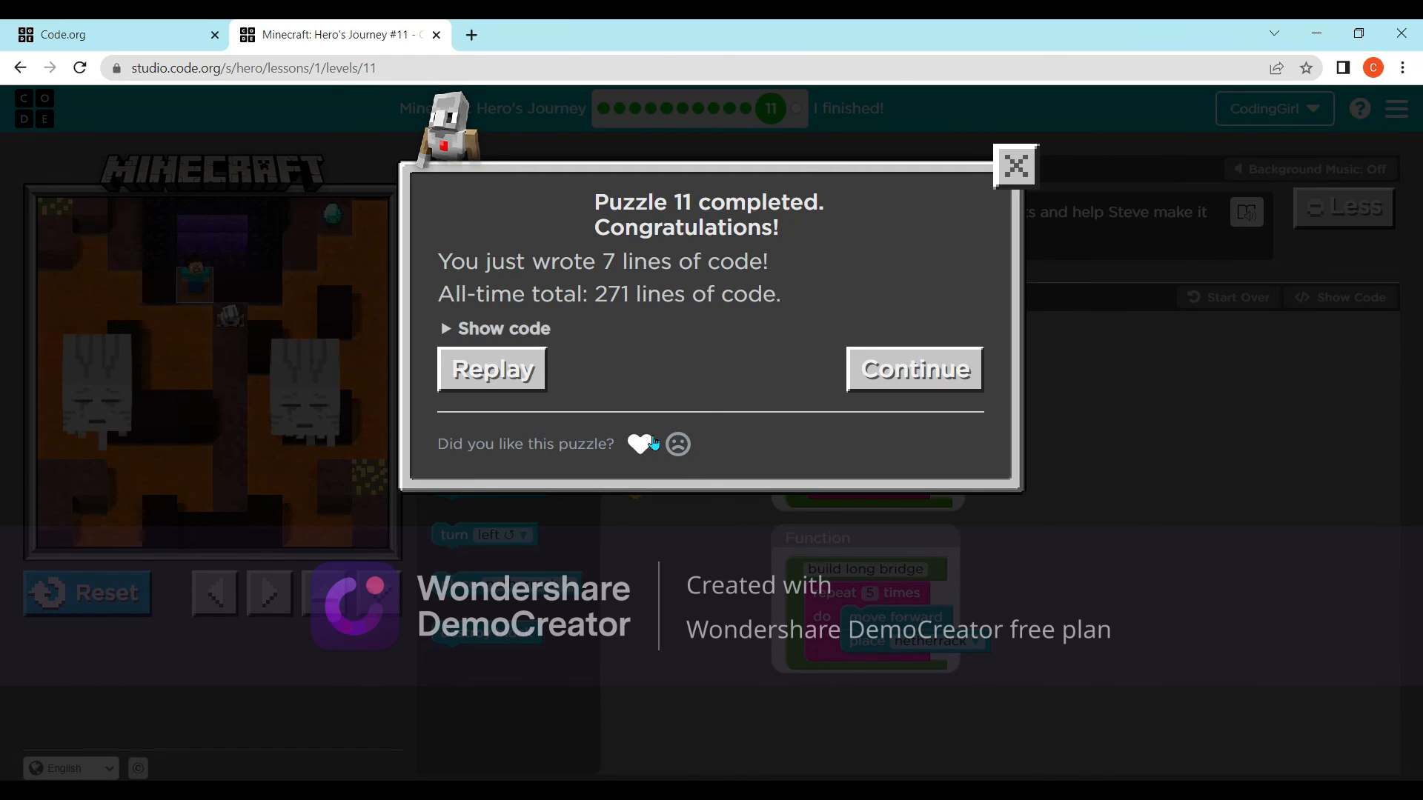
- Continue to the puzzle 12 freeplay world and dismiss its congratulations video
click(914, 369)
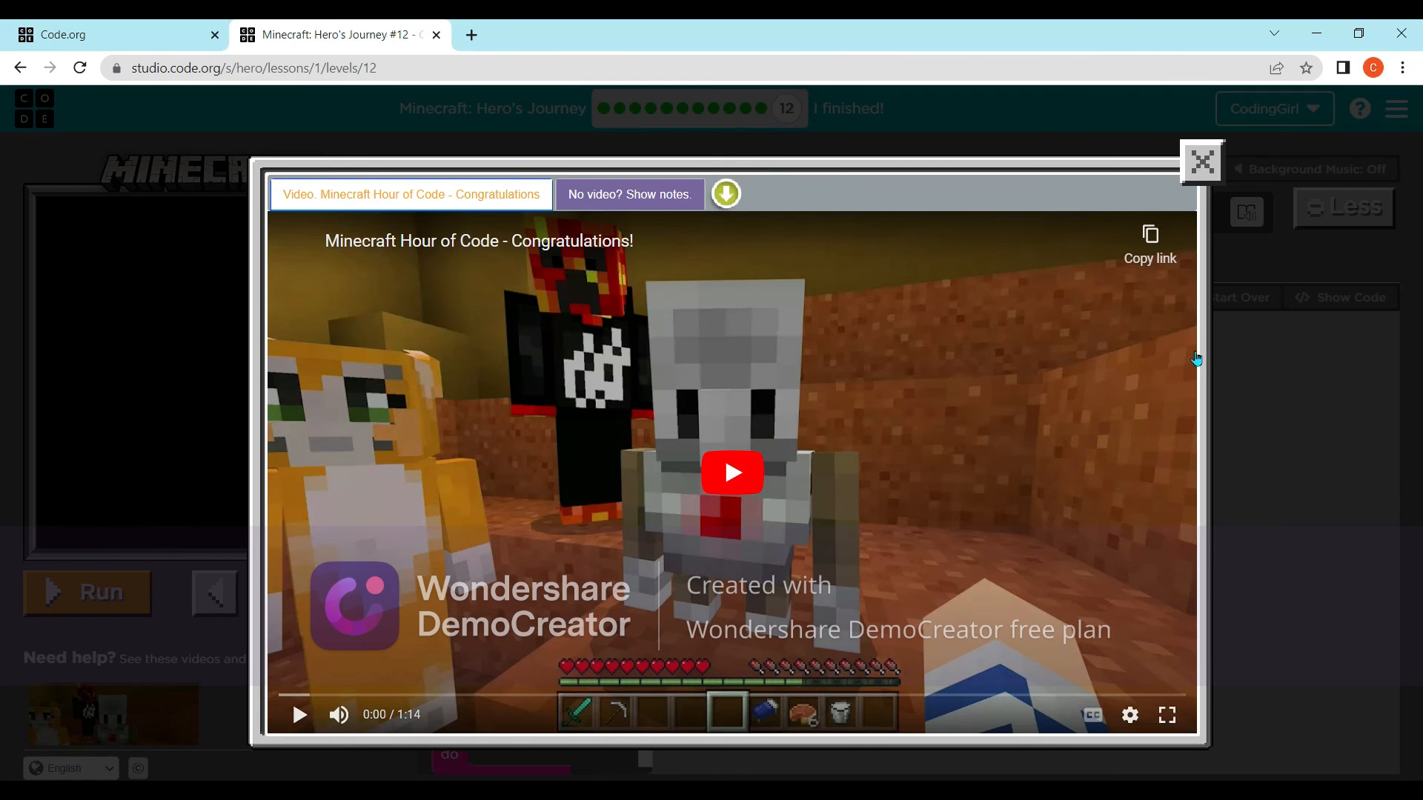
click(1202, 163)
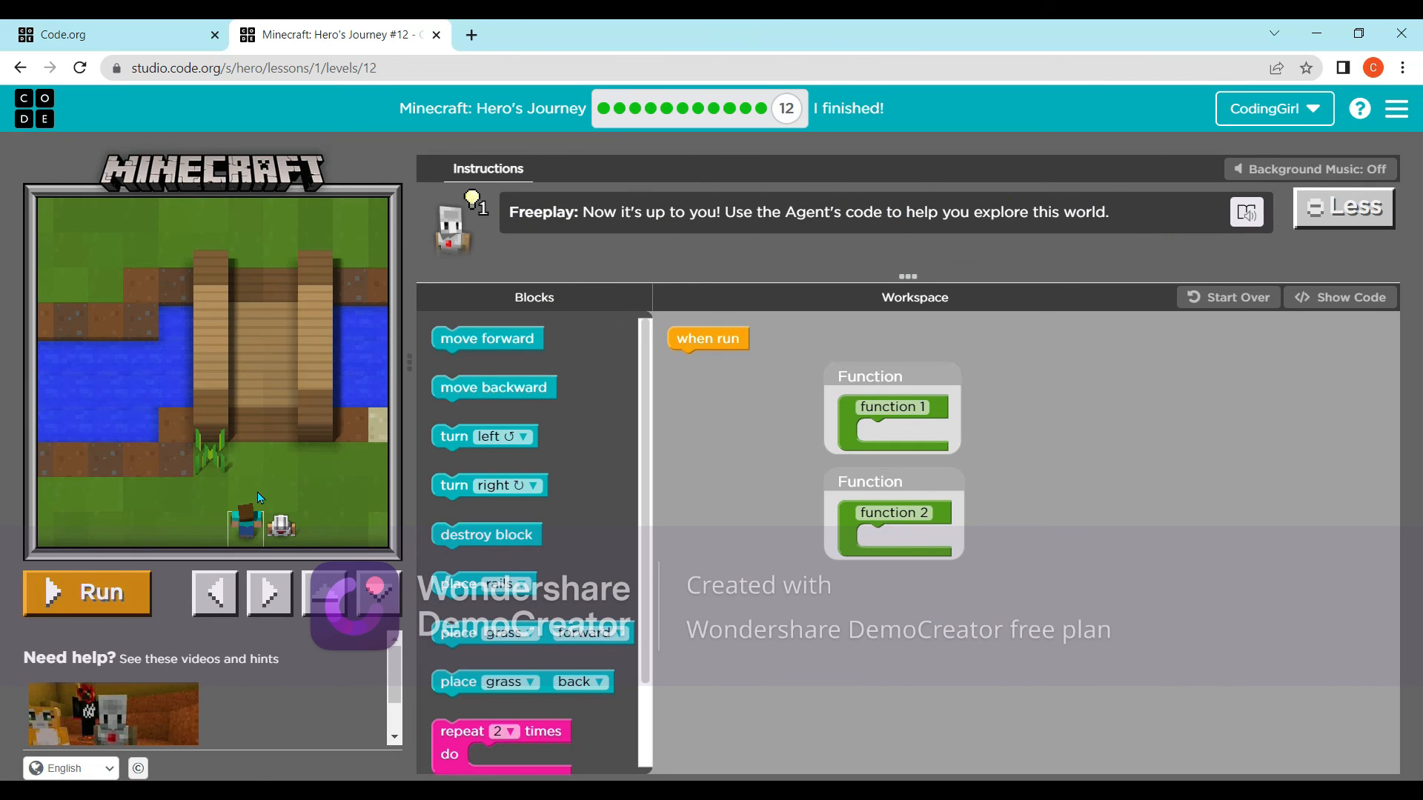
mouse_move(94, 507)
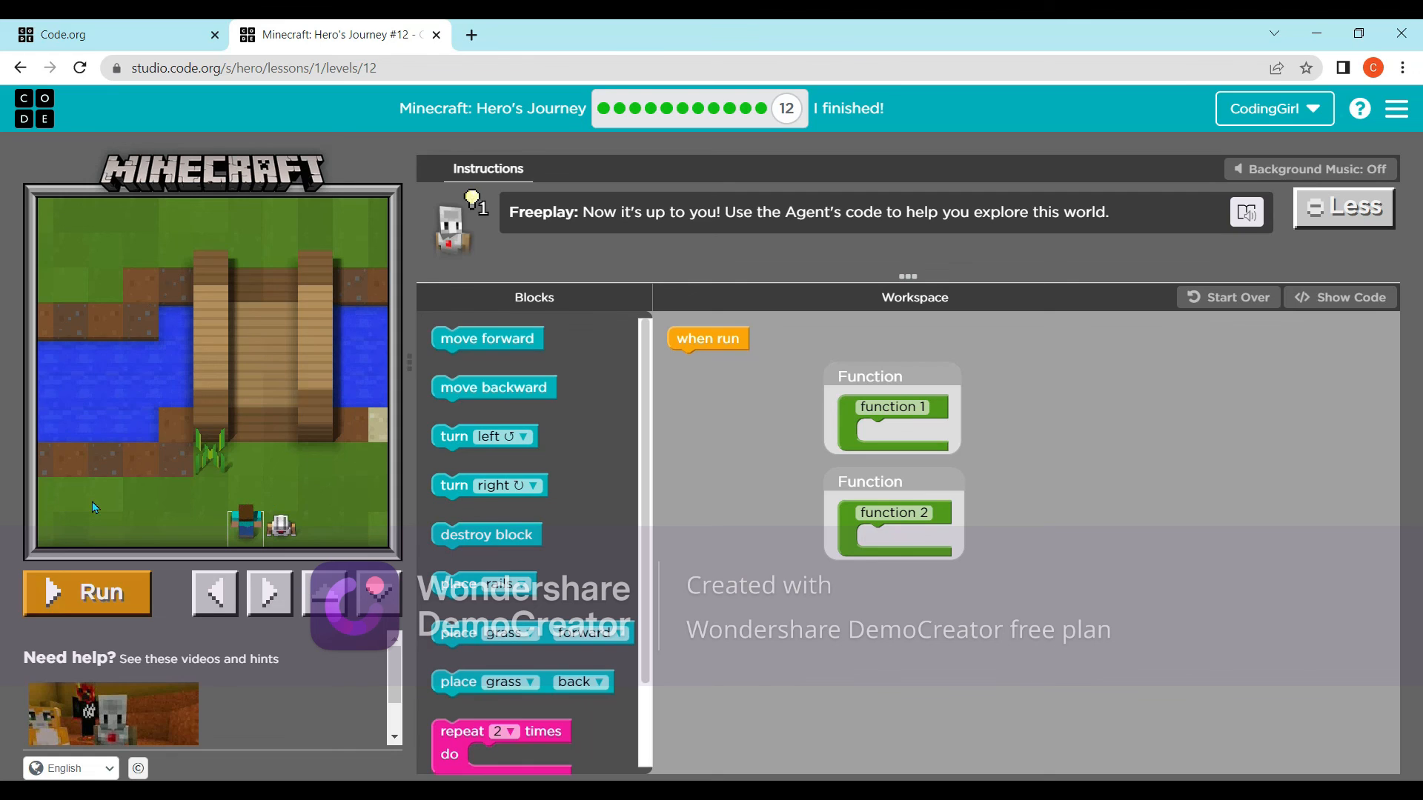
mouse_move(1094, 747)
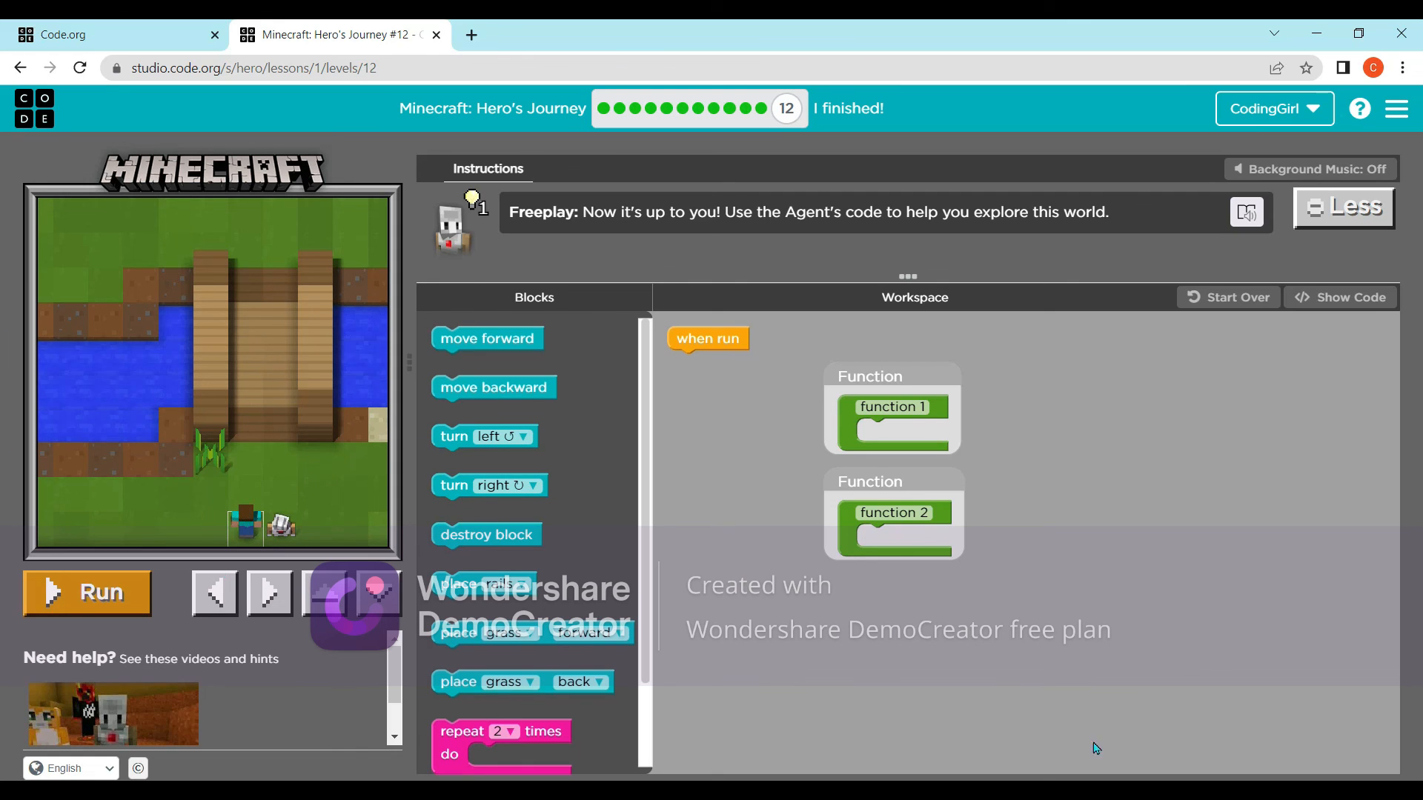